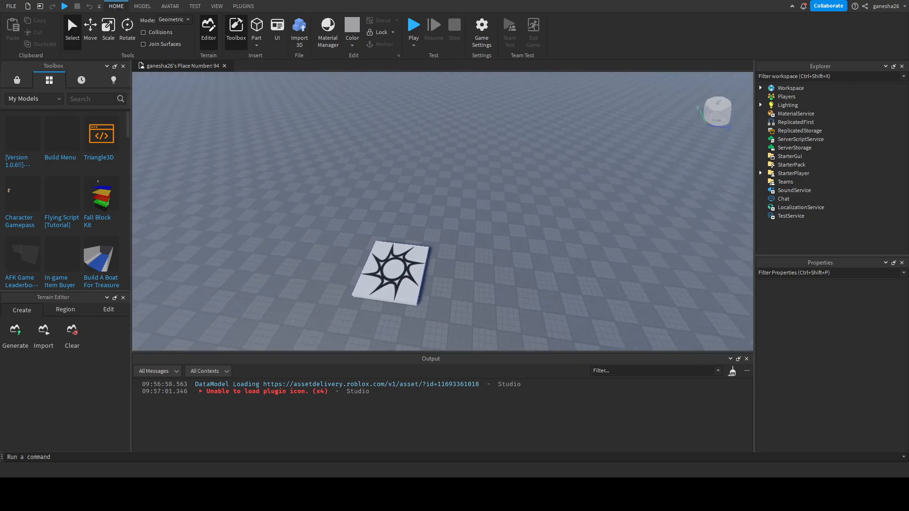
Insert a new block Part into the expanded Workspace from the Home tab.
left_click(760, 87)
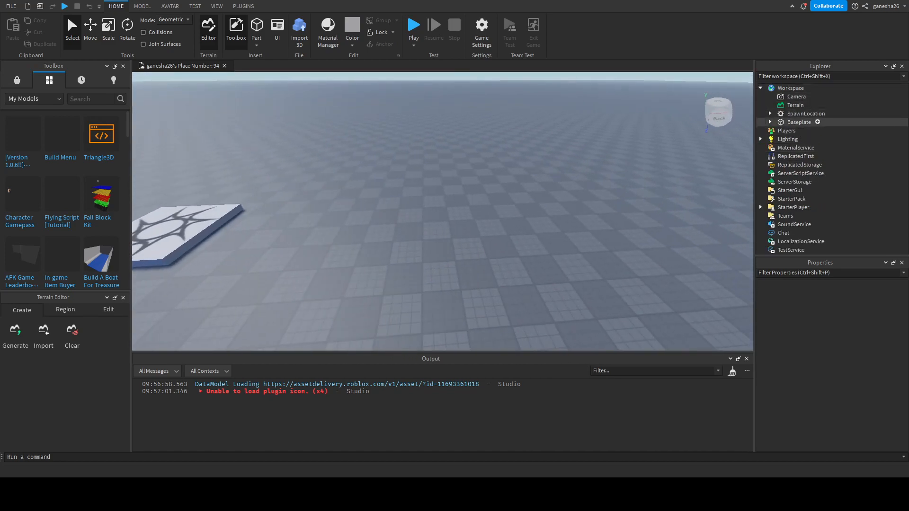
left_click(789, 87)
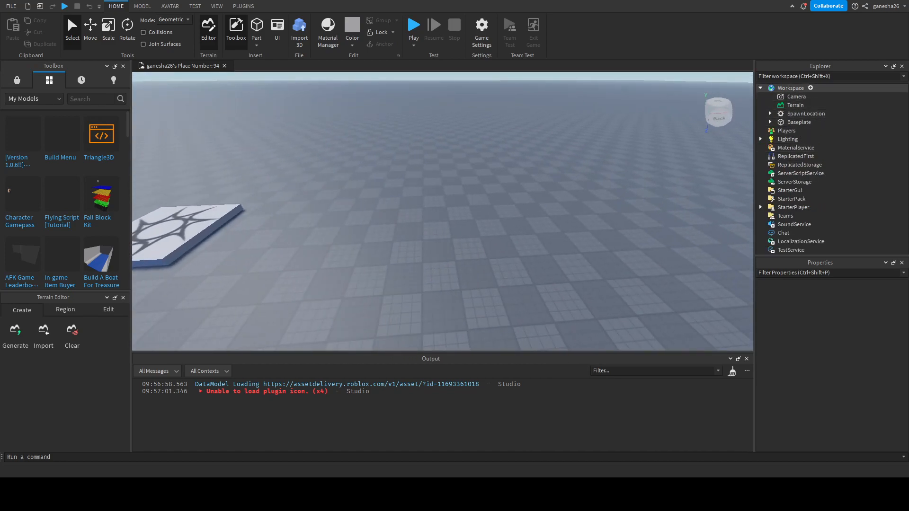
left_click(790, 87)
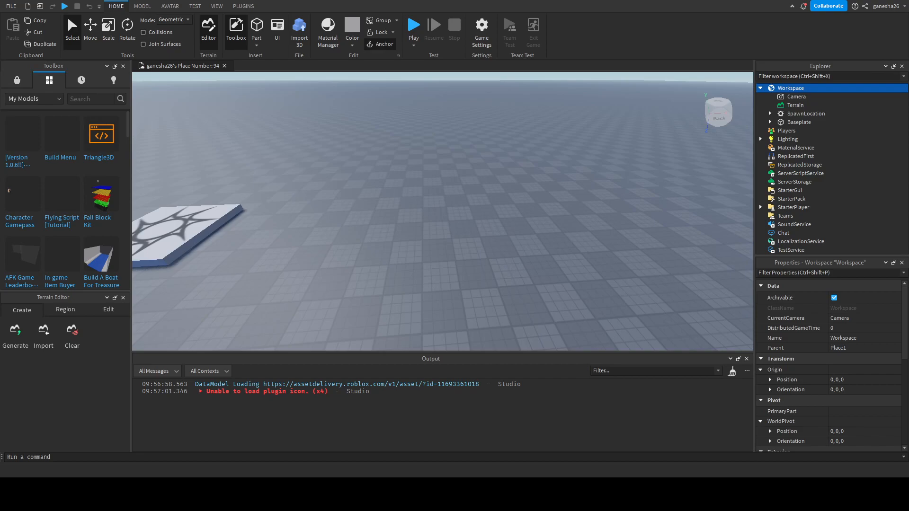
left_click(256, 27)
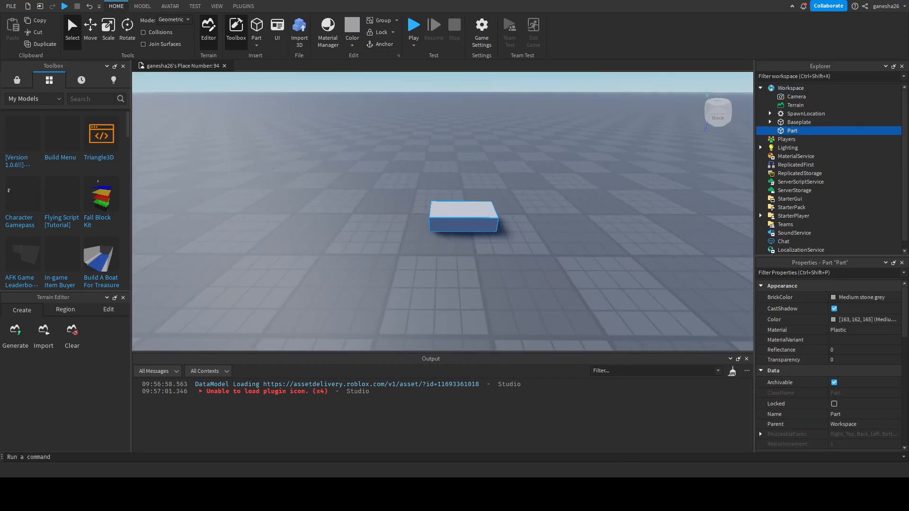
Stretch the part into a long beam and give it WoodPlanks material in Reddish brown.
left_click(107, 25)
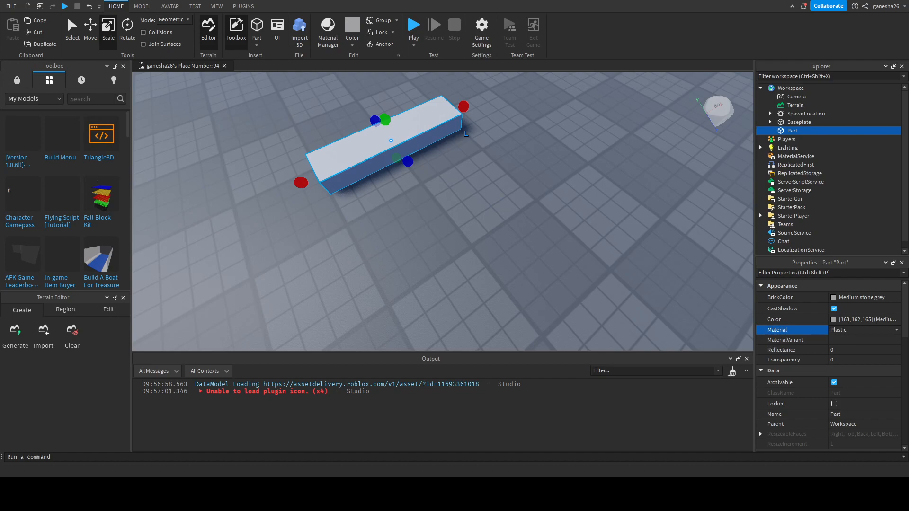
left_click(863, 330)
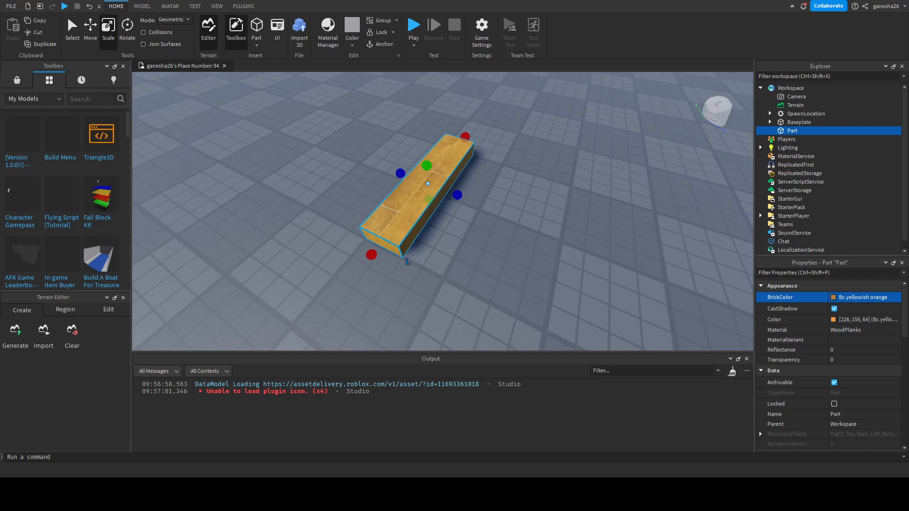
left_click(861, 296)
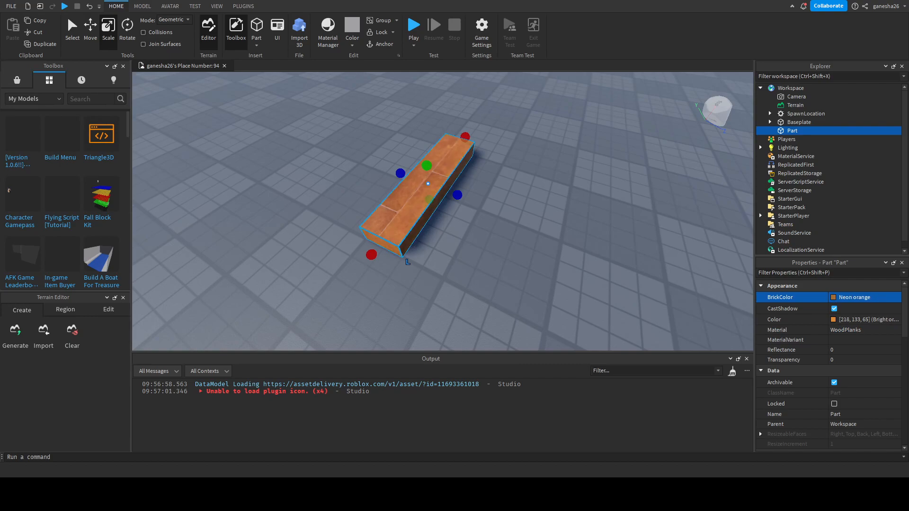
left_click(863, 296)
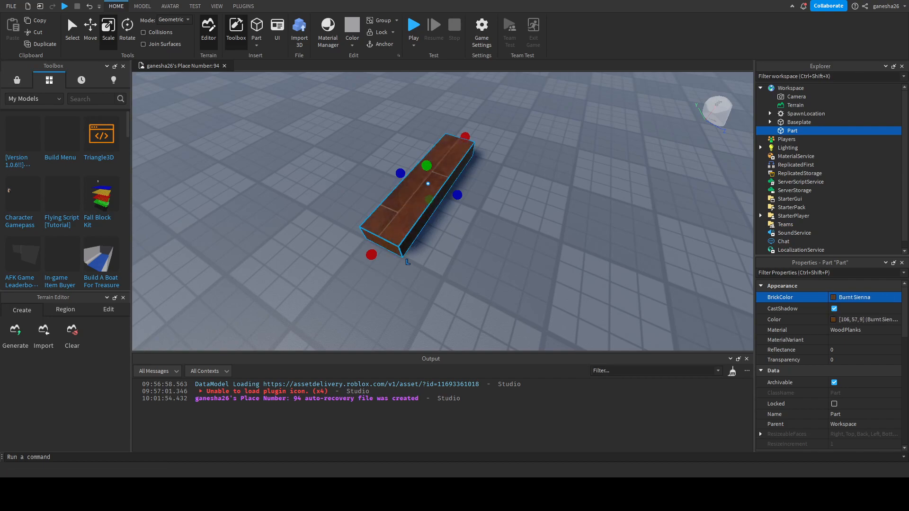
left_click(862, 296)
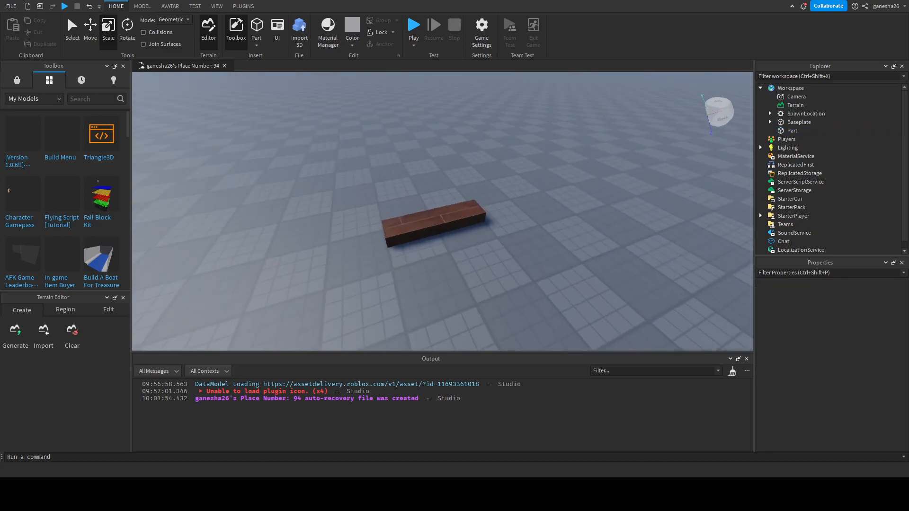
left_click(431, 223)
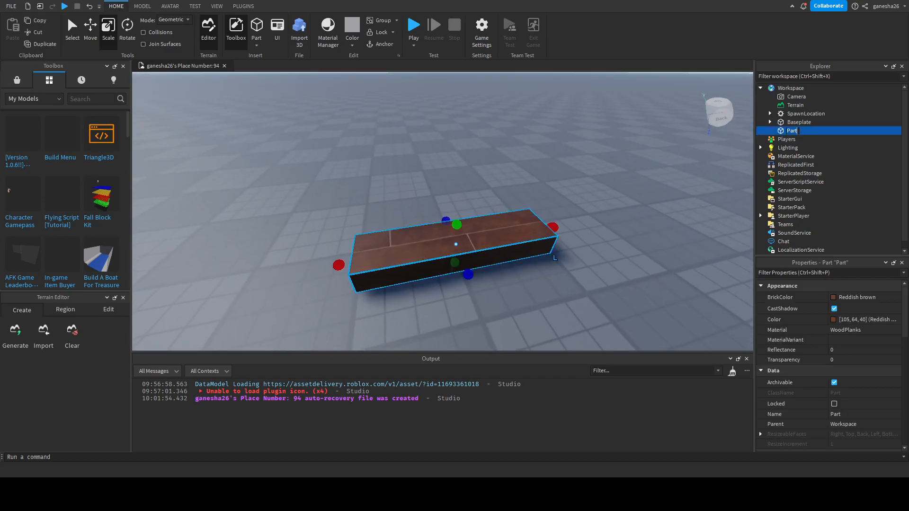
Rename the part to Plank in the Explorer.
type("PLank")
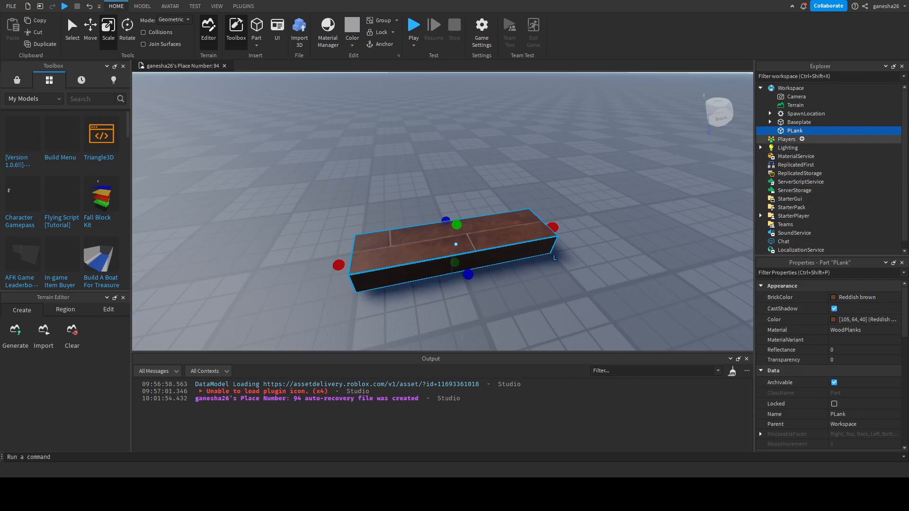
double_click(794, 130)
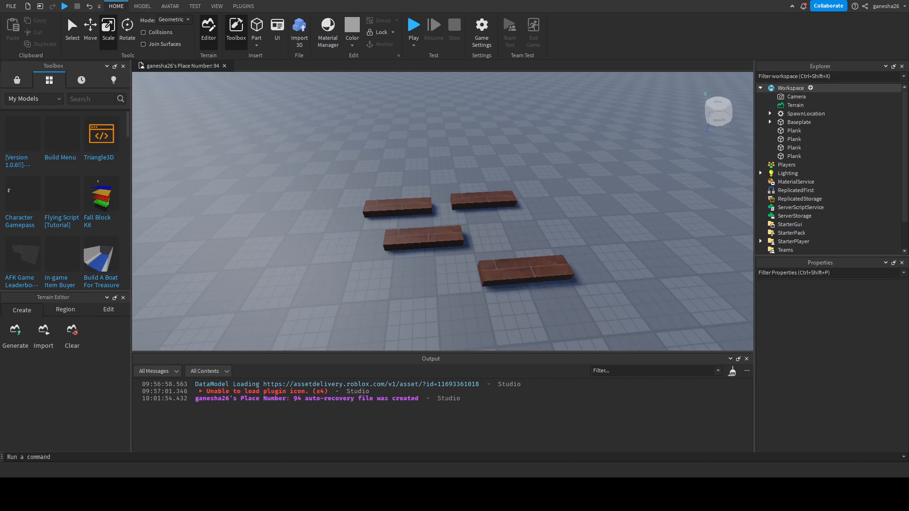
Add a Moveable folder in Workspace for the planks and a LocalScript under StarterPlayerScripts.
left_click(789, 87)
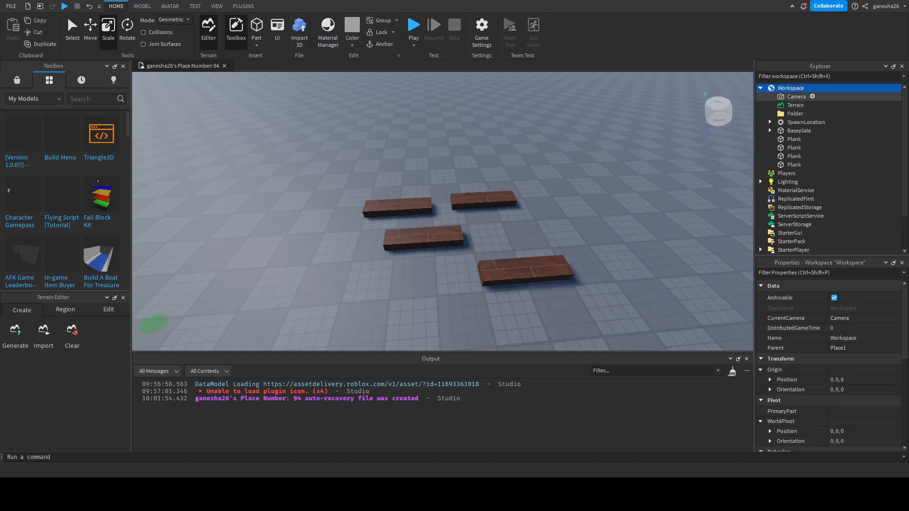
left_click(794, 112)
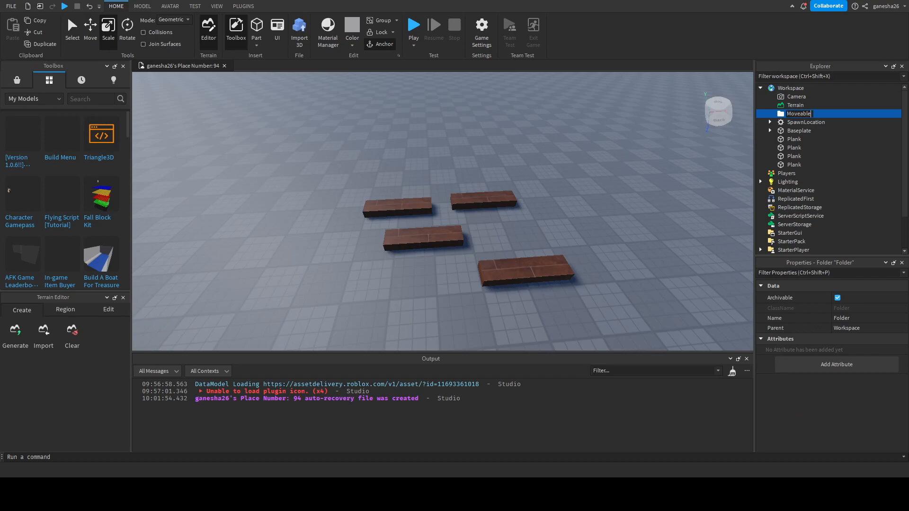
left_click(793, 138)
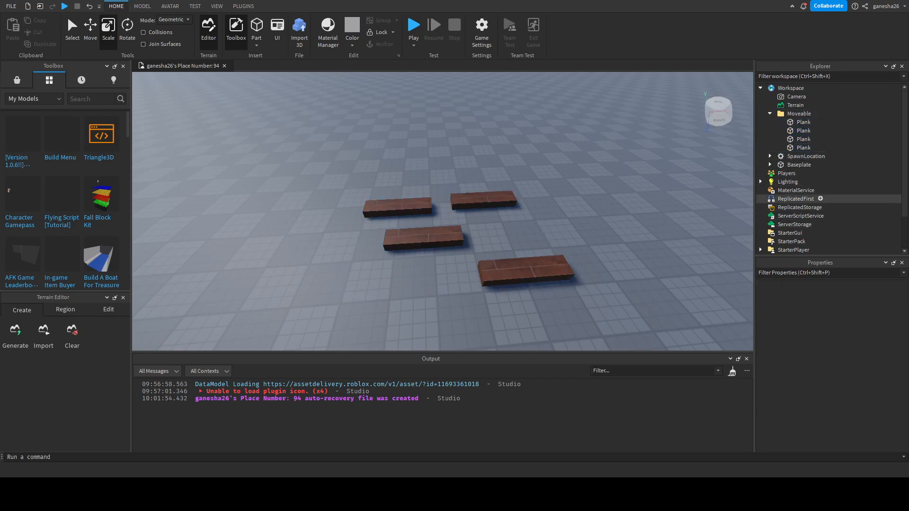
scroll("down", 3)
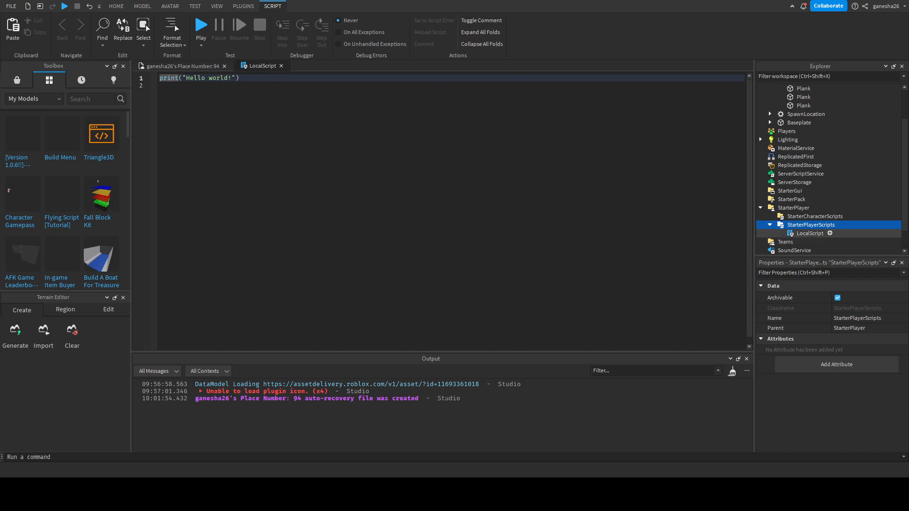
Declare local player = game.Players.LocalPlayer, local mouse = player:GetMouse() and local holding = false.
type("local")
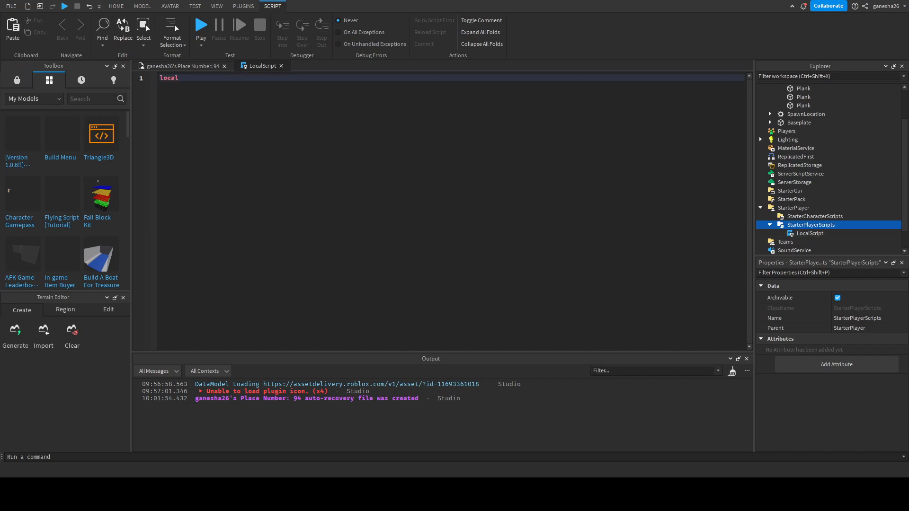
type("player =")
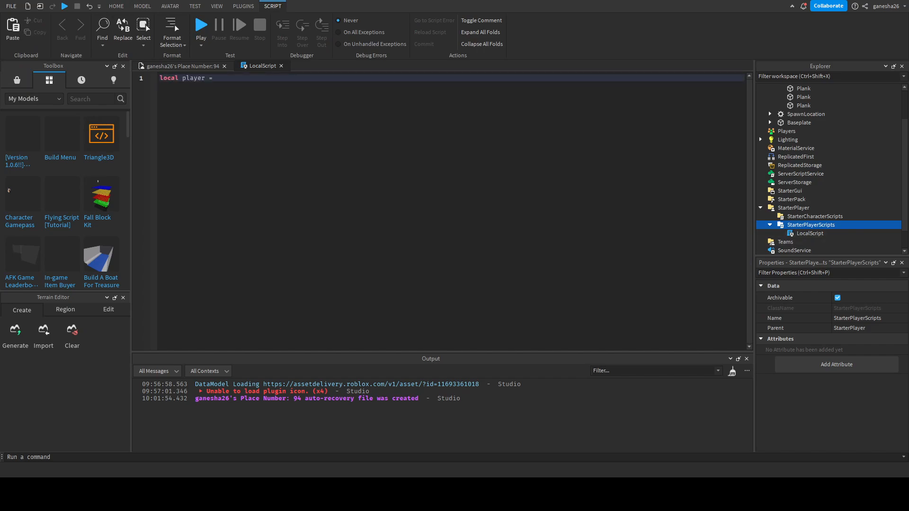
key("Return")
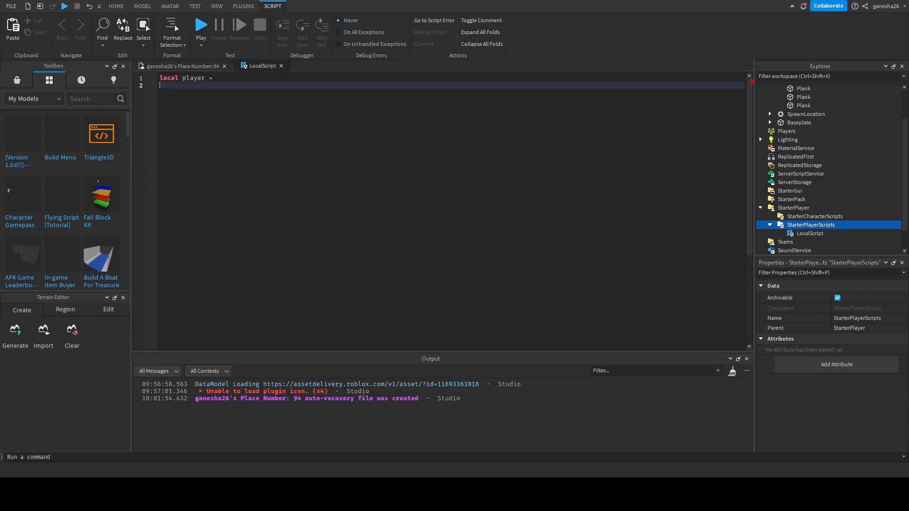
type("game.")
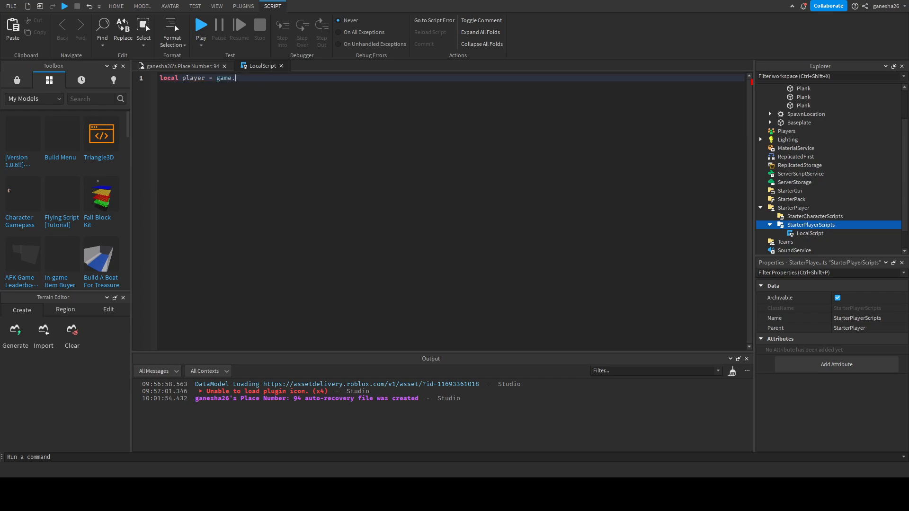
type("Players.LocalPlayer")
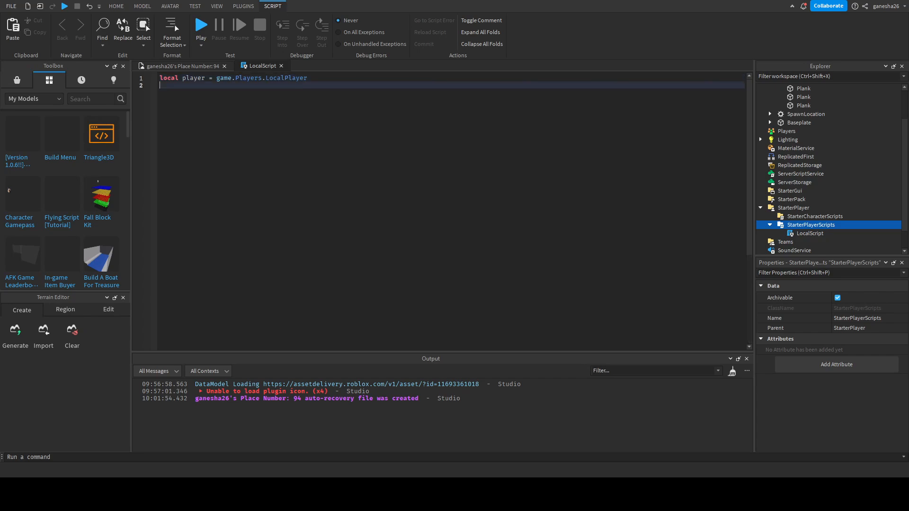
type("local mouse = player:")
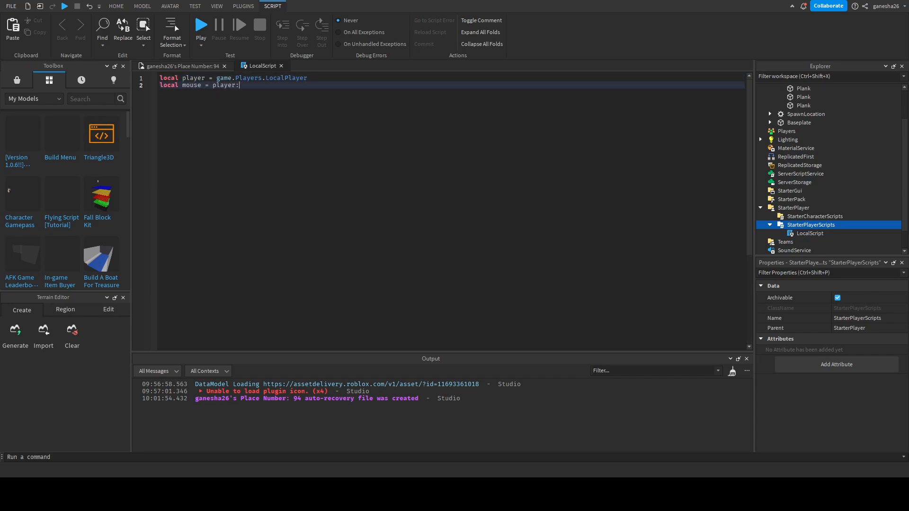
type("GetMouse()")
type("local holding =")
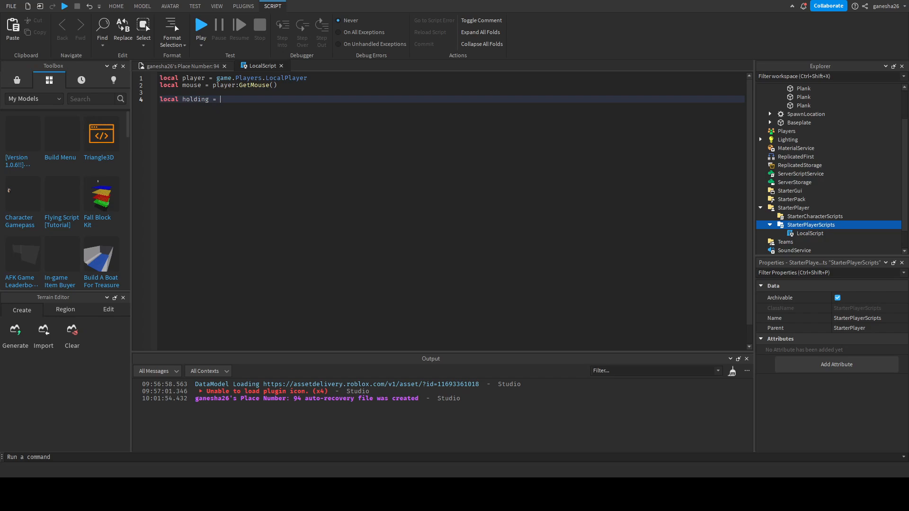
type("false")
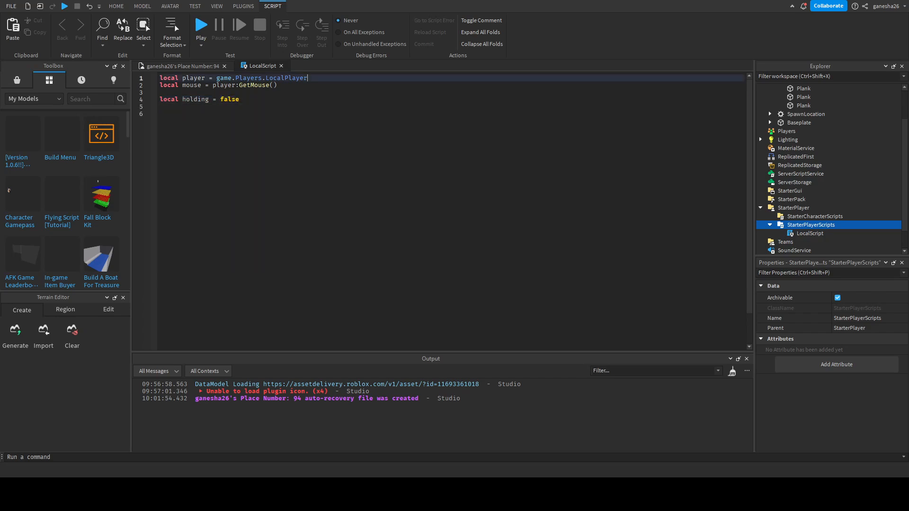
left_click_drag(307, 78, 162, 85)
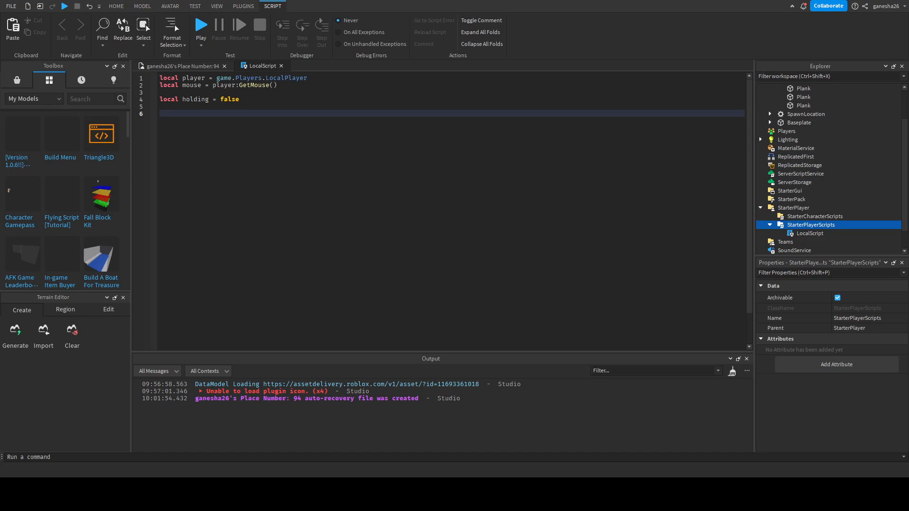
Connect a mouse.Button1Down handler whose body begins with holding = true.
left_click(161, 112)
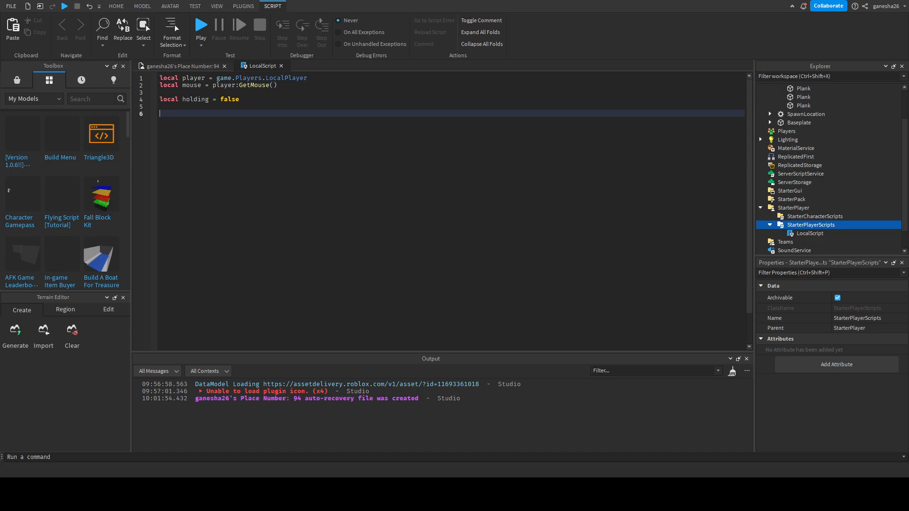
type("mouse")
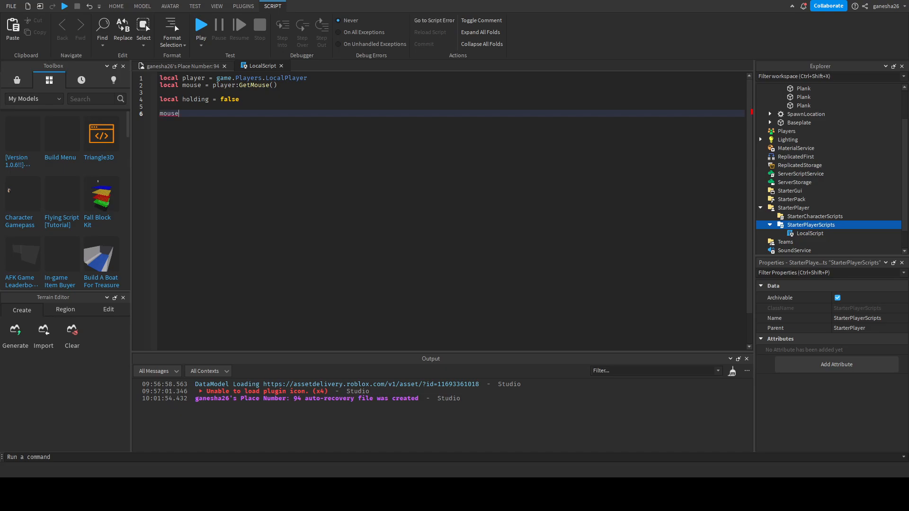
type(".")
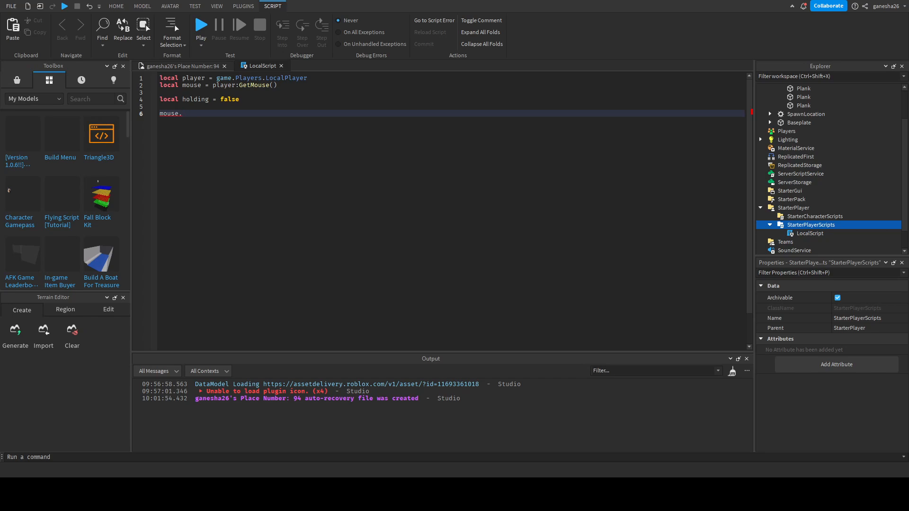
type("But")
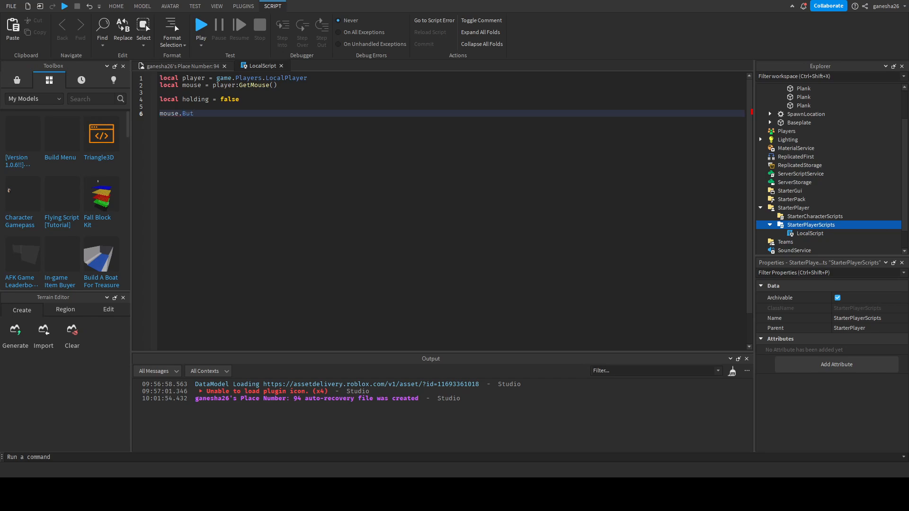
type("ton1Down")
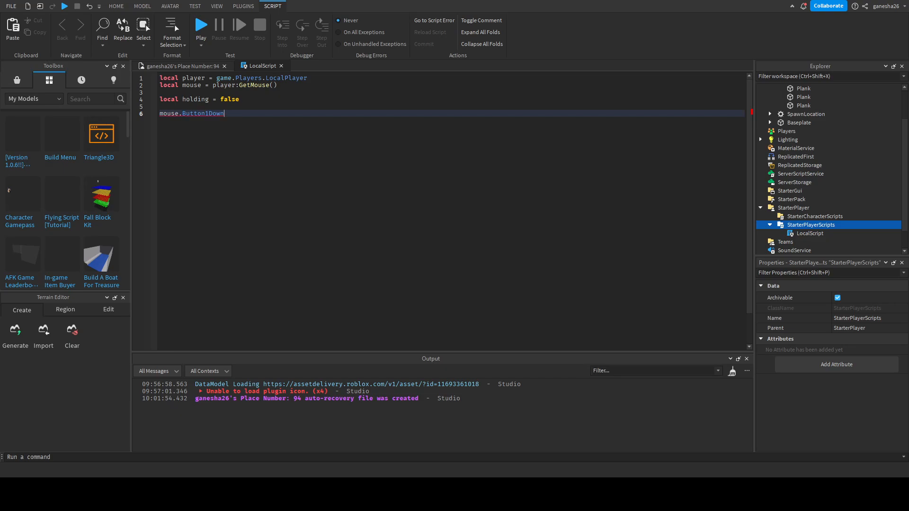
type(":Connect(function()")
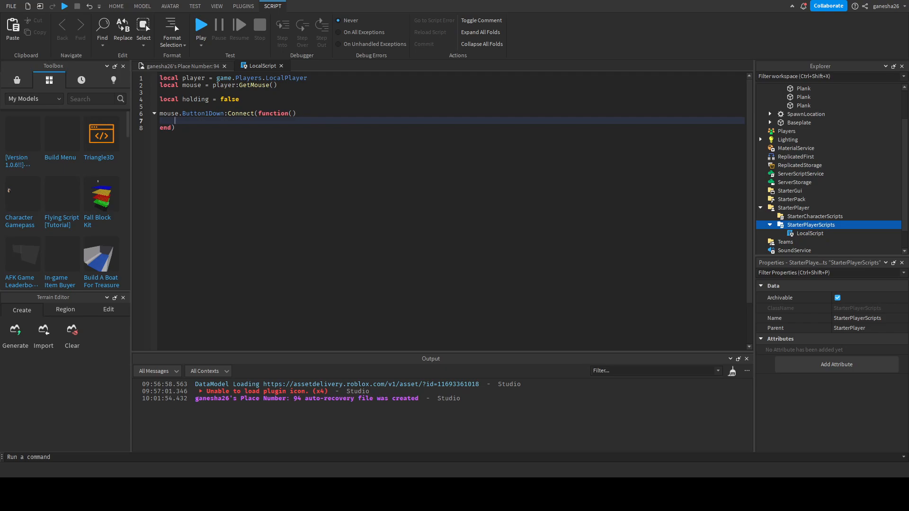
type("holding =")
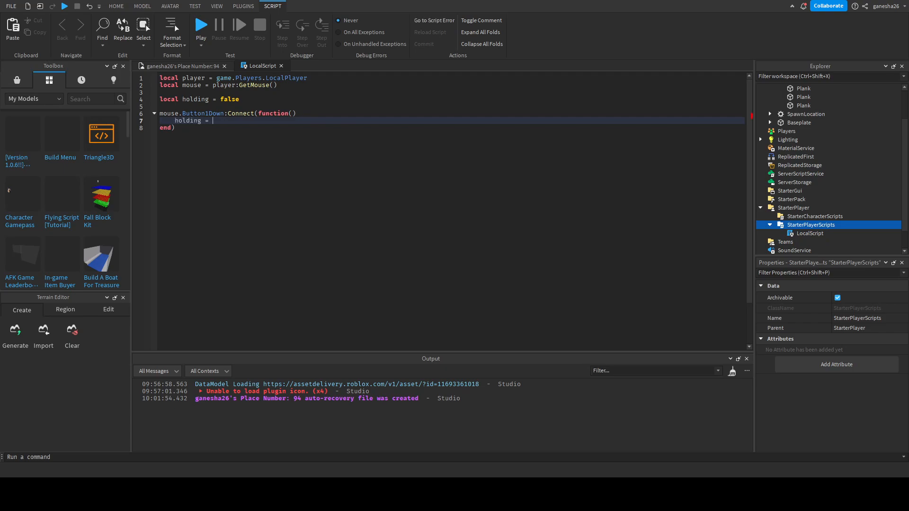
type("true")
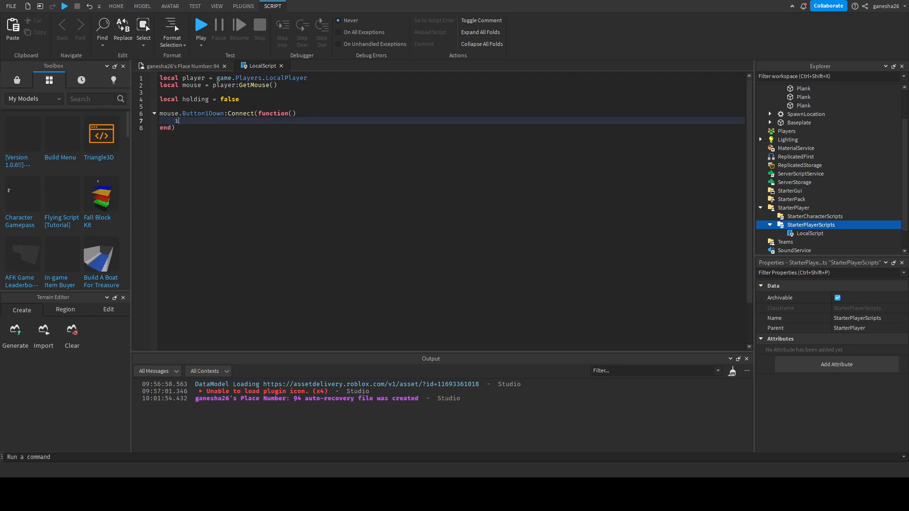
Replace that line with 'if not mouse.target then return end'.
type("f")
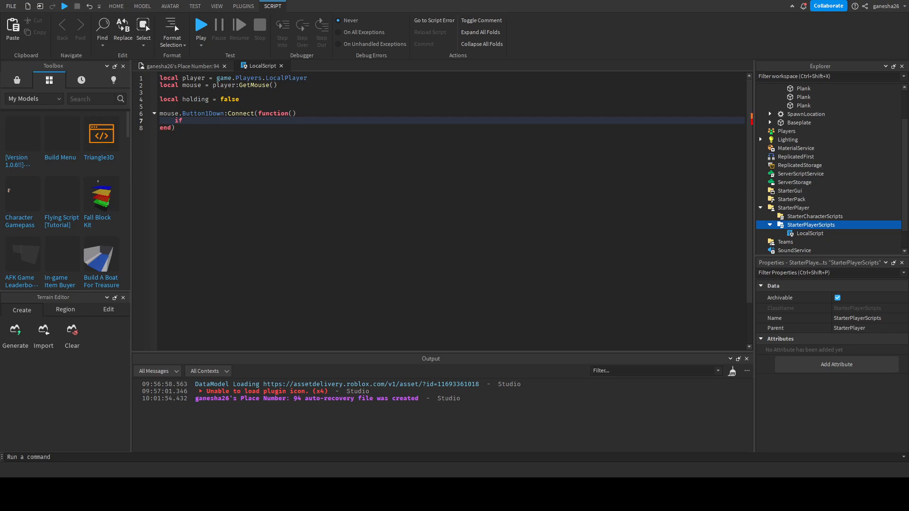
type("not mou")
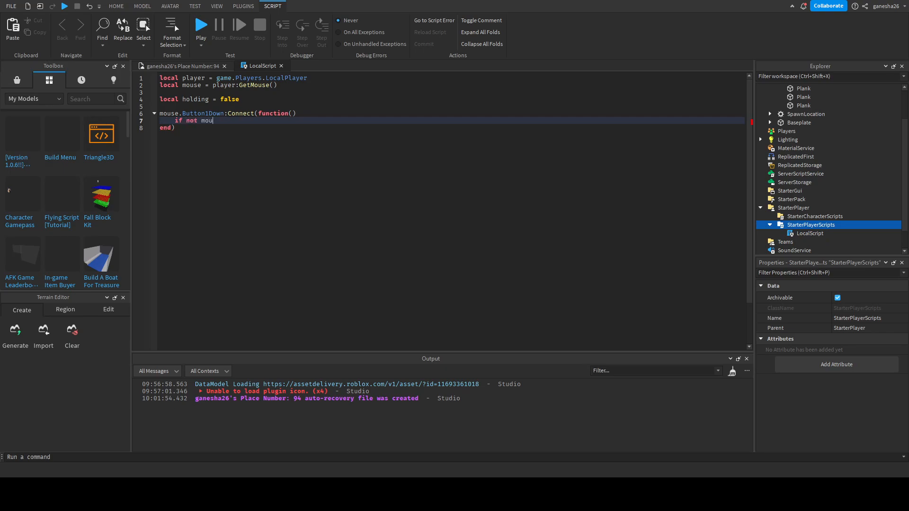
type("se.target")
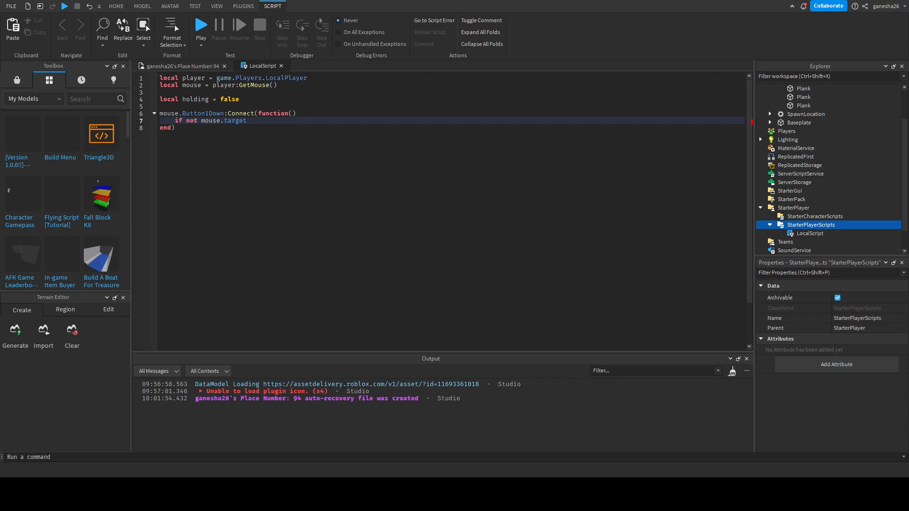
type("then r")
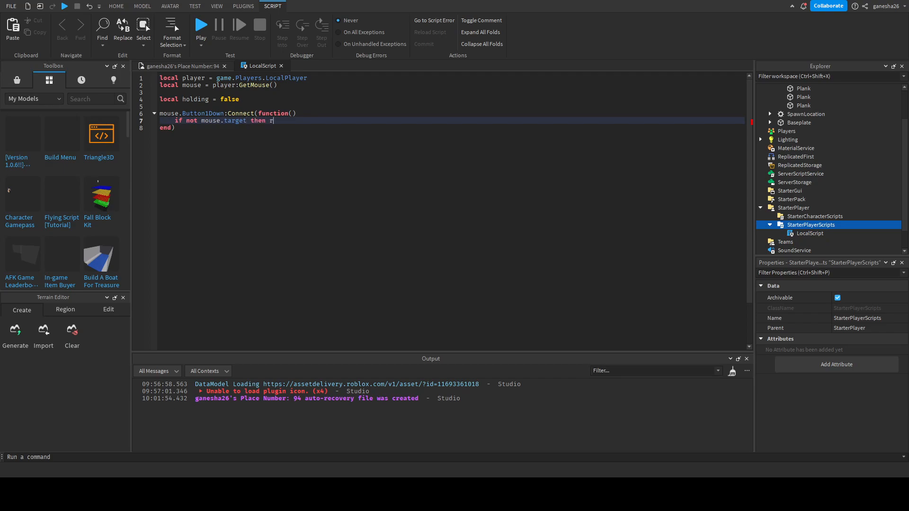
type("eturn end")
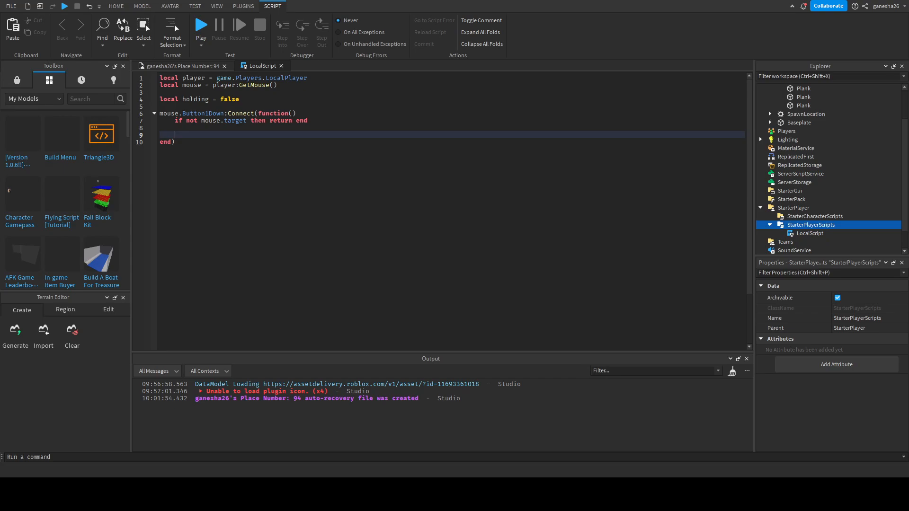
left_click(116, 6)
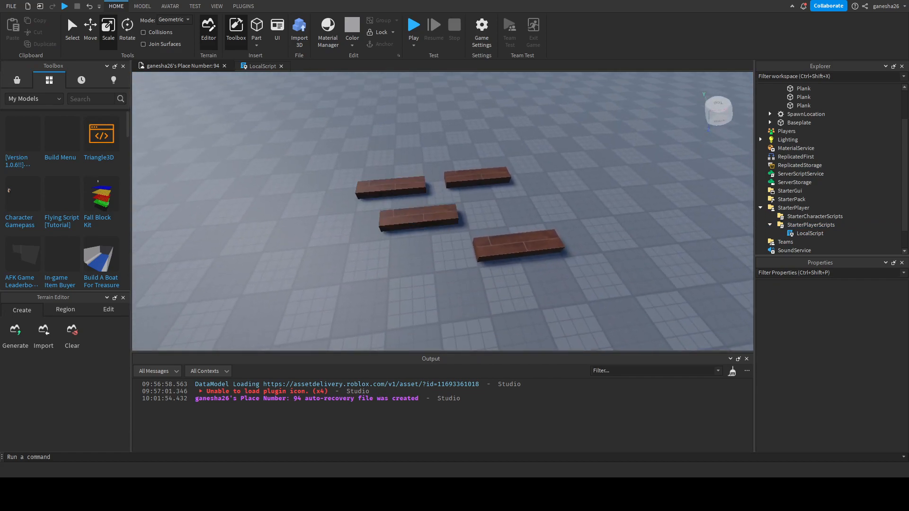
left_click(262, 65)
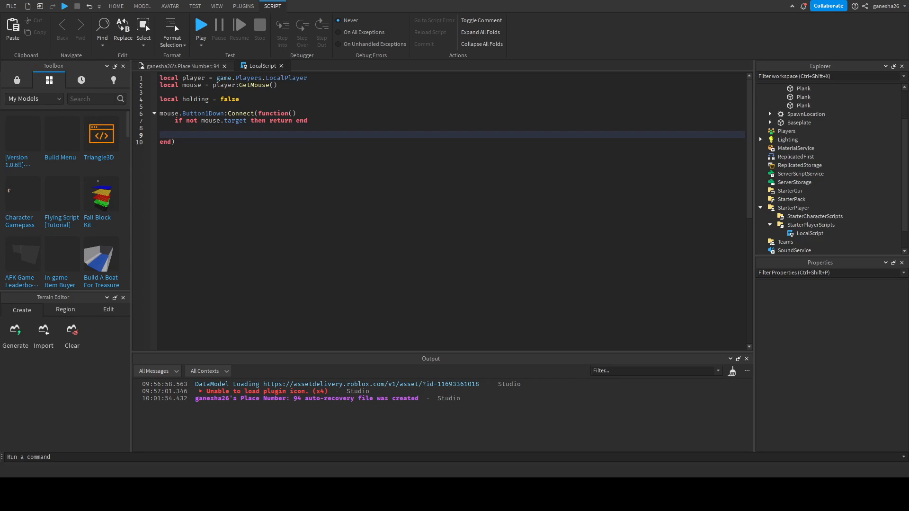
Add local folder = mouse.Target:FindFirstAncestorOfClass("Folder") in the handler.
type("holder")
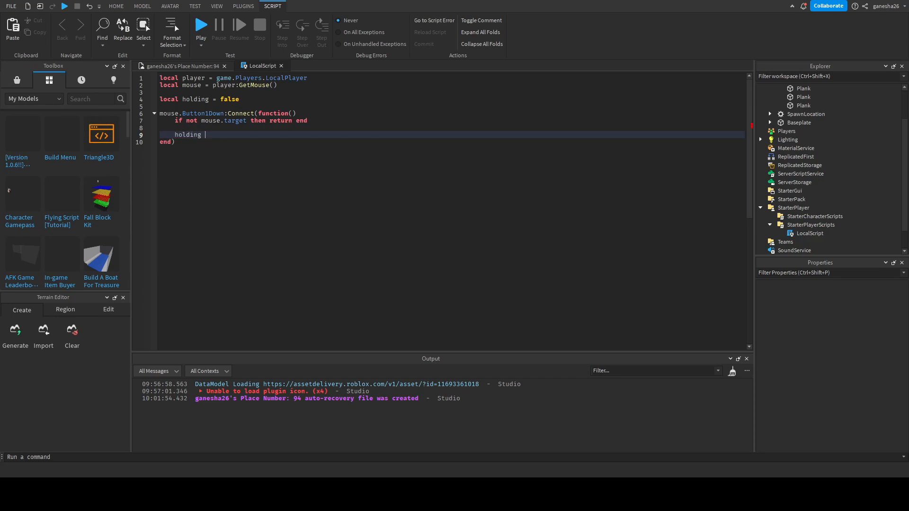
type("= true")
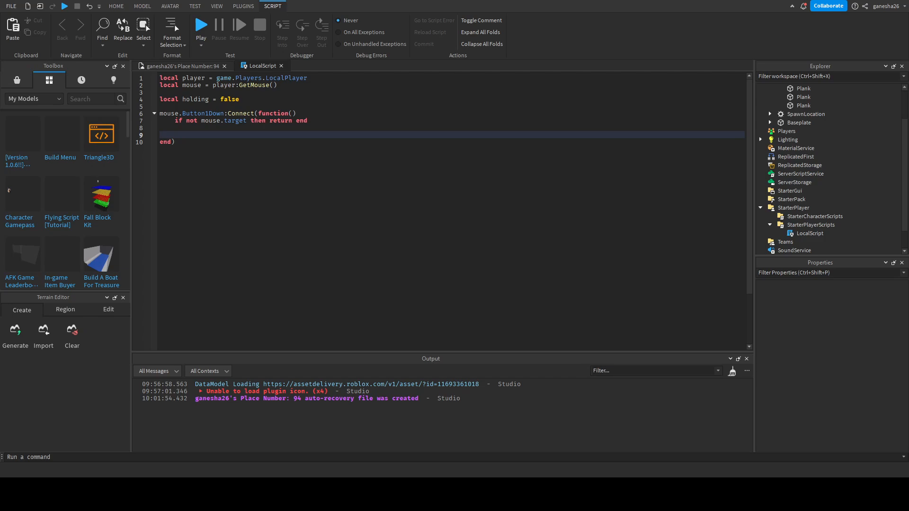
left_click(760, 87)
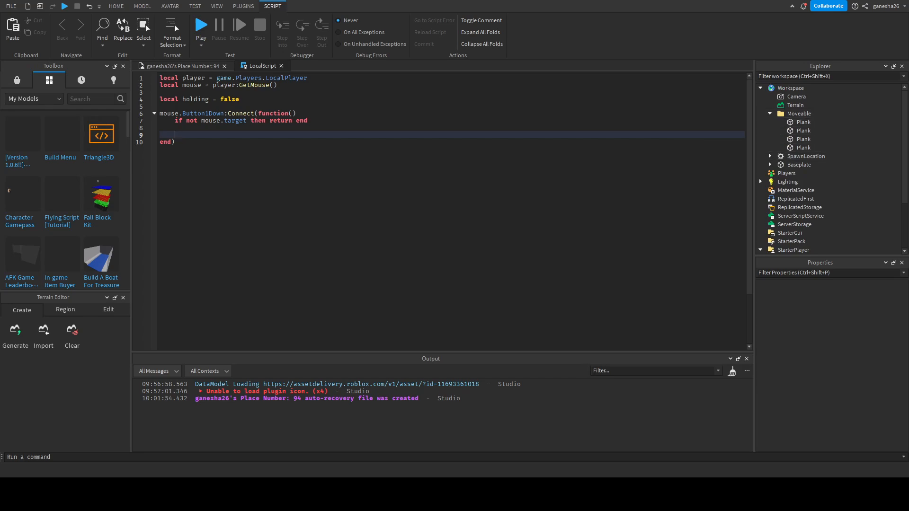
type("local fo")
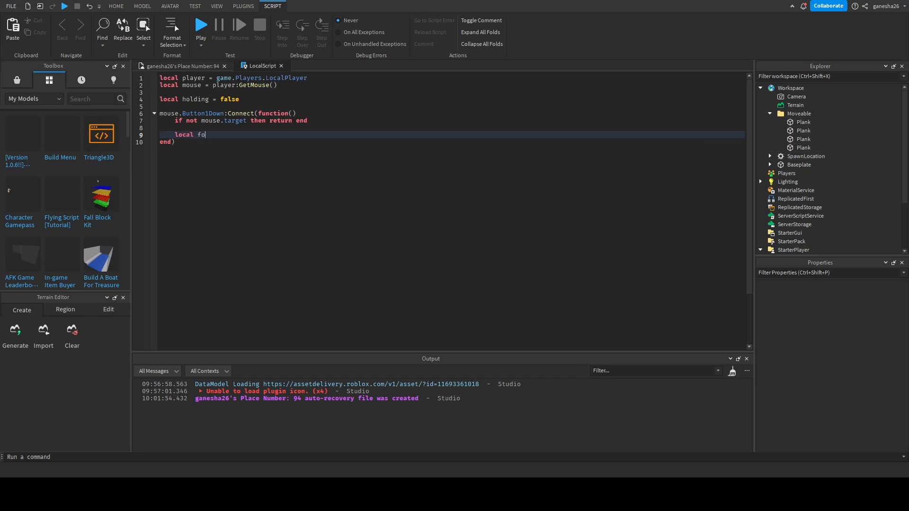
type("lder =")
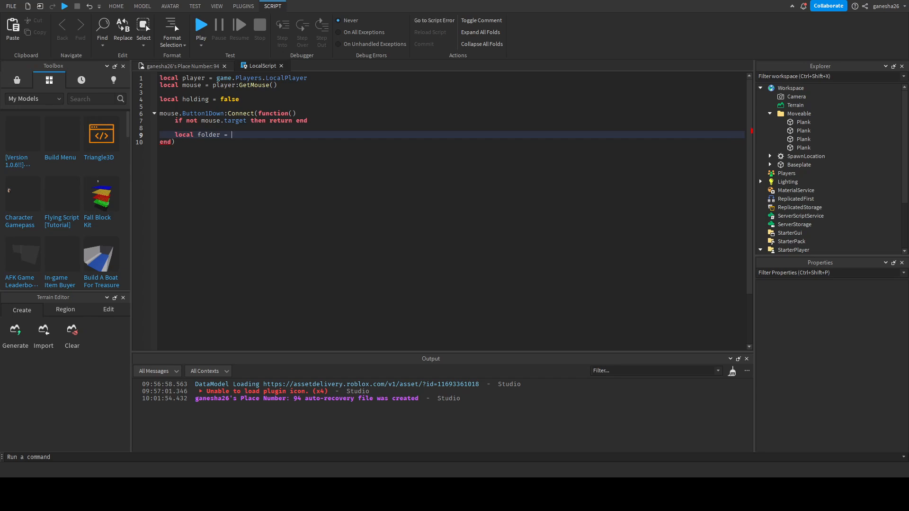
type("mouse.Target")
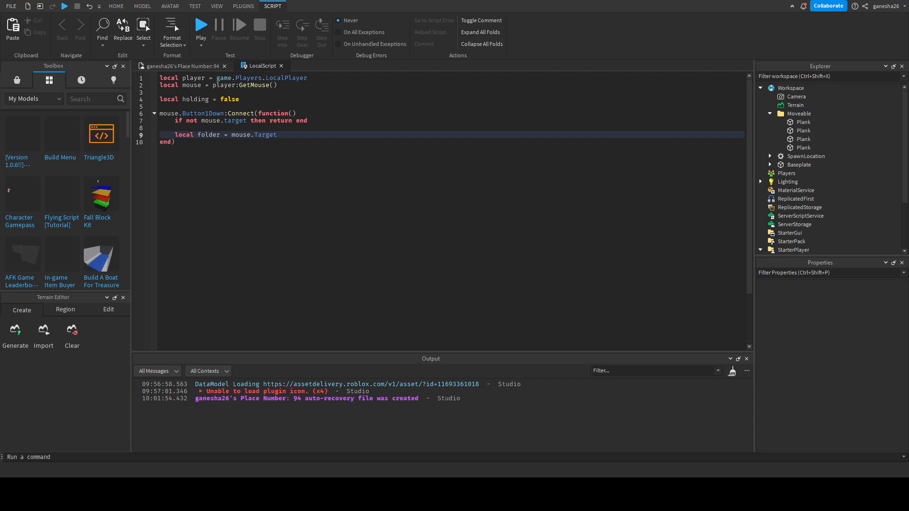
type(".")
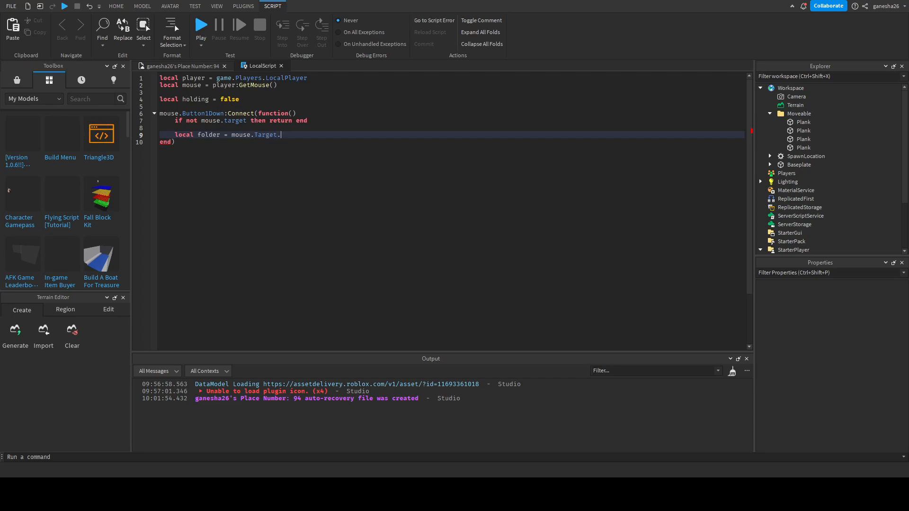
type("FindFirstAncestorOfClass(\"")
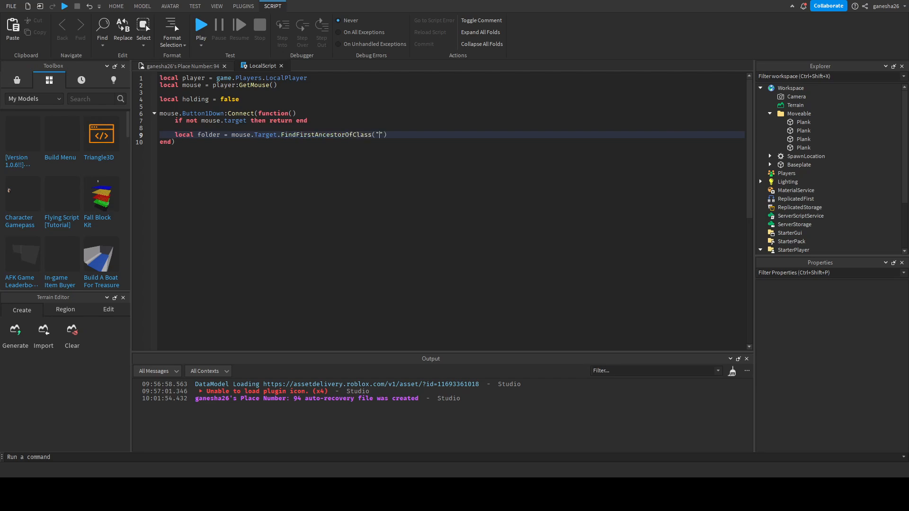
type("Folder")
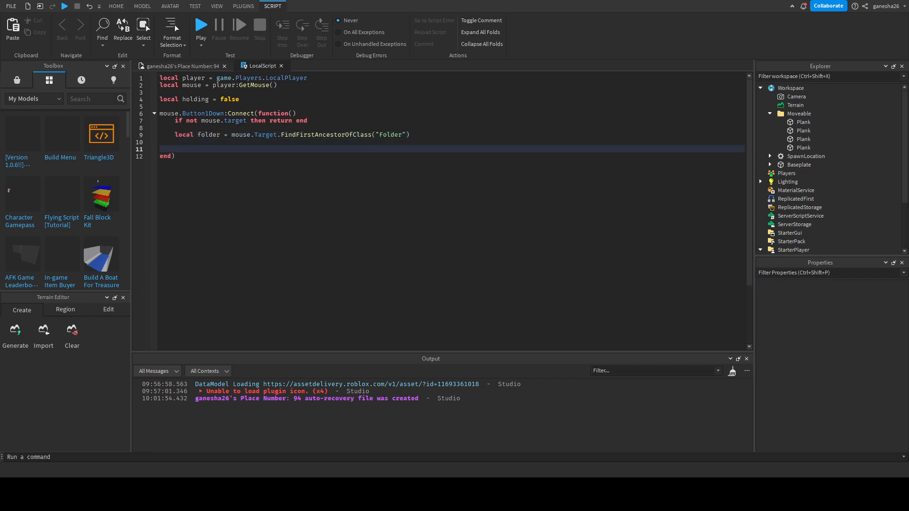
Add 'if not folder then return end' and start the 'if fold.name == "Moveable"' check.
type("if")
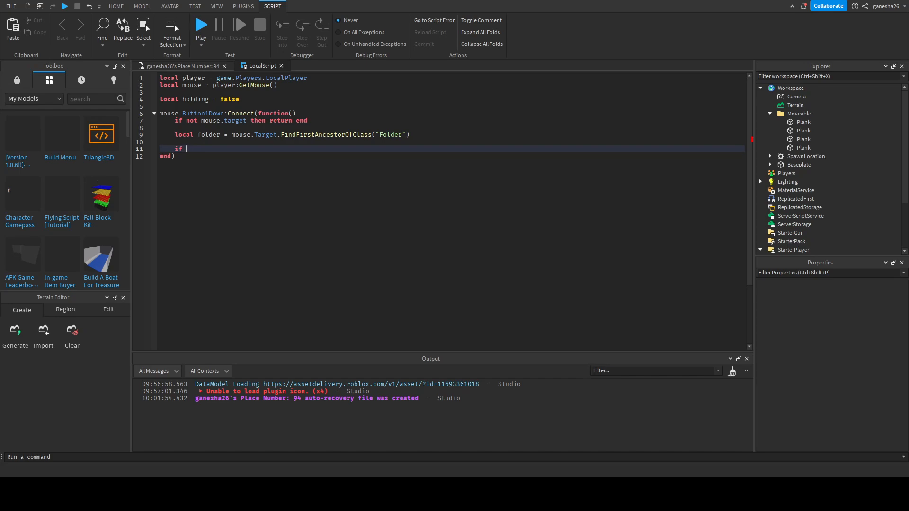
type("not folder")
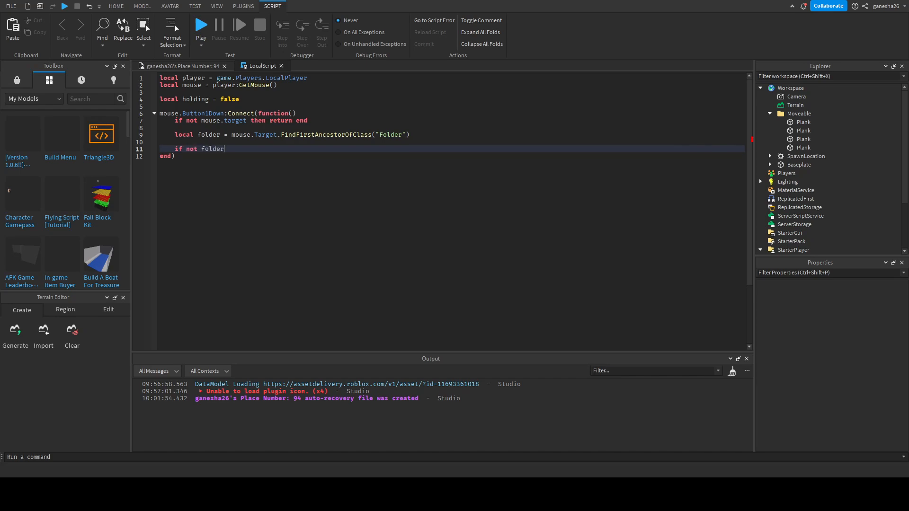
type("=")
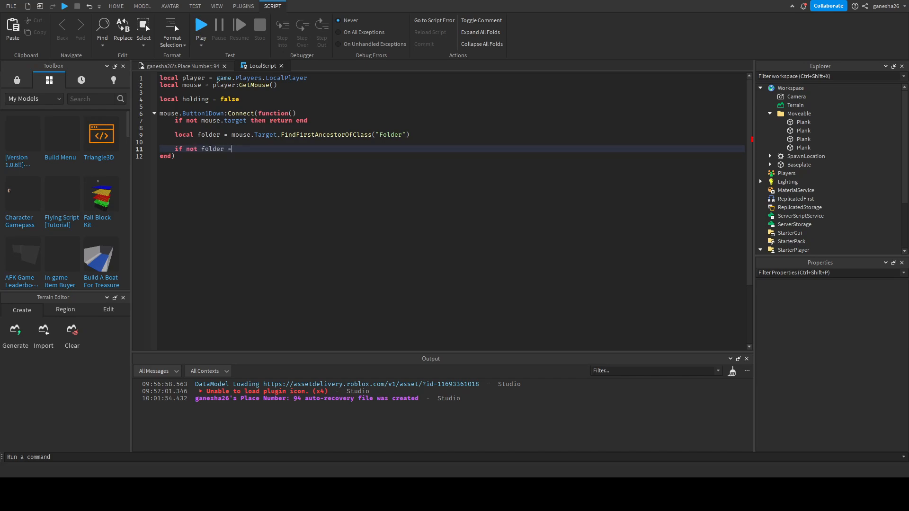
key("Backspace")
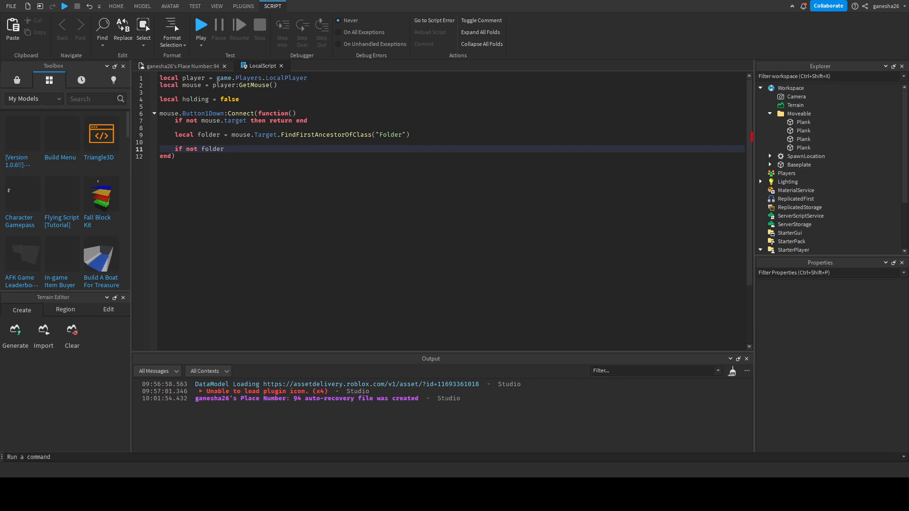
type("then return end")
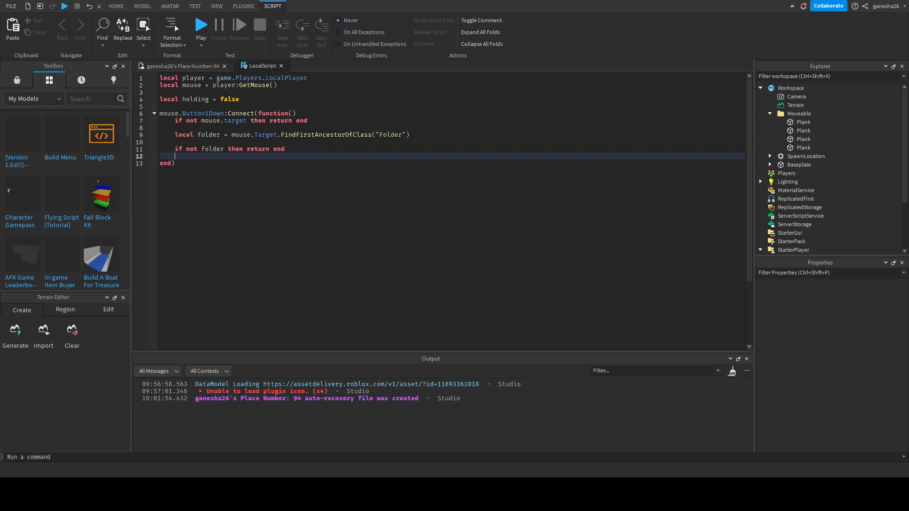
type("if")
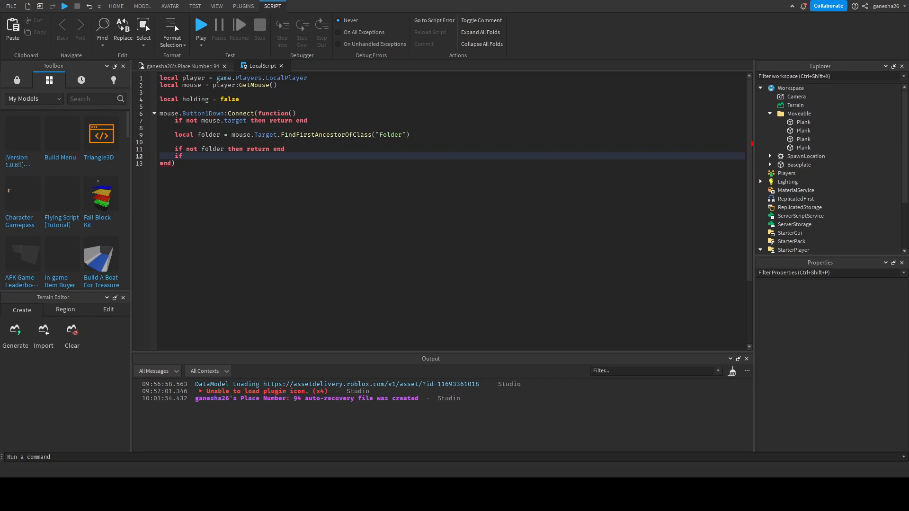
type("fold.name ~=")
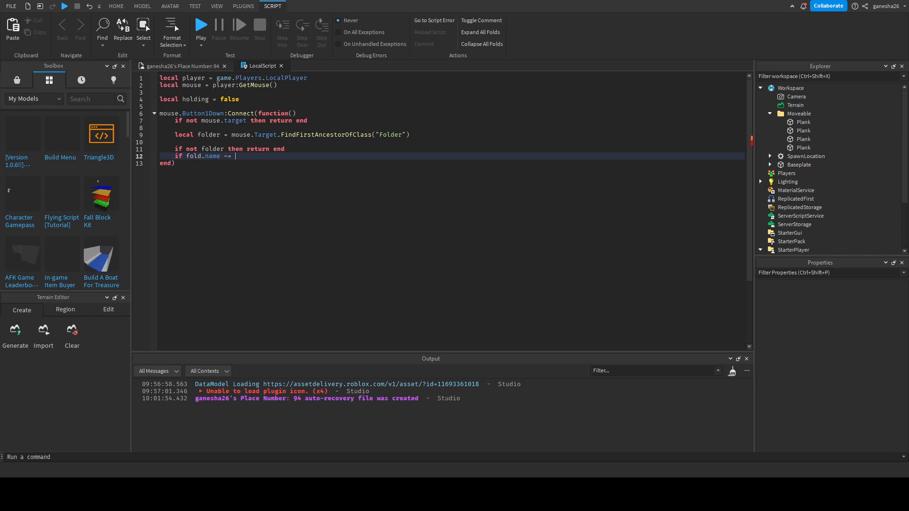
left_click(803, 122)
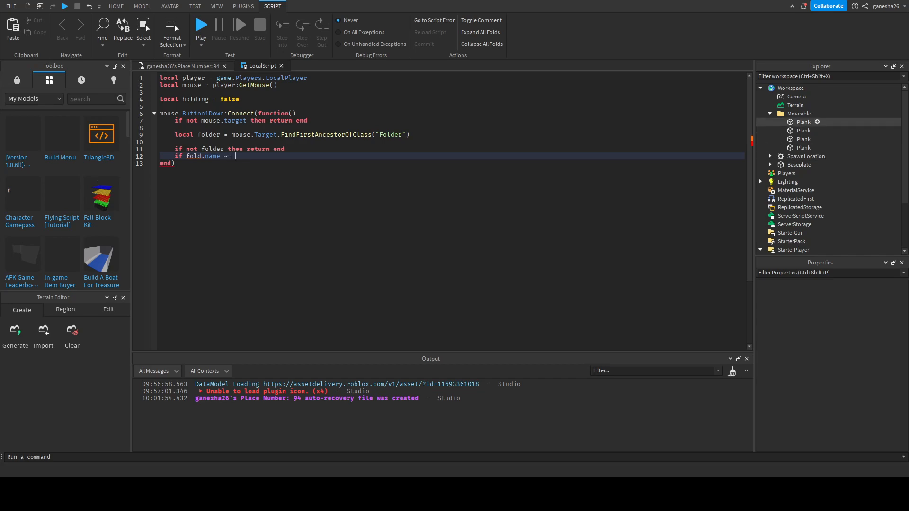
type("\"")
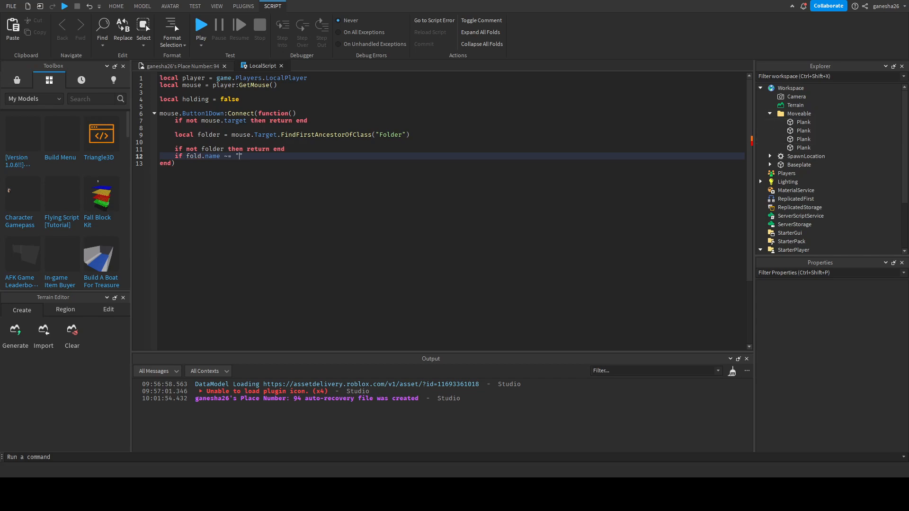
type("Moveable")
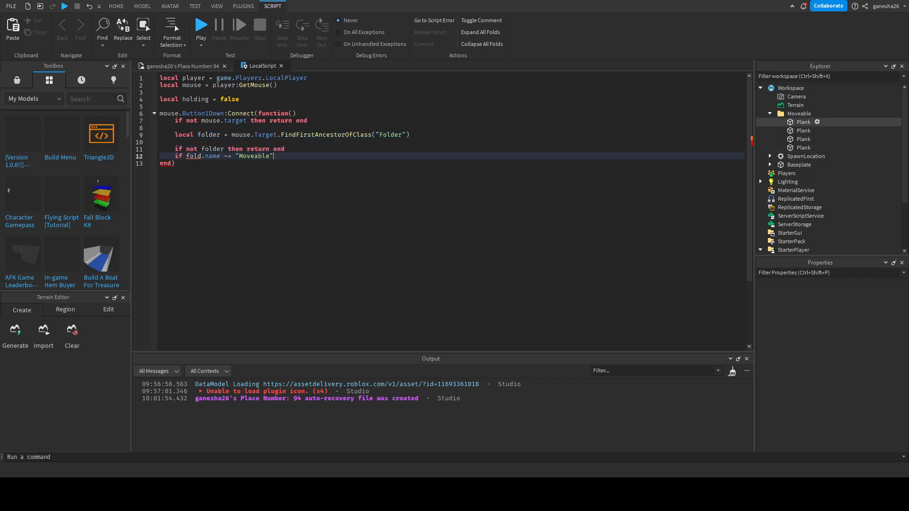
Insert a Model into the Moveable folder, inspect it, and remove it again.
left_click(799, 112)
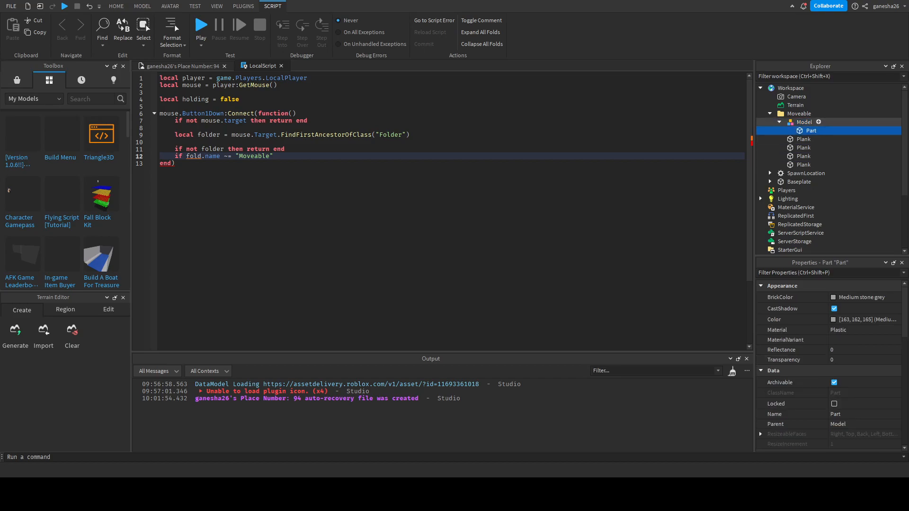
left_click(804, 122)
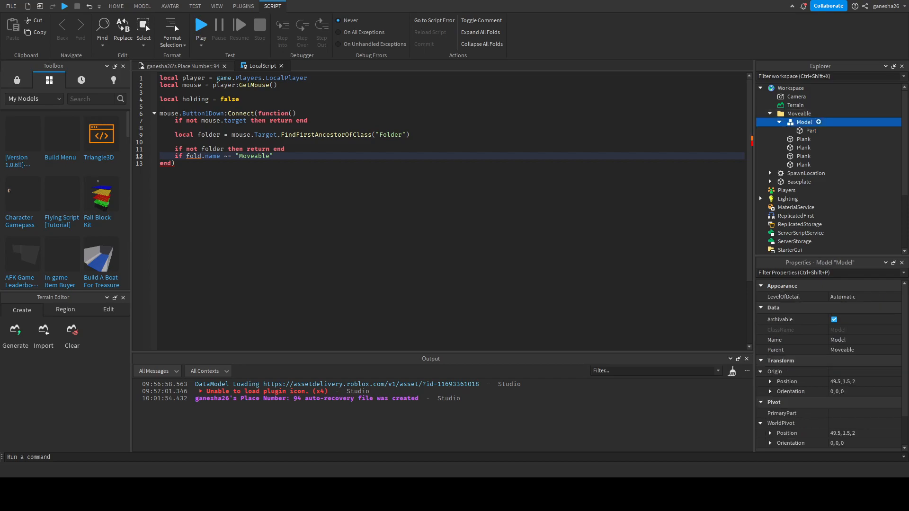
left_click(799, 113)
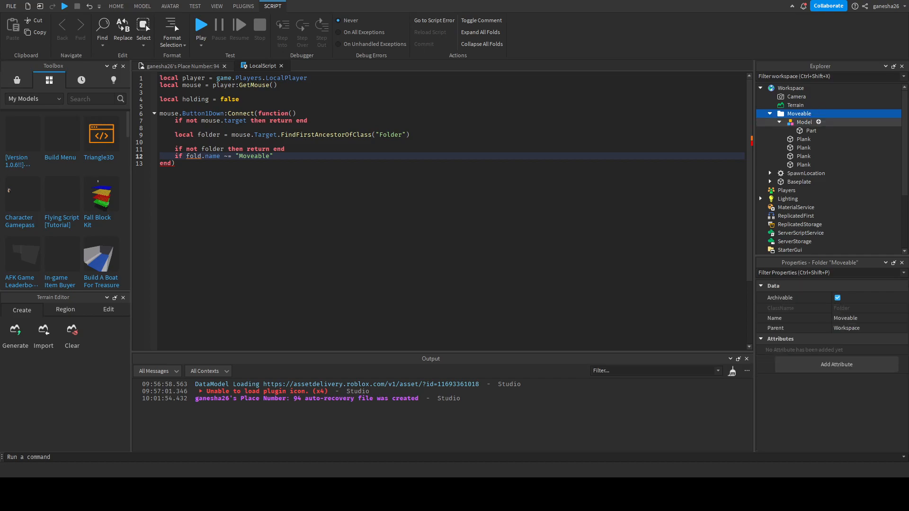
left_click(804, 122)
type("er")
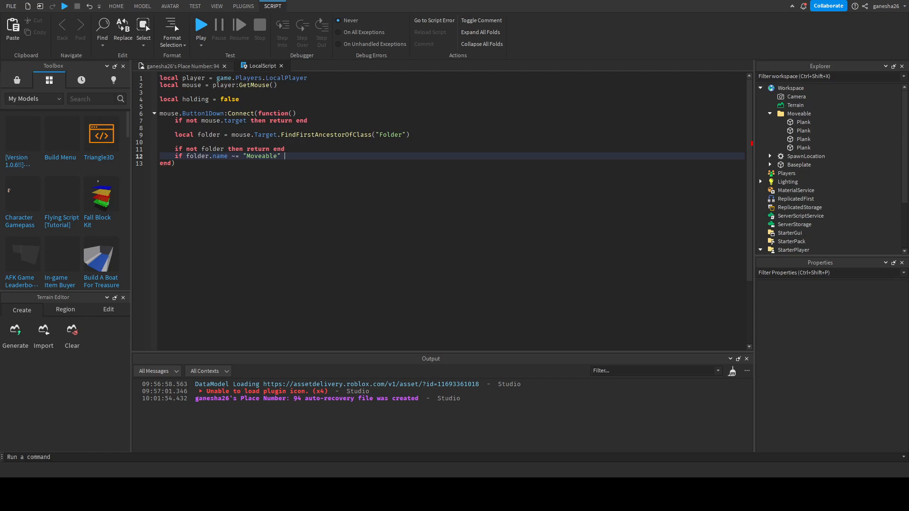
Finish the Moveable check with 'then return end' and set holding = true after it.
type("then reu")
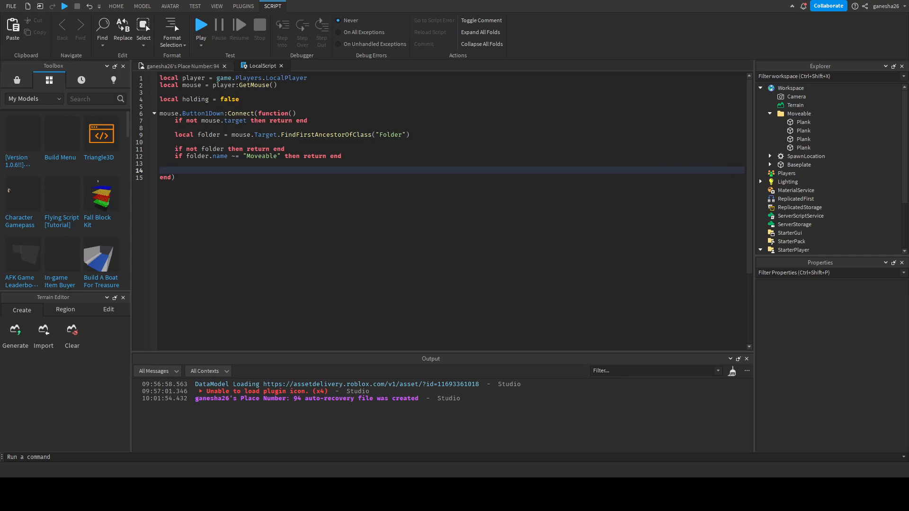
type("holdin")
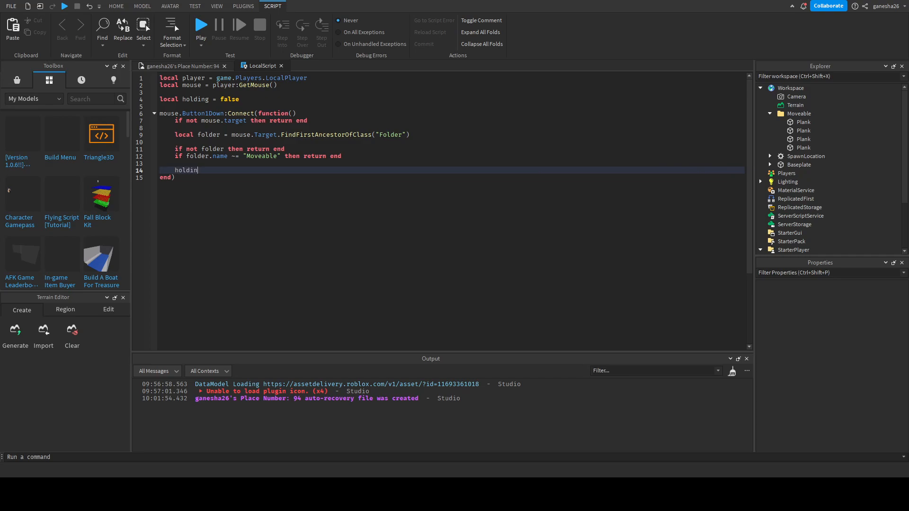
type("= tru")
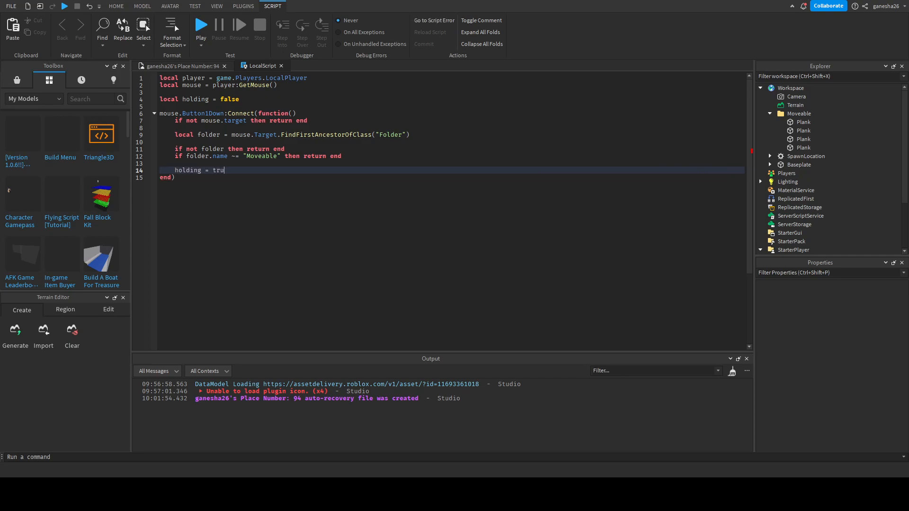
type("e")
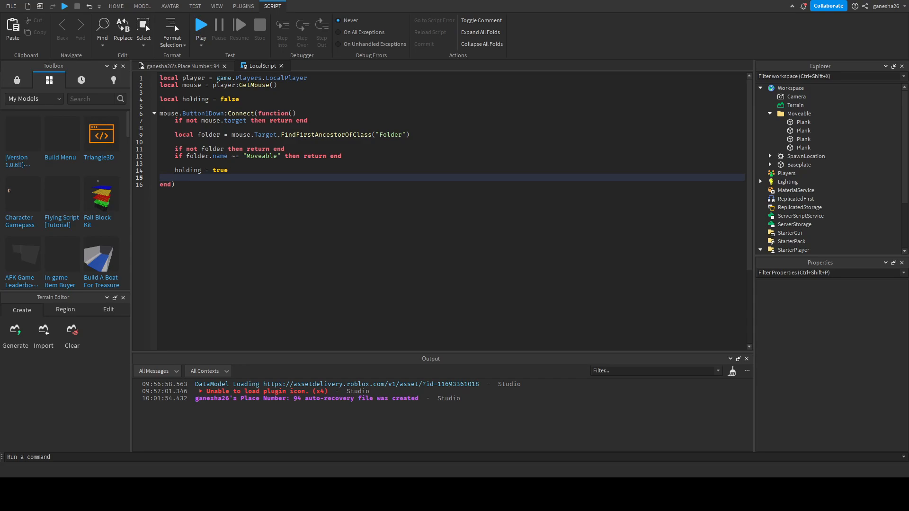
left_click(115, 5)
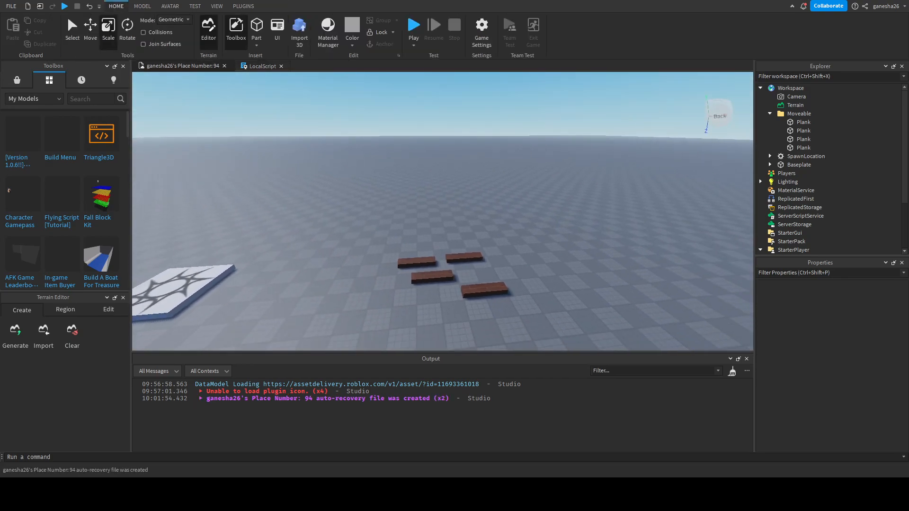
left_click(261, 65)
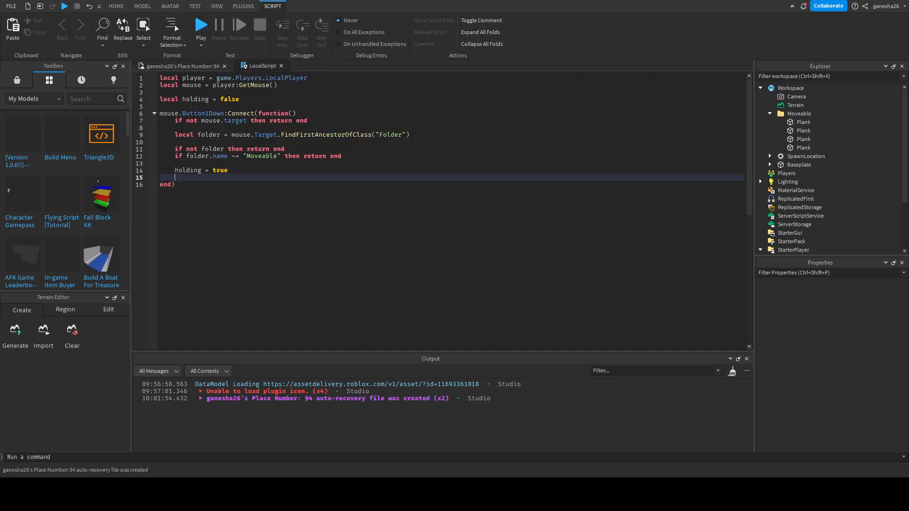
Add 'local holdee = mouse.target' and begin 'local hold = nil' below holding = true.
key("Return")
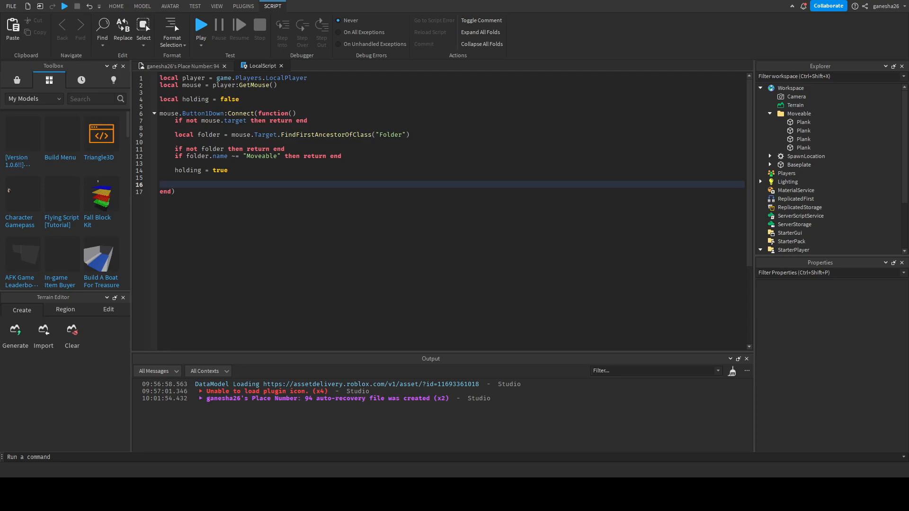
type("hold")
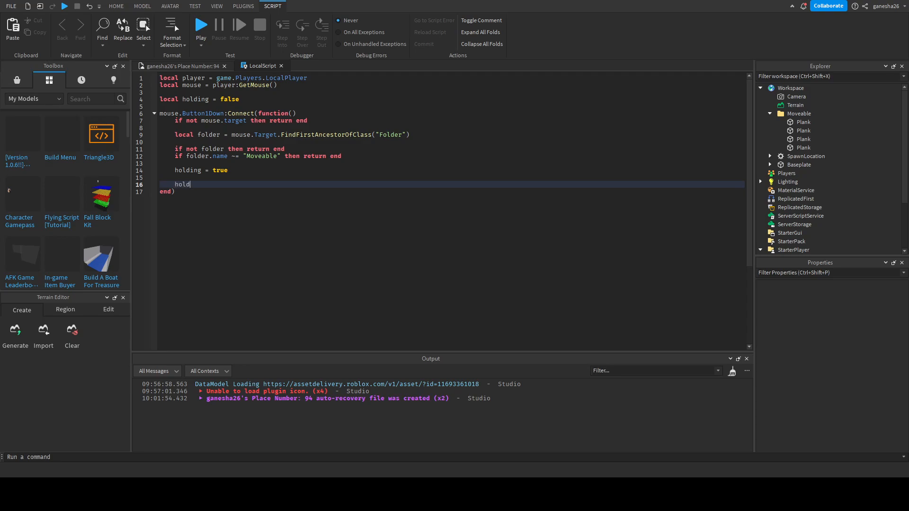
key("BackSpace")
type("local ")
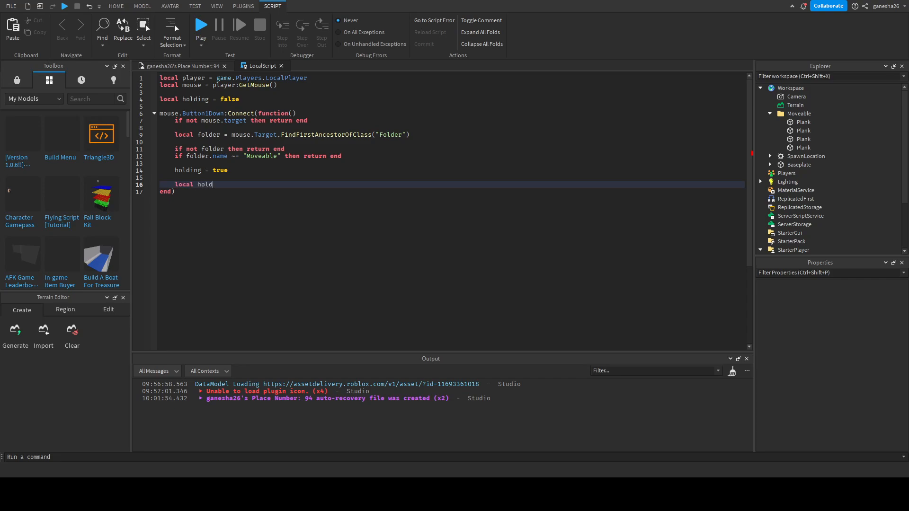
type("ee = t")
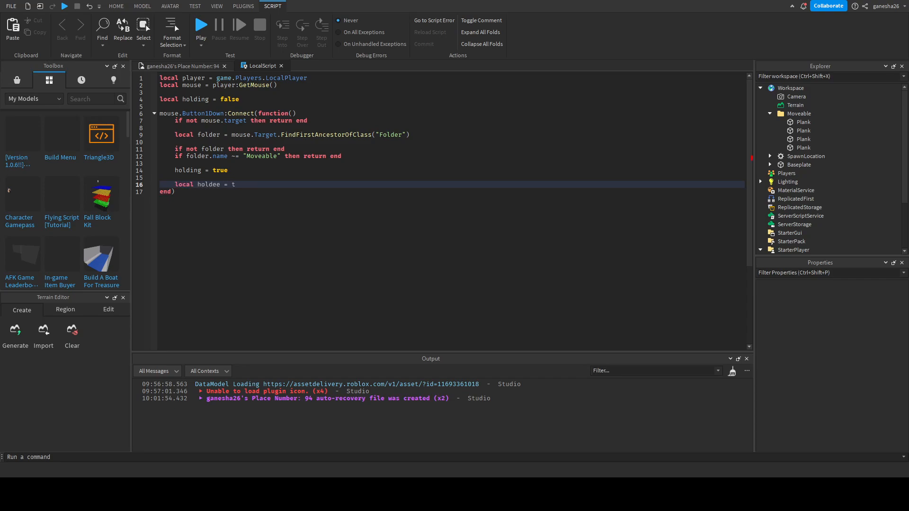
type("ouse.")
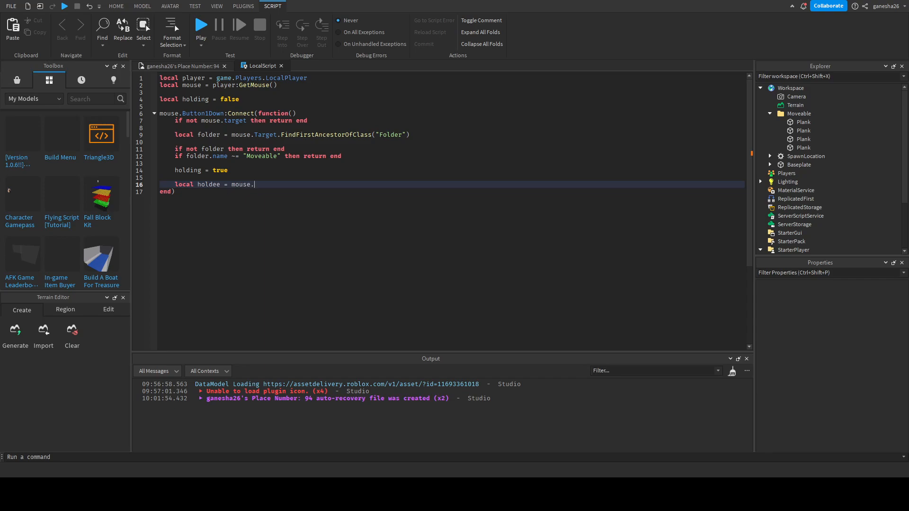
type("target")
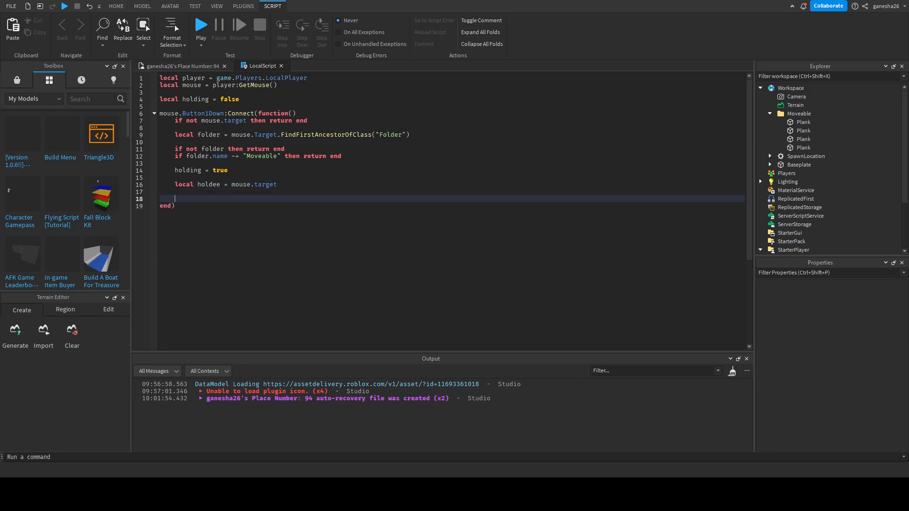
double_click(265, 185)
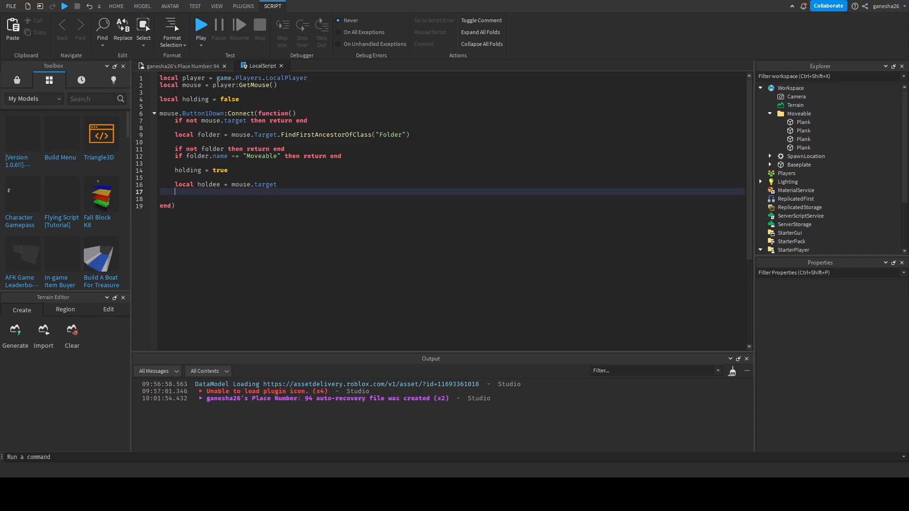
type("local hold = ni")
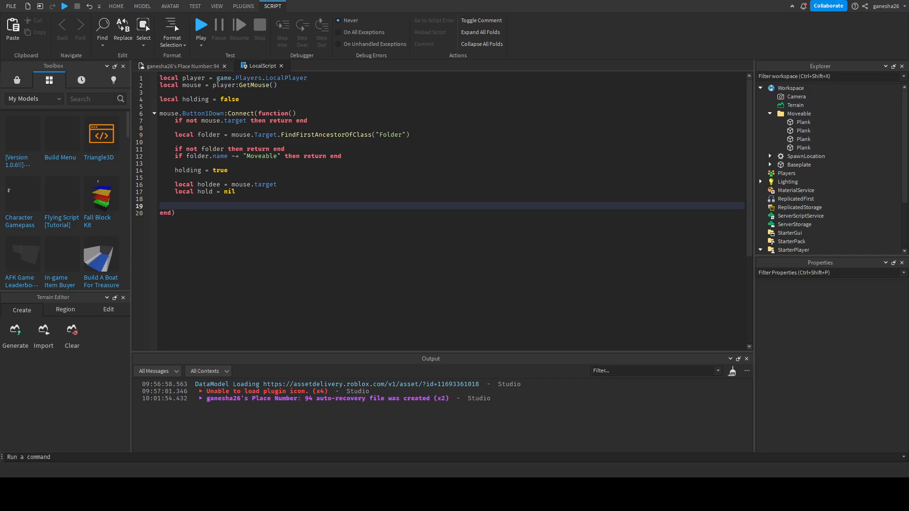
Write local dist = (workspace.Camera.CFrame.Position - holdee.Position).Magnitude in the handler.
type("local")
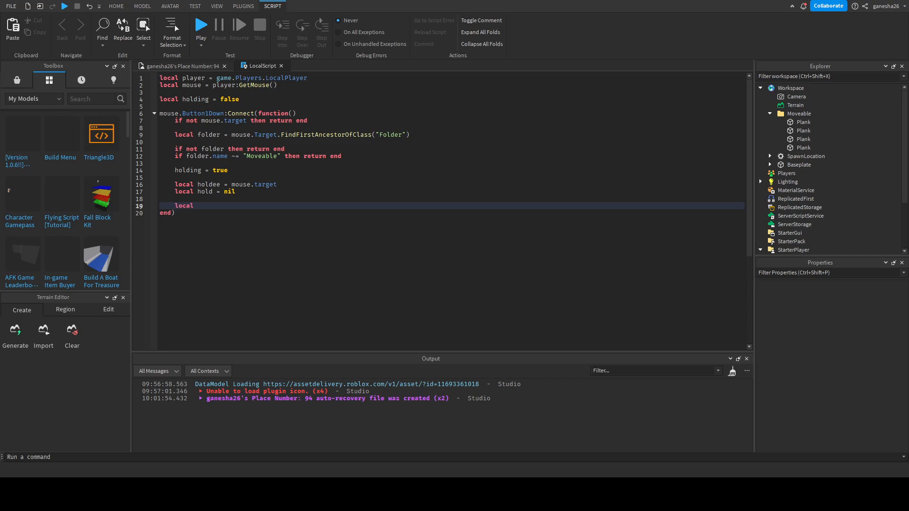
type("dist = (")
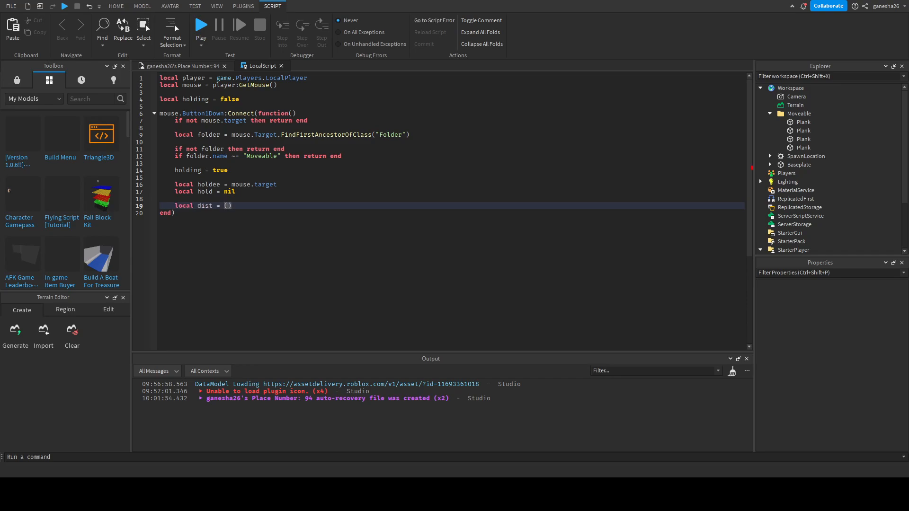
type("workspace.c")
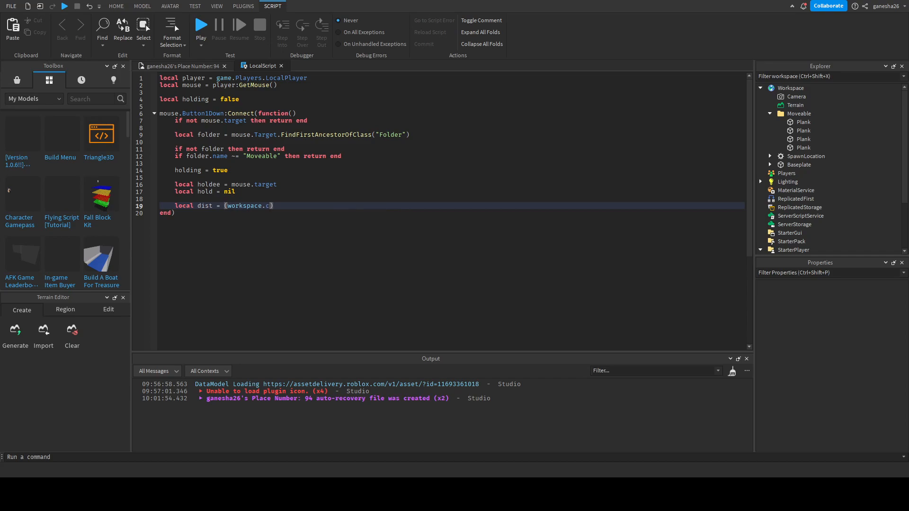
type("amera.C")
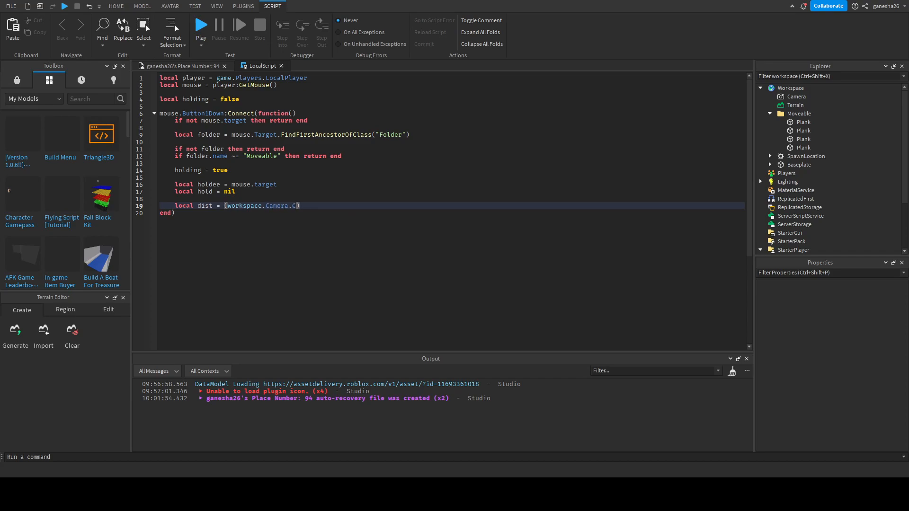
type("Frame.Position -")
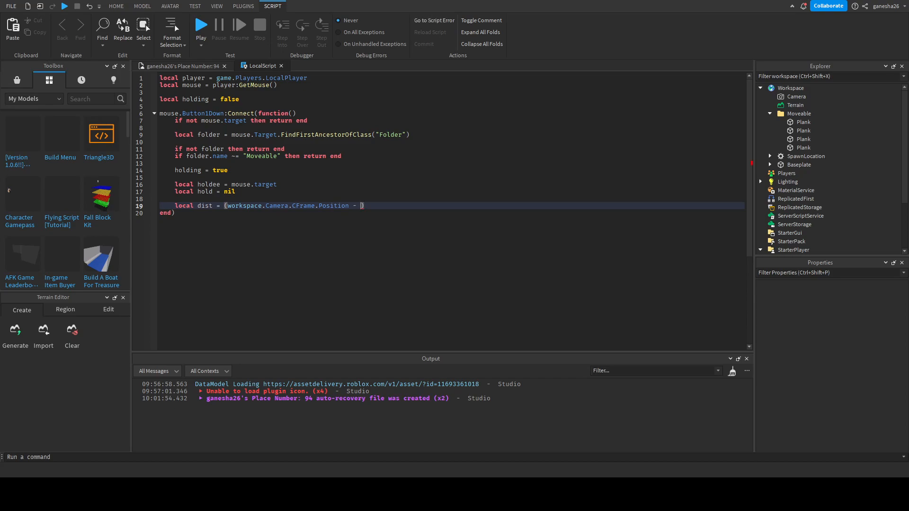
type("holdee.po")
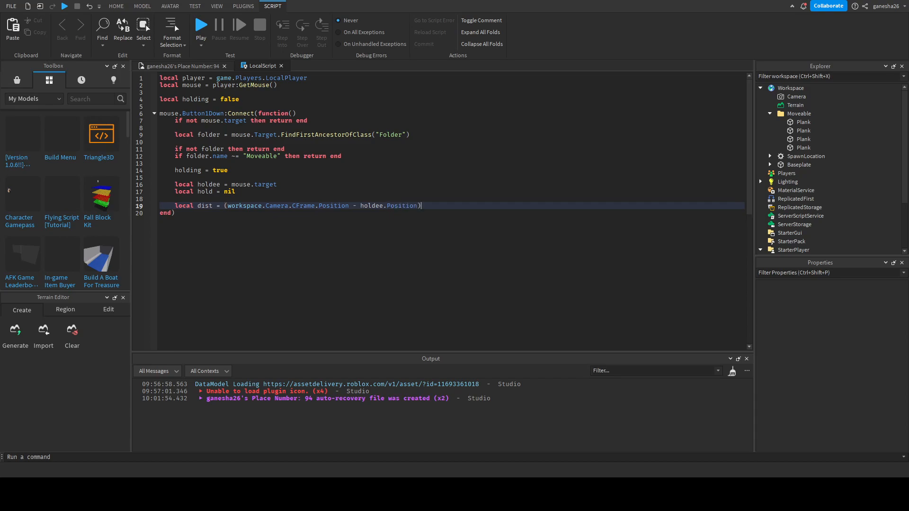
type(".Magnitude")
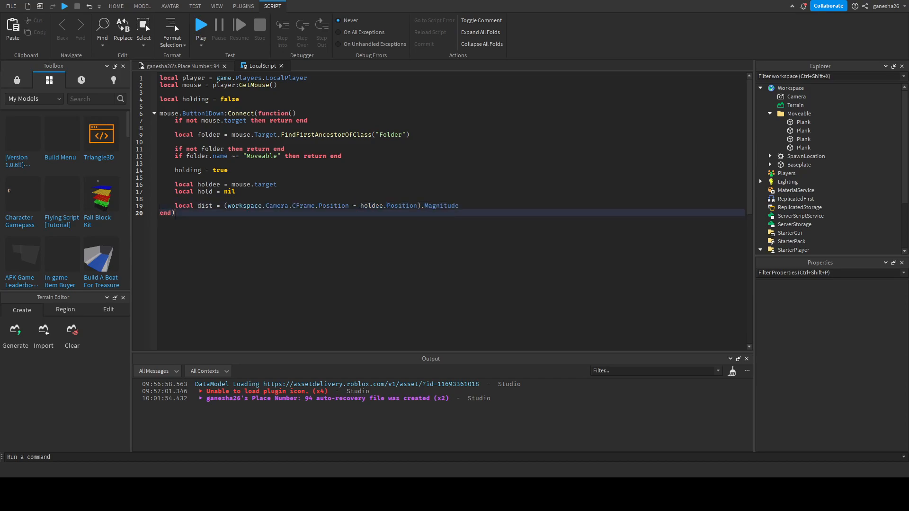
Glance at the place's 3D view and return to editing the LocalScript.
left_click(115, 5)
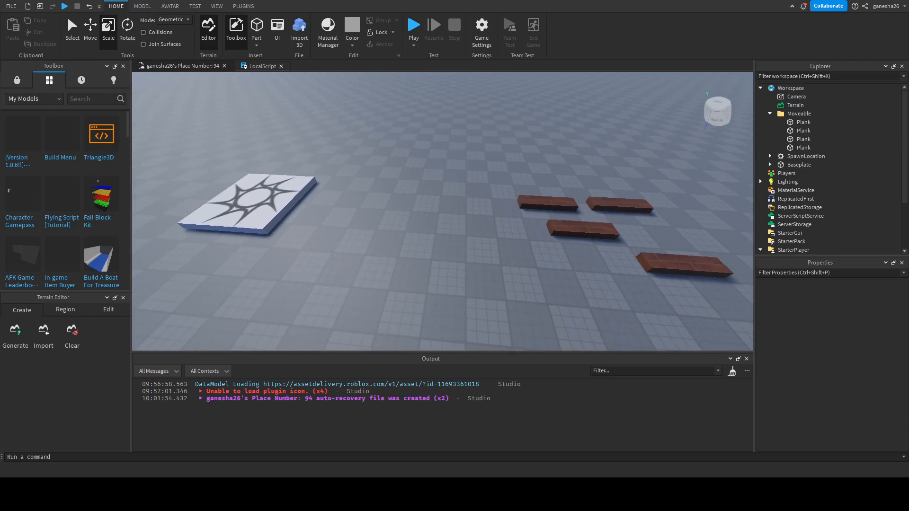
left_click(262, 66)
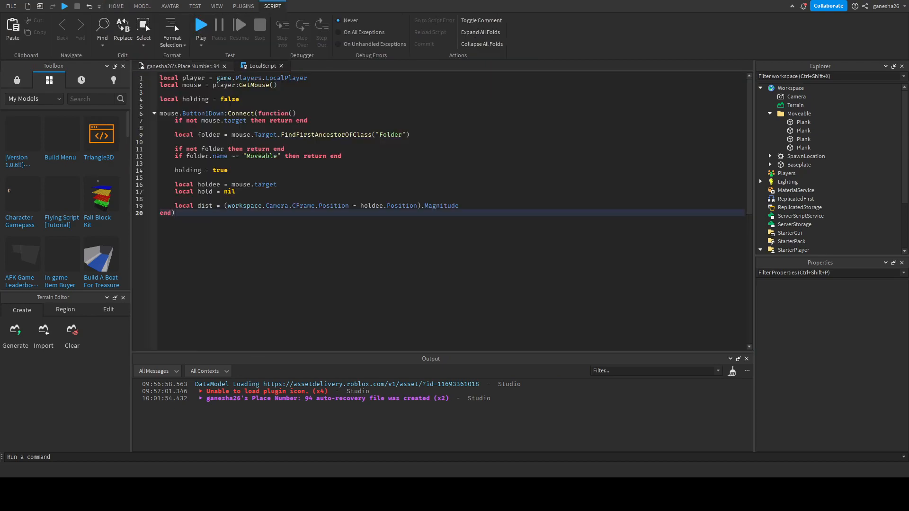
double_click(303, 205)
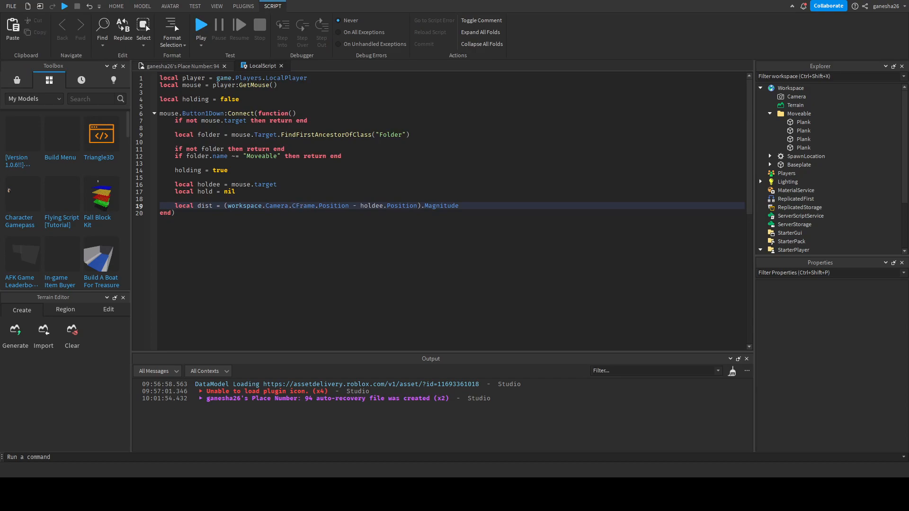
double_click(302, 206)
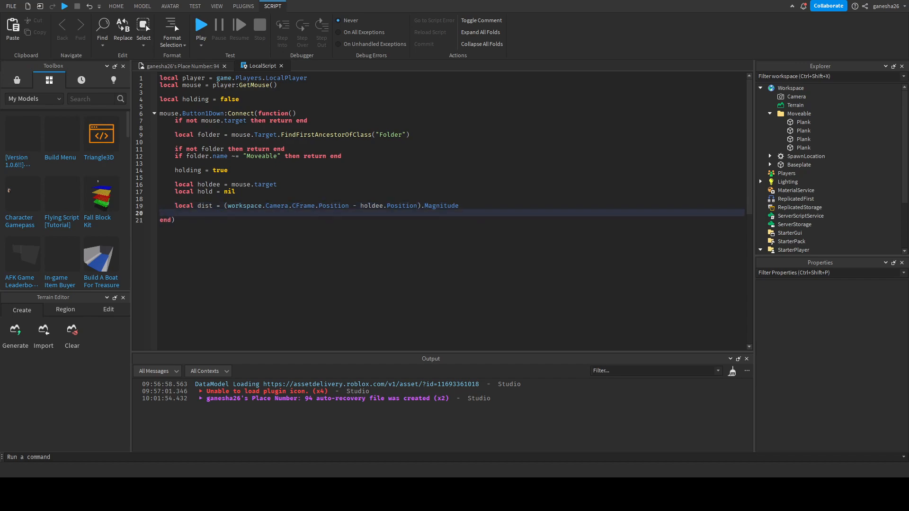
key("Return")
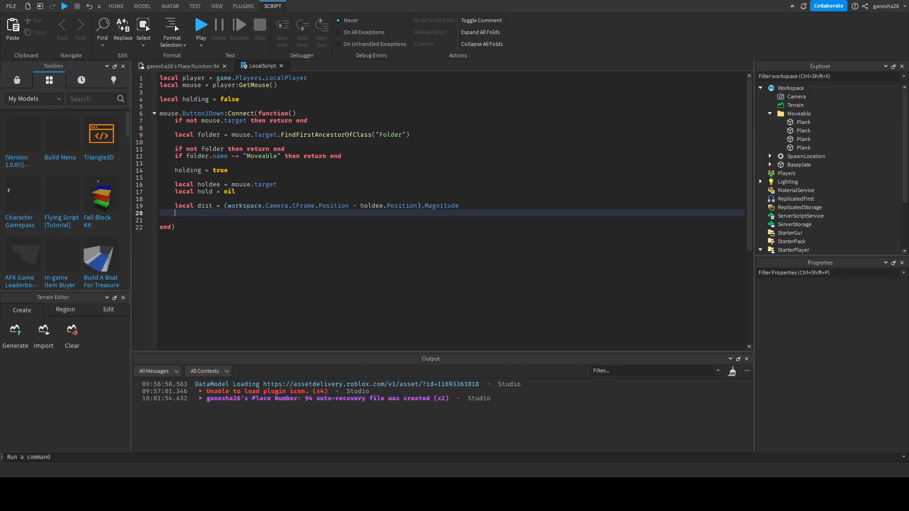
type("local rot")
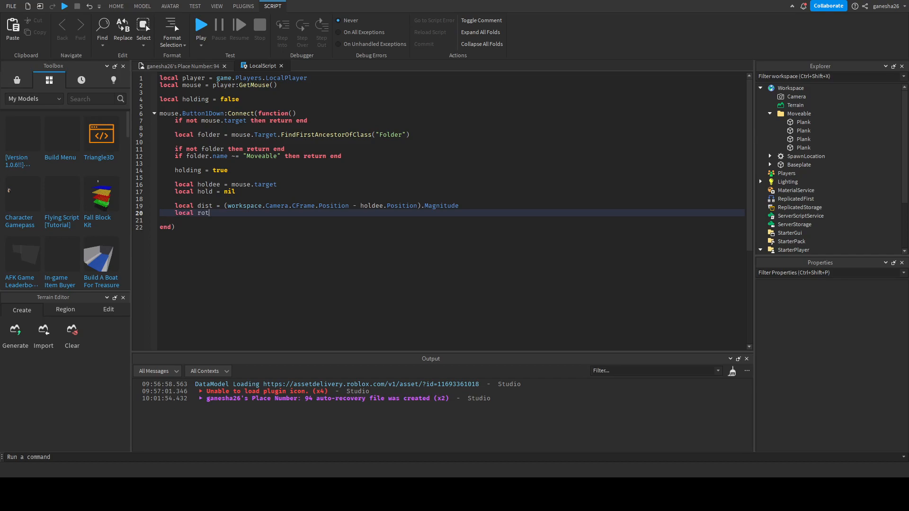
type("= holdee.")
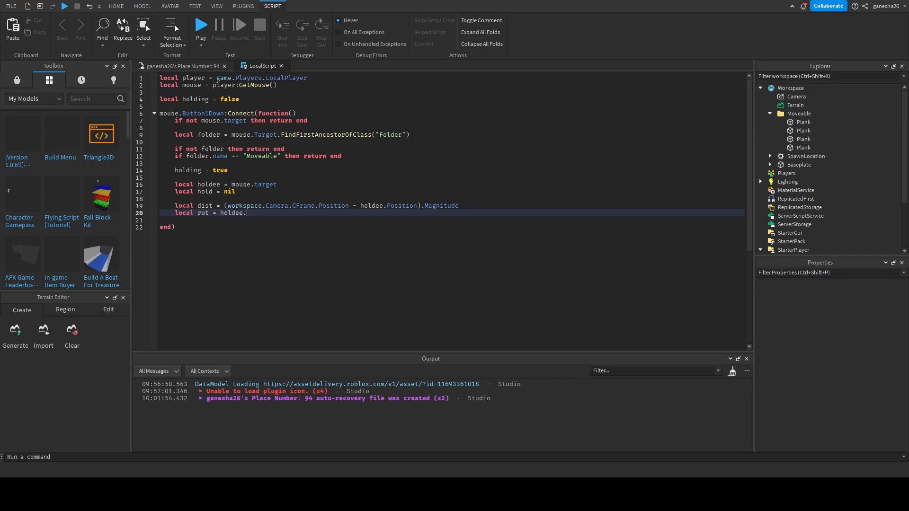
type("Rotatio")
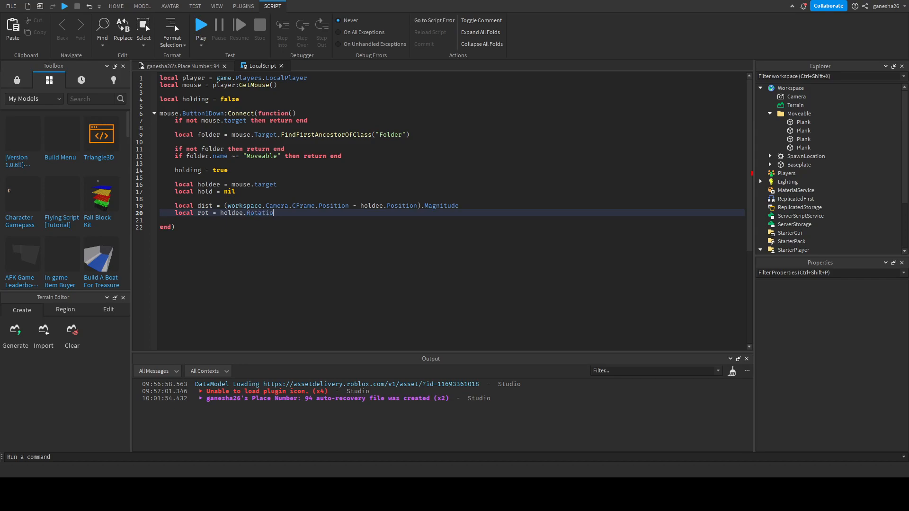
key("ctrl+z")
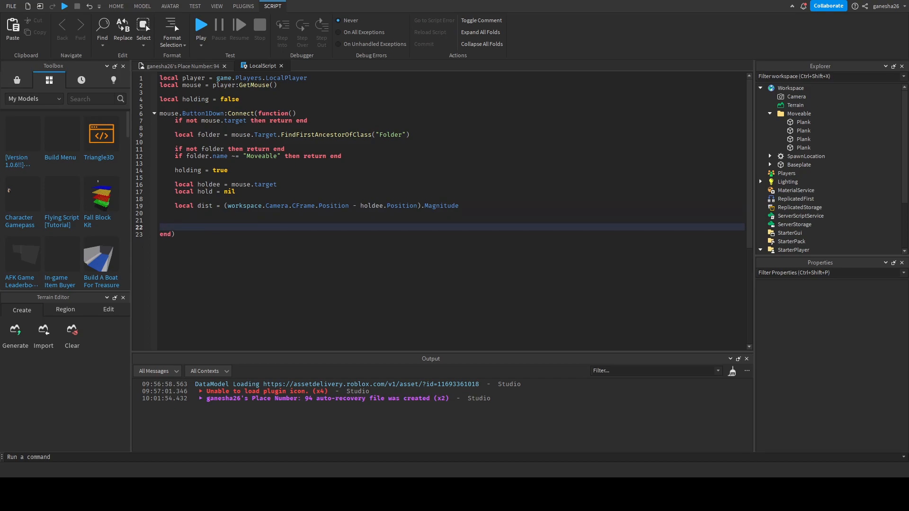
scroll("down", 3)
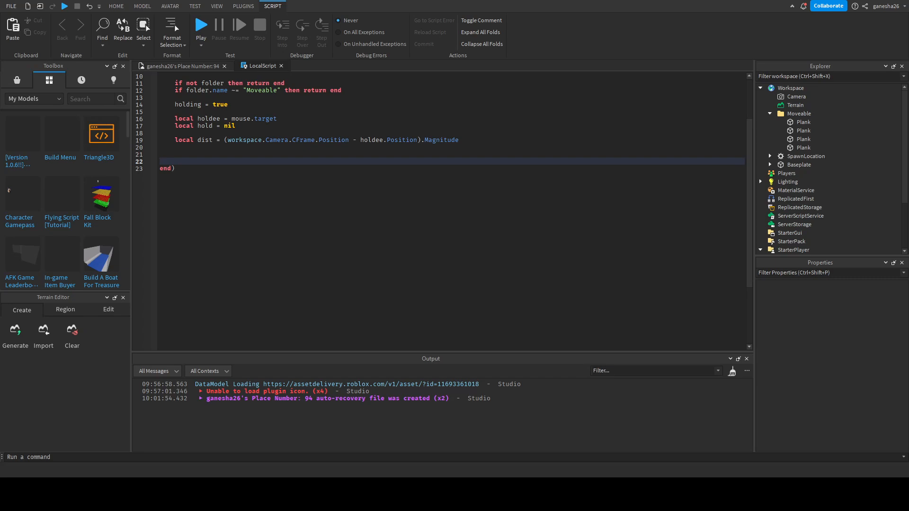
Write hold = game:GetService("RunService").RenderStepped:Connect(function() below the dist line.
left_click(175, 161)
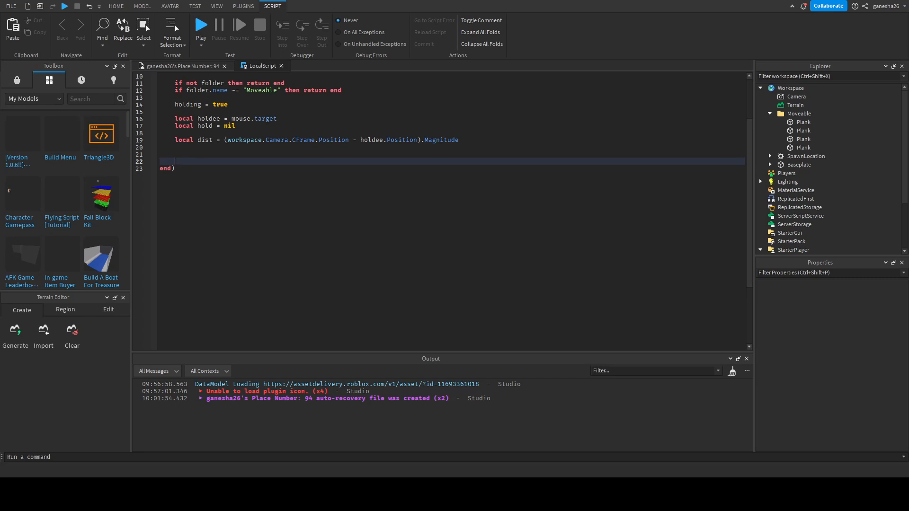
type("hold")
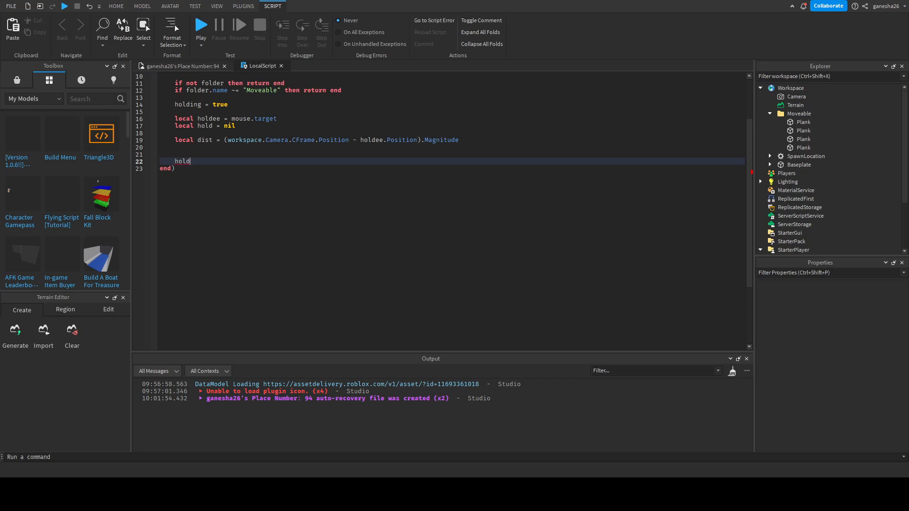
type("= game:Get")
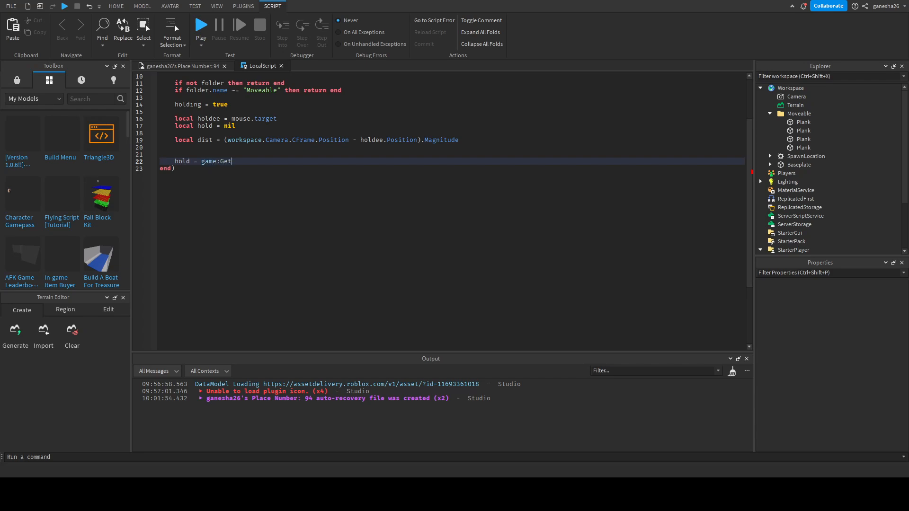
type("Service(\"\")")
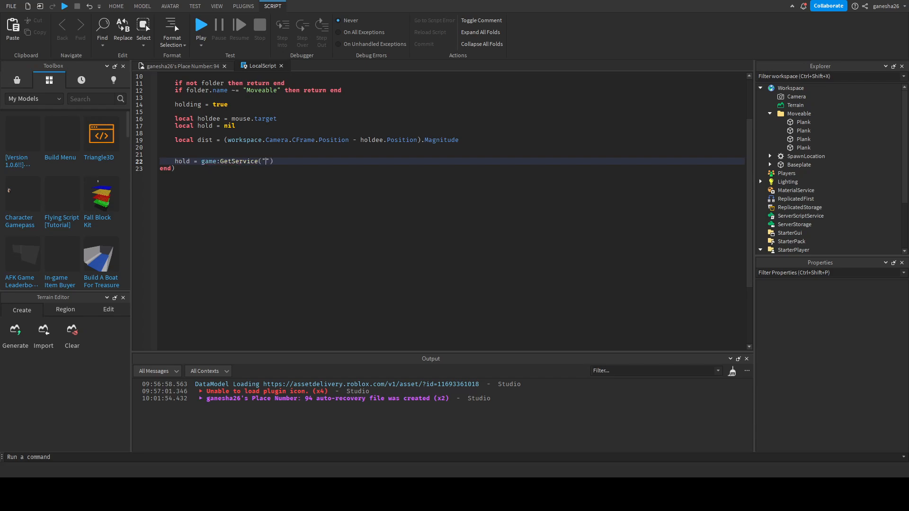
type("RunService")
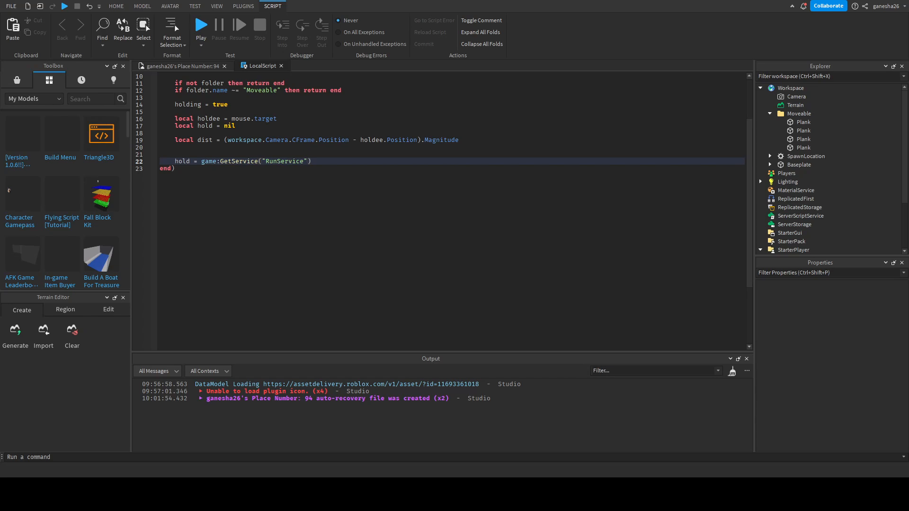
type(".")
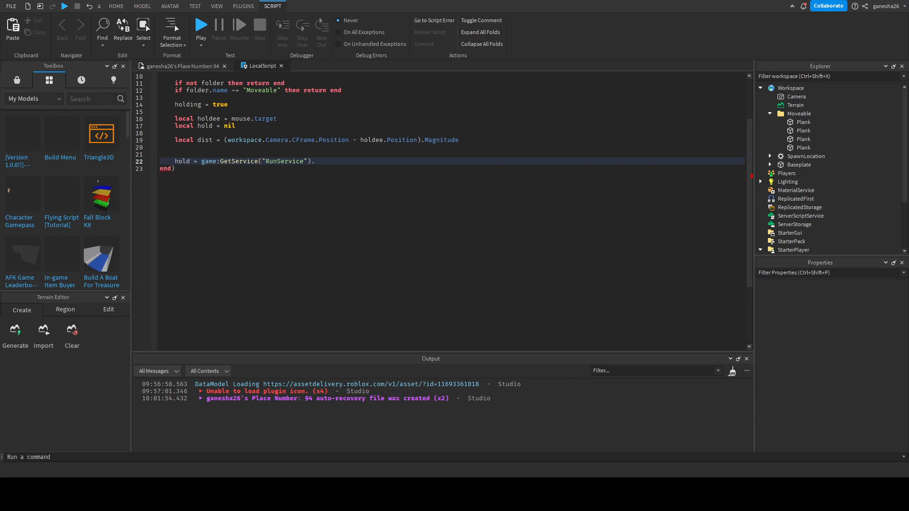
type(".RenderStepped:Connect()")
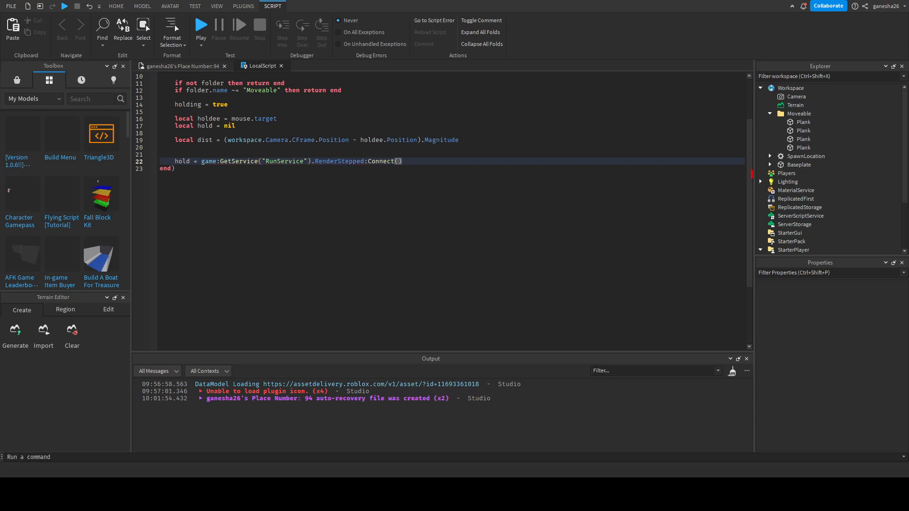
type("function()")
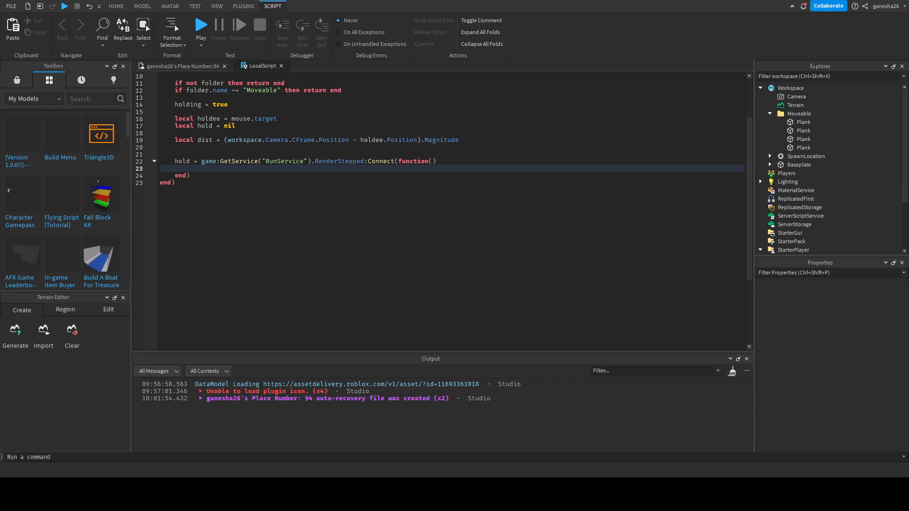
Add an if holding == false then check inside the RenderStepped function.
left_click(189, 168)
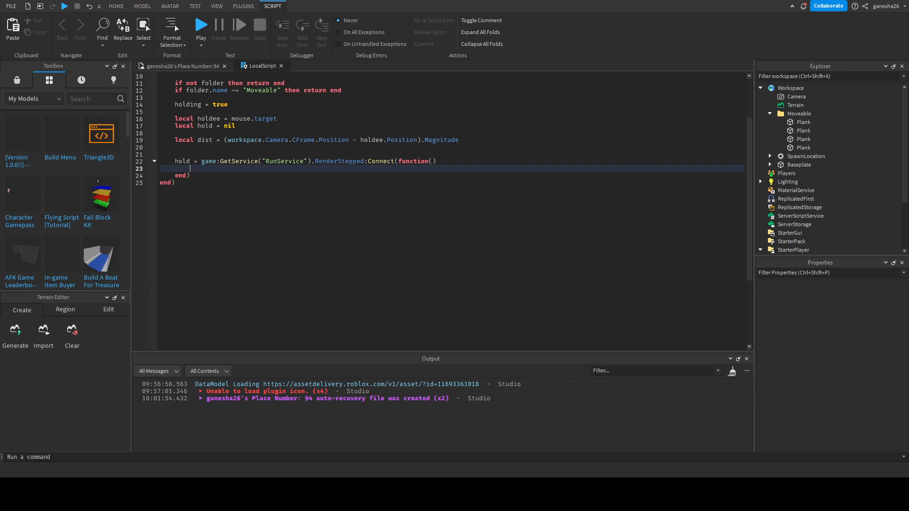
type("if holding")
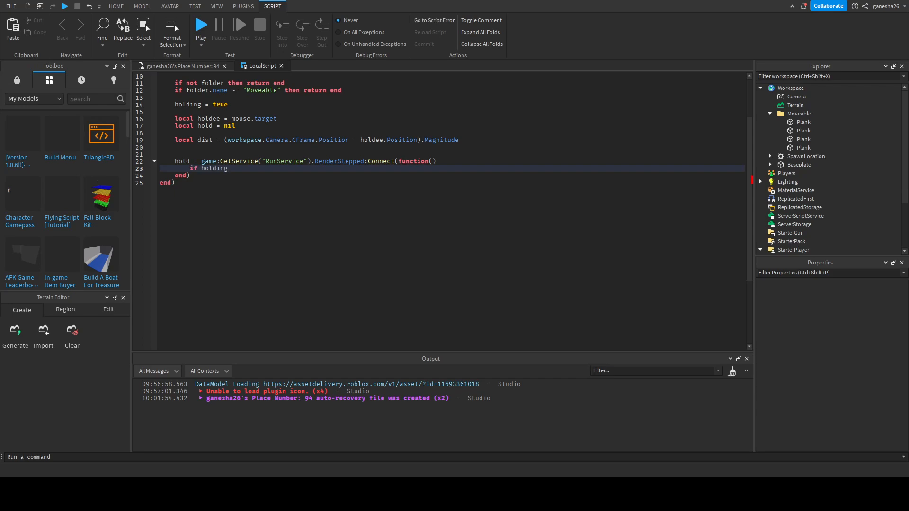
type("== false then")
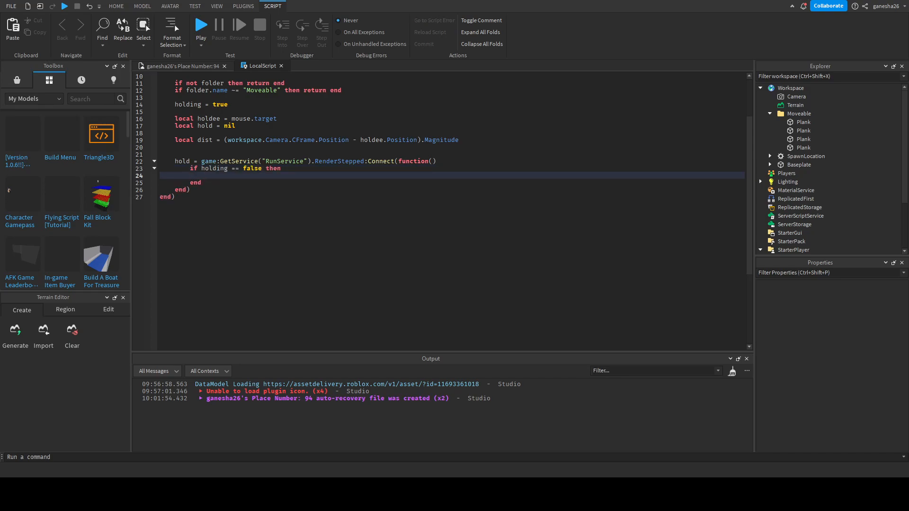
Inside the check, call hold:Disconnect() and return.
left_click(202, 175)
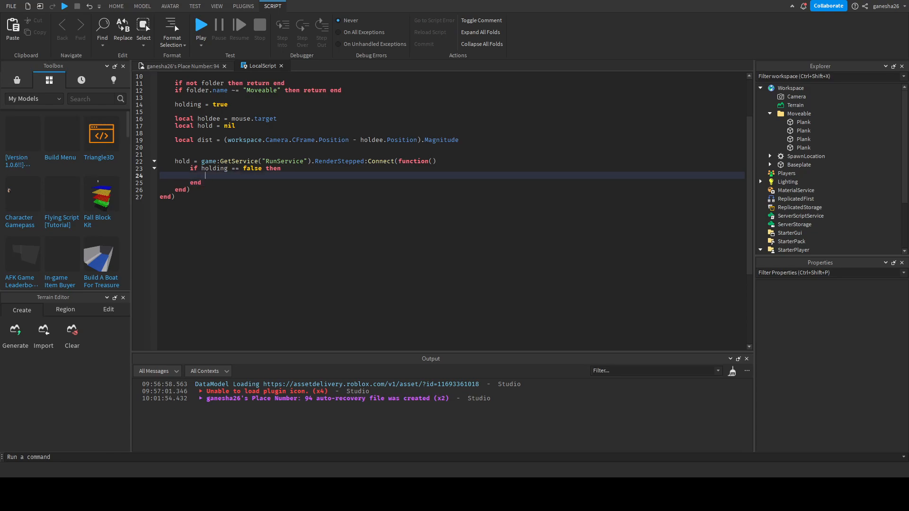
type("hold:D")
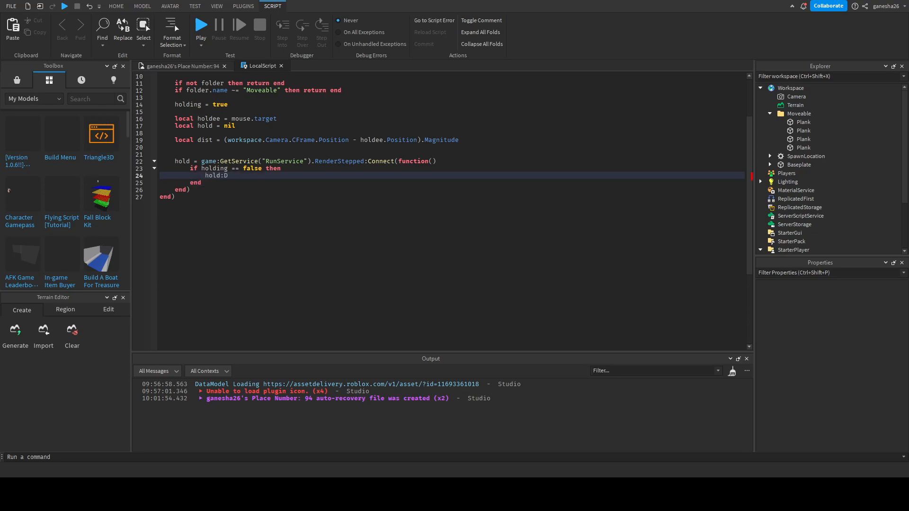
key("BackSpace")
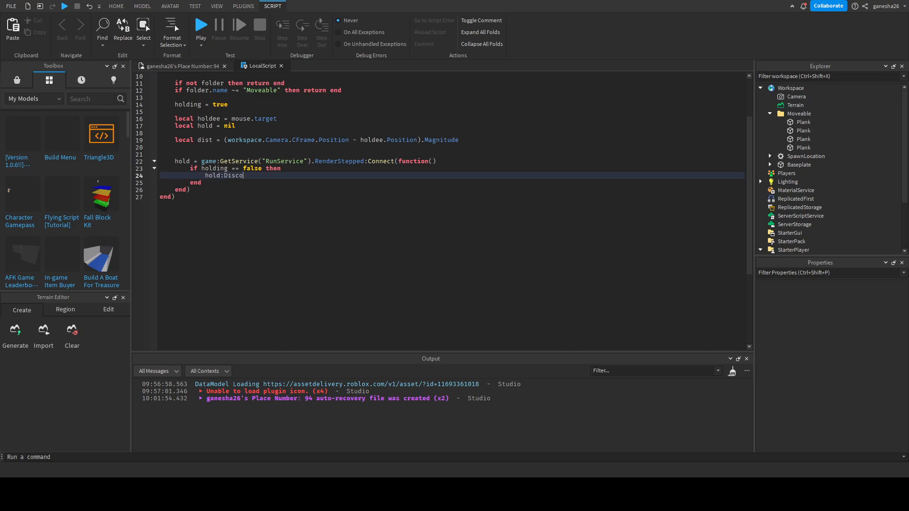
type("nnect(")
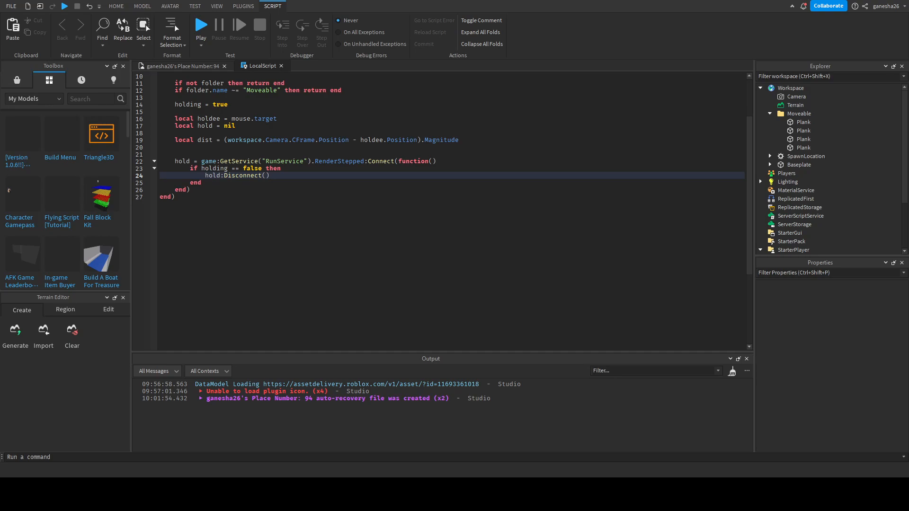
type("return")
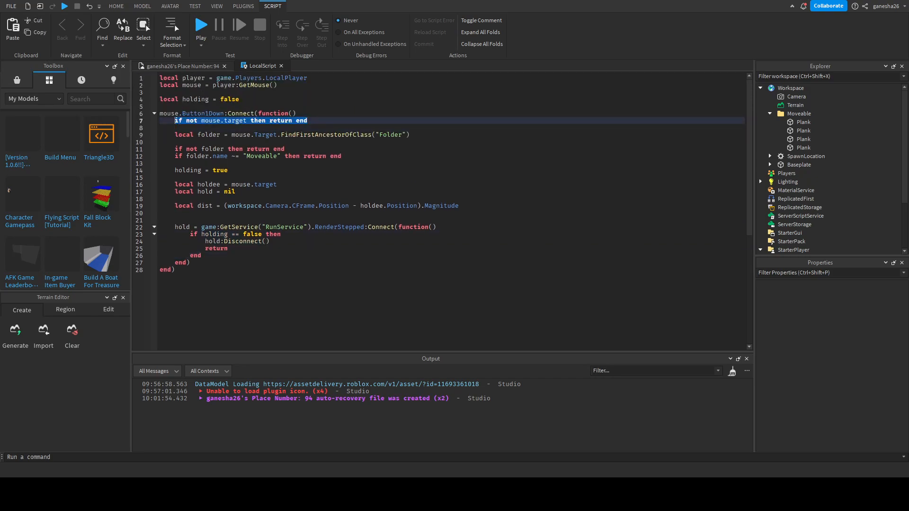
left_click(190, 262)
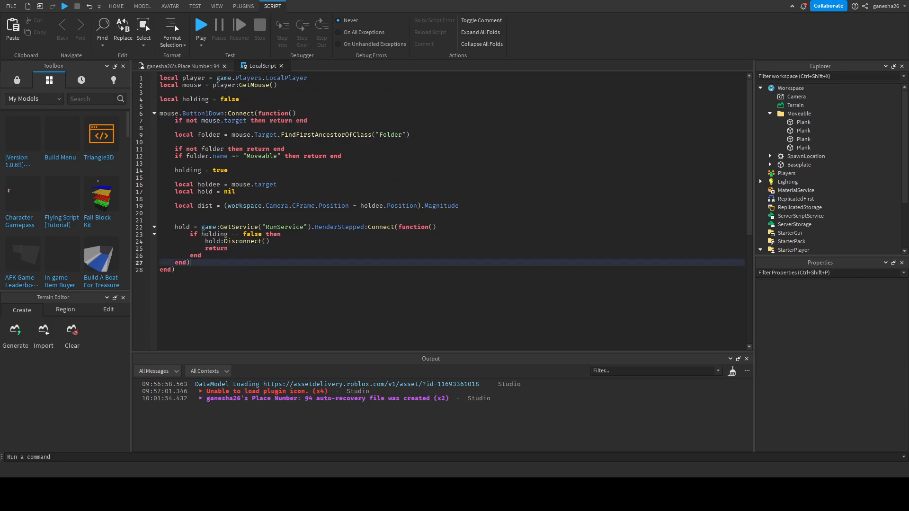
key("enter")
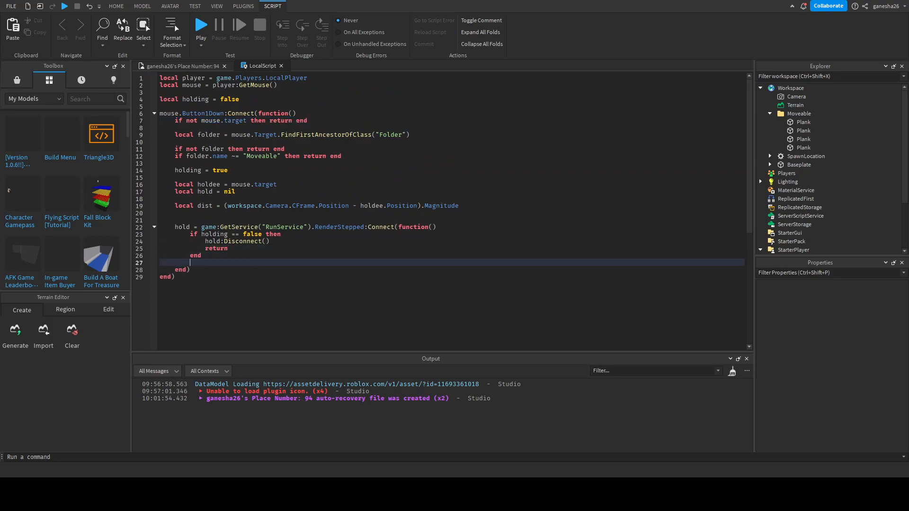
type("if holding ==")
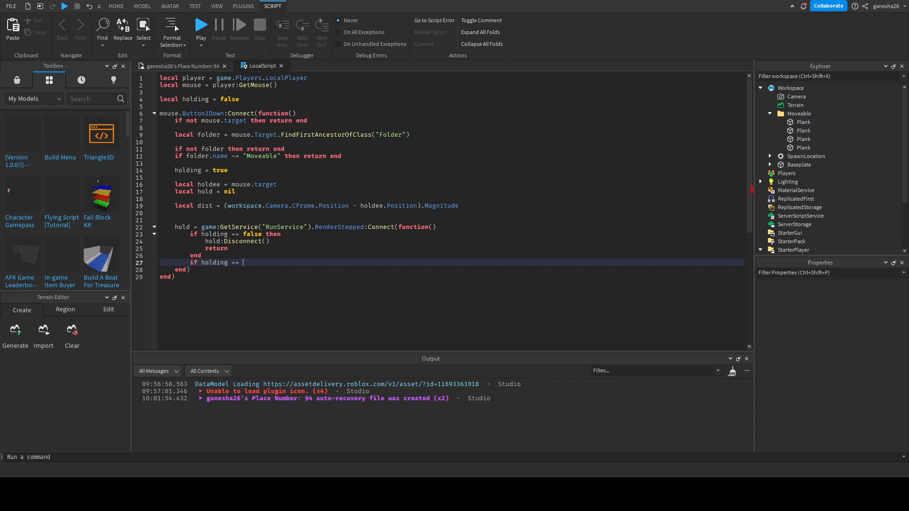
type("false then")
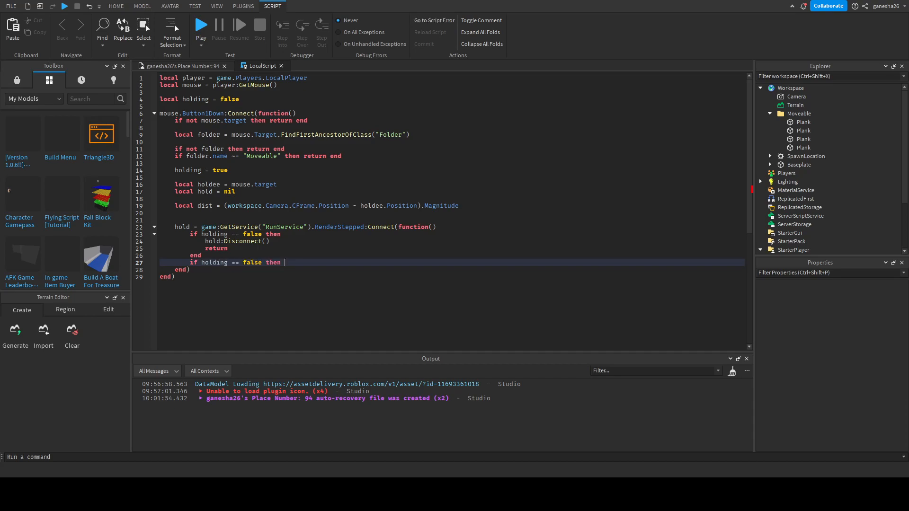
type("hold:")
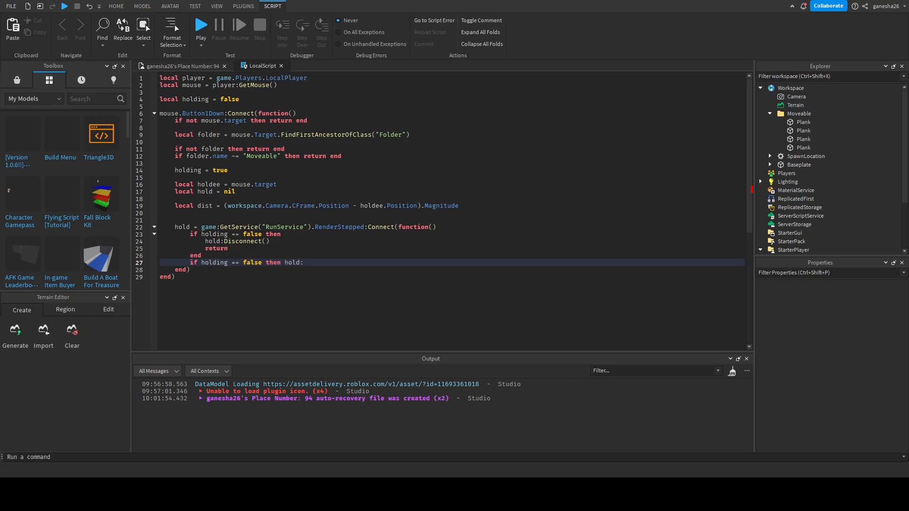
type("Disconnect()")
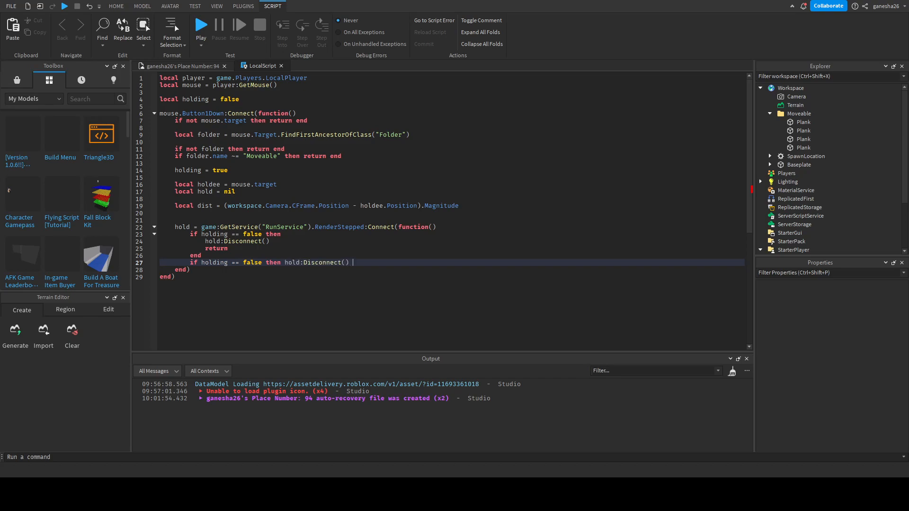
type("return end")
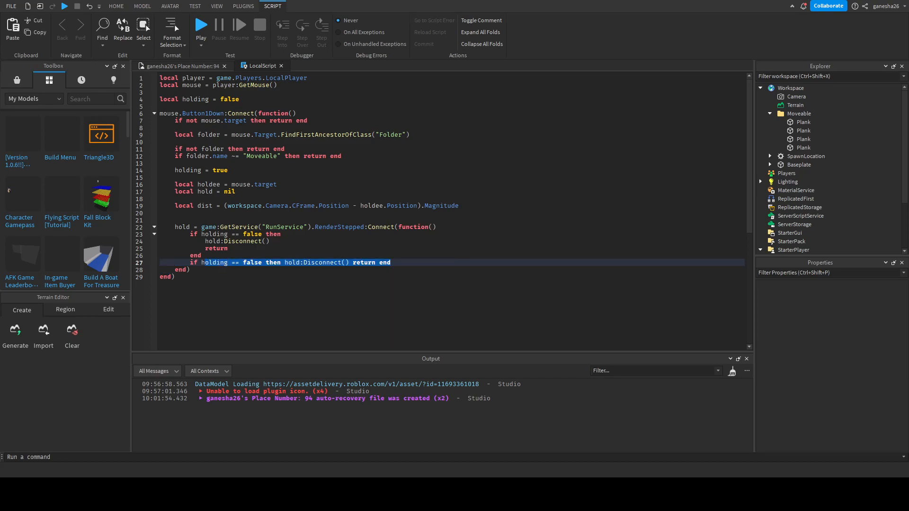
key("Delete")
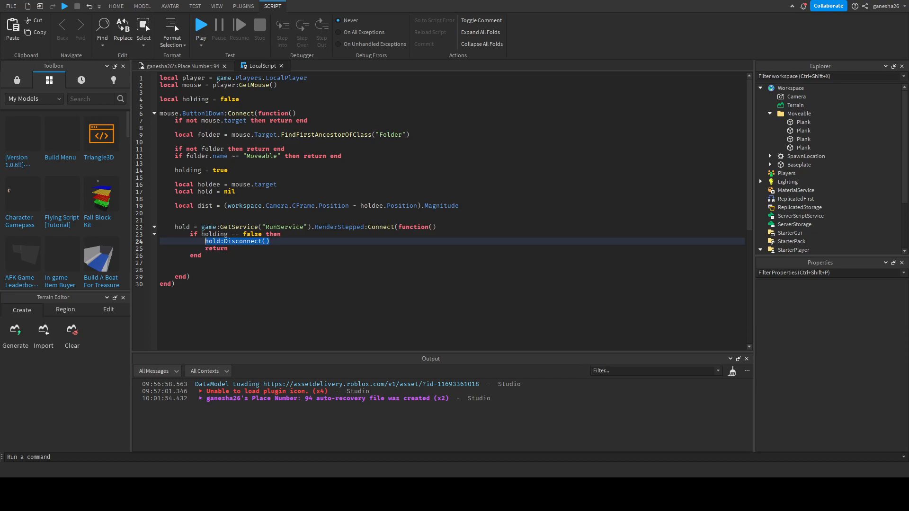
left_click(290, 227)
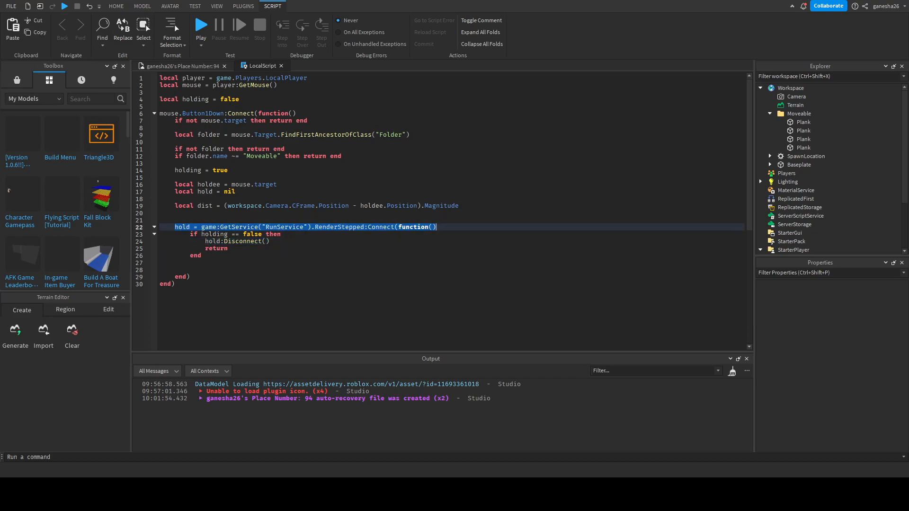
left_click(301, 226)
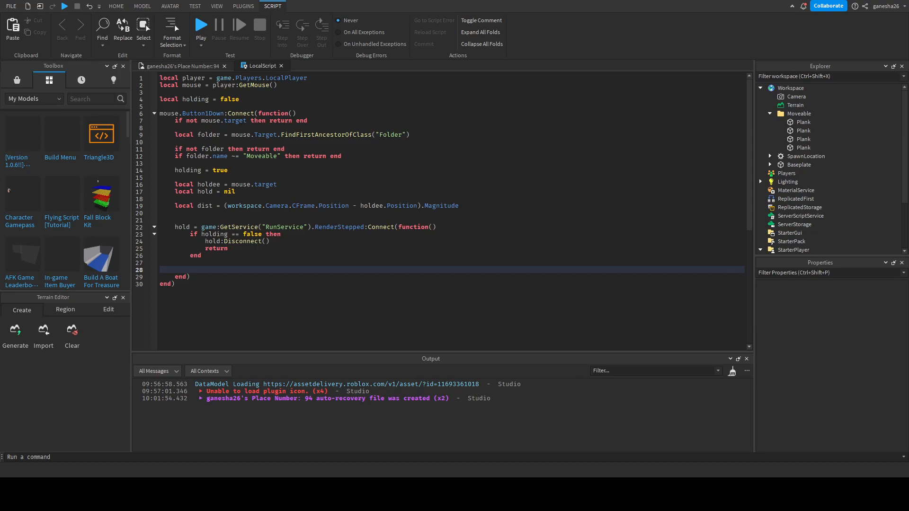
Write local ray = workspace.Camera:ViewportPointToRay() inside the RenderStepped function.
scroll("down", 3)
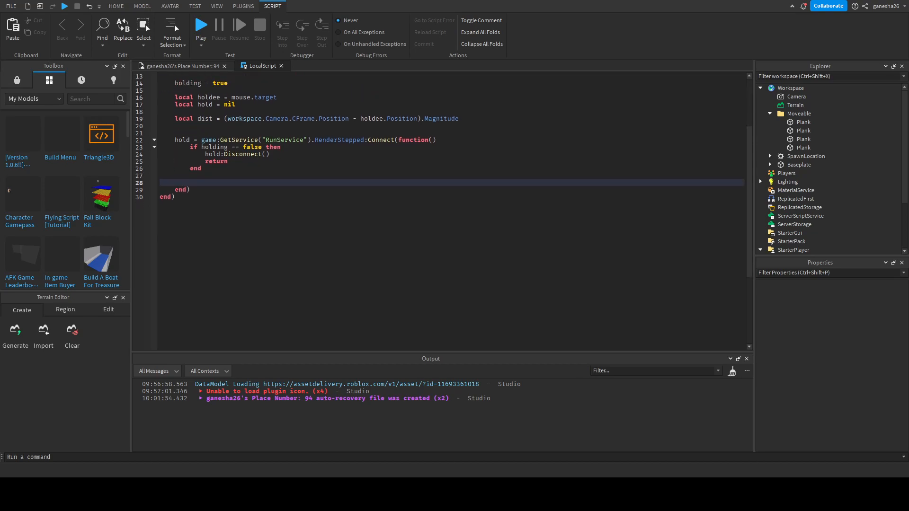
type("local")
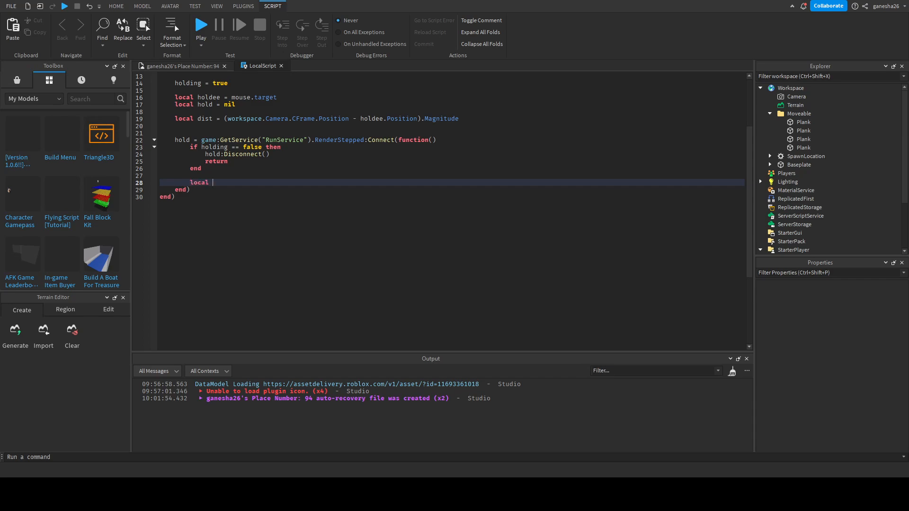
type("ray = wo")
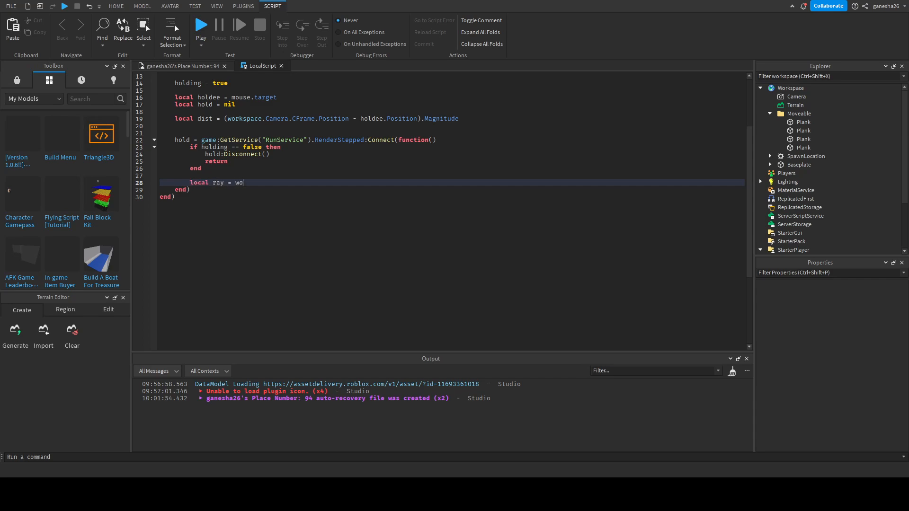
type("rkspace.cam")
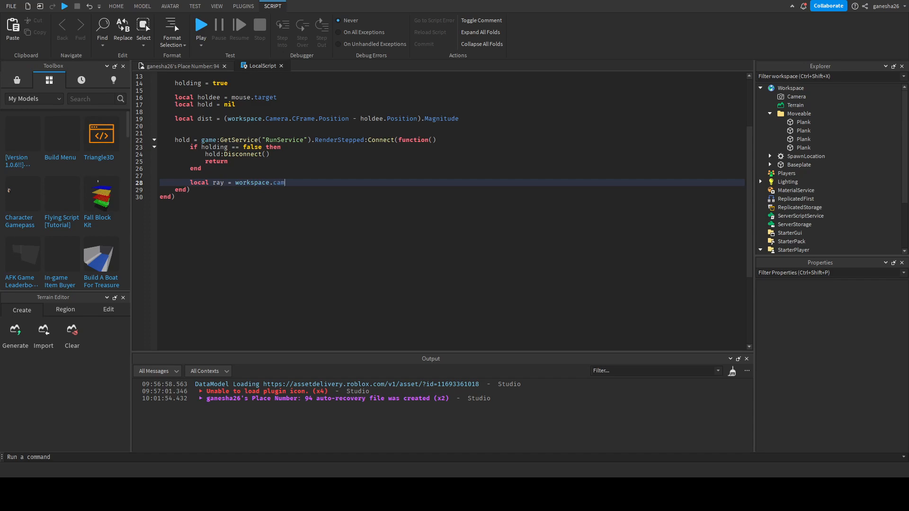
type("era")
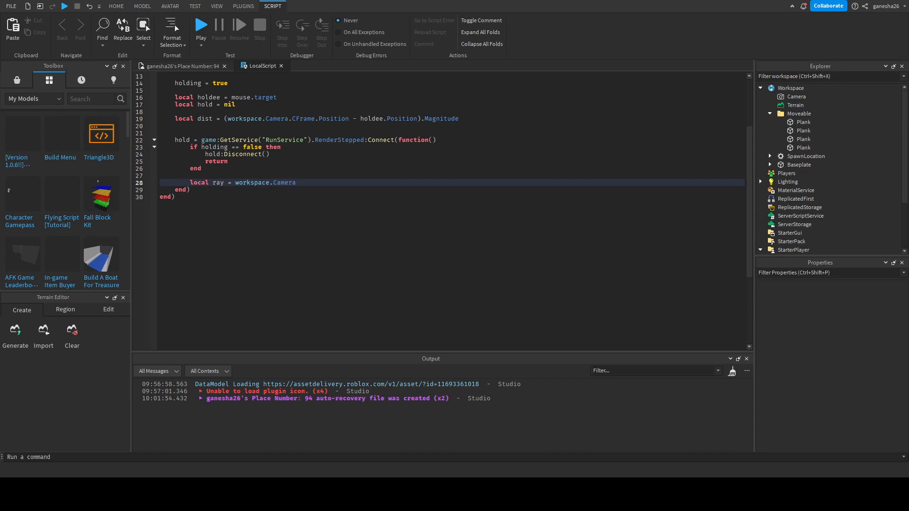
type(".")
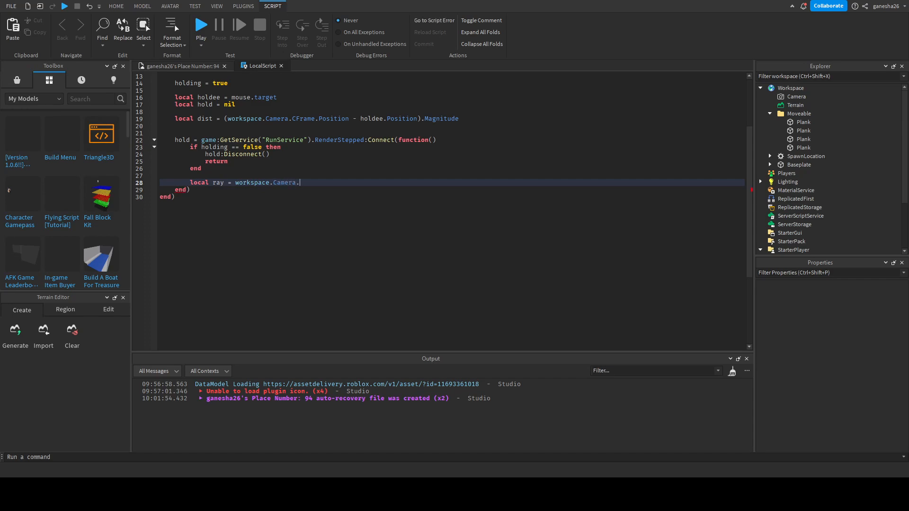
key("Backspace")
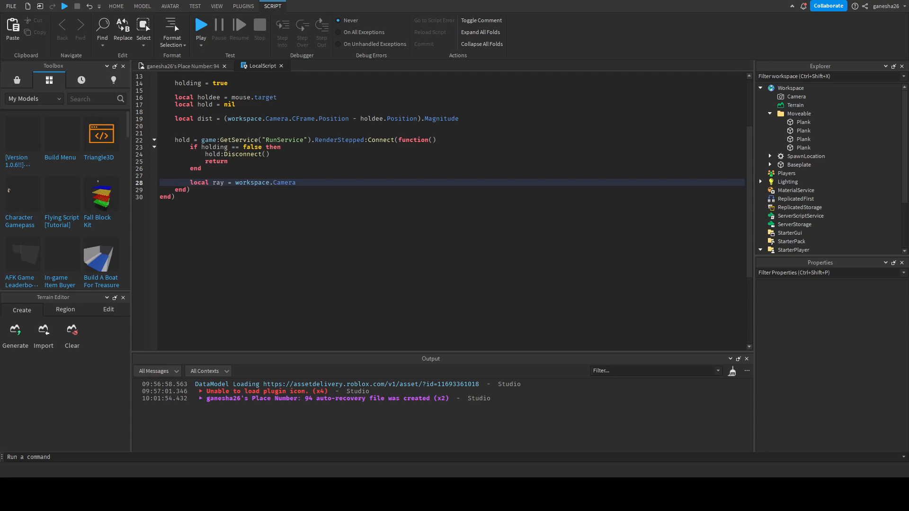
type(":ViewportPointToRay()")
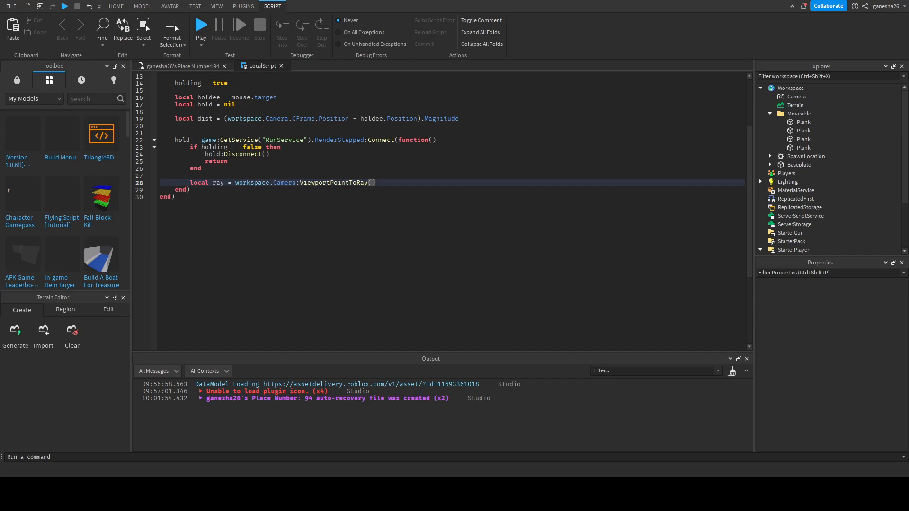
Pass mouse.X, mouse.Y to ViewportPointToRay and start a new line below it.
type("m")
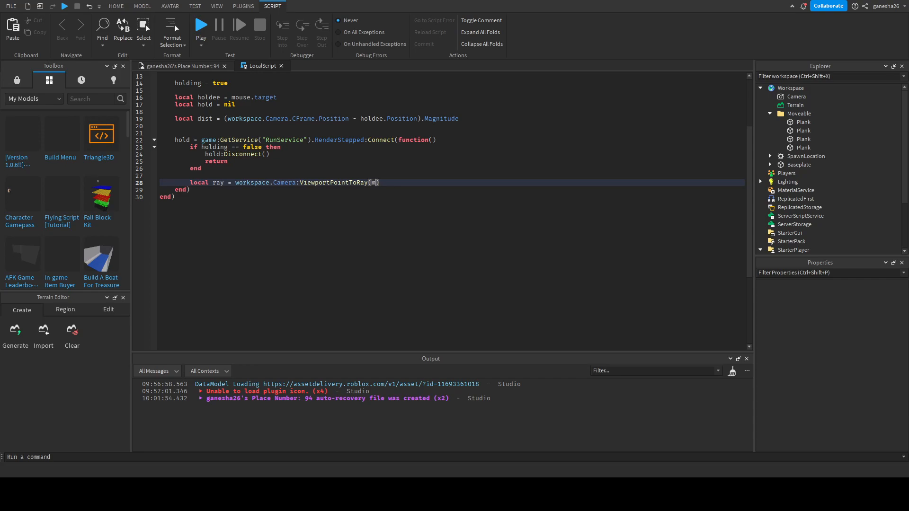
type("mouse.X")
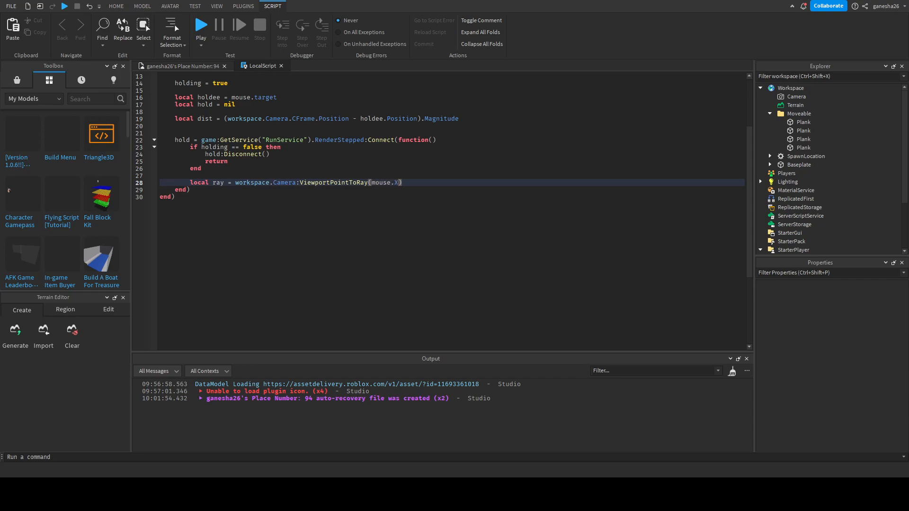
type(", mouse.Y")
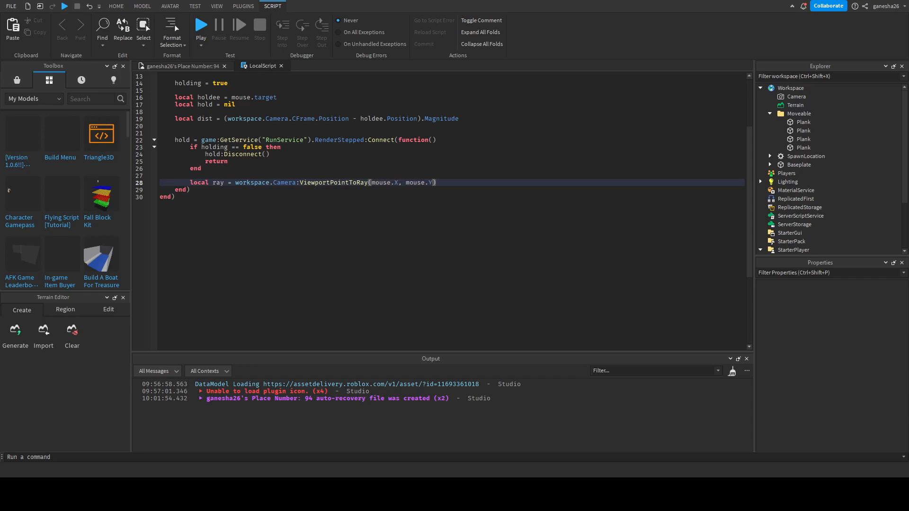
key("Return")
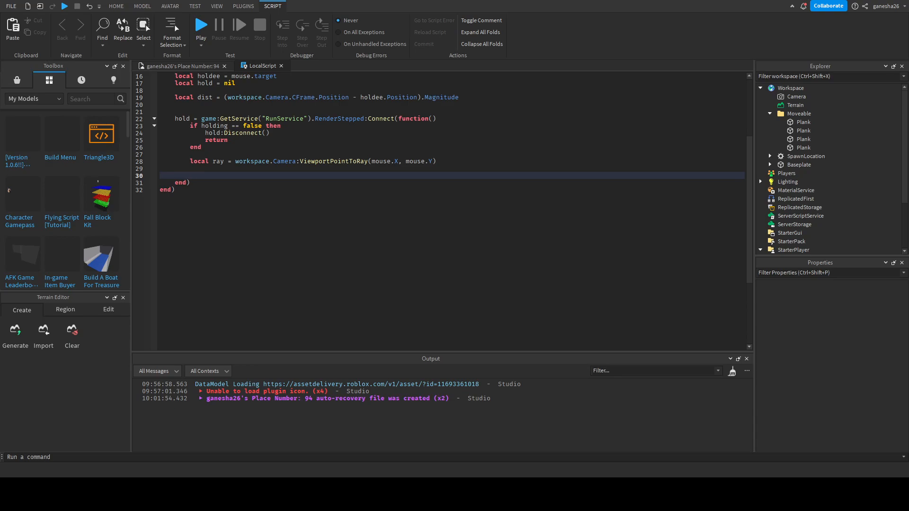
Write holdee.Position = ray.Origin + ray.Direction on the new line, fixing a rayOr typo.
type("holdee.Position")
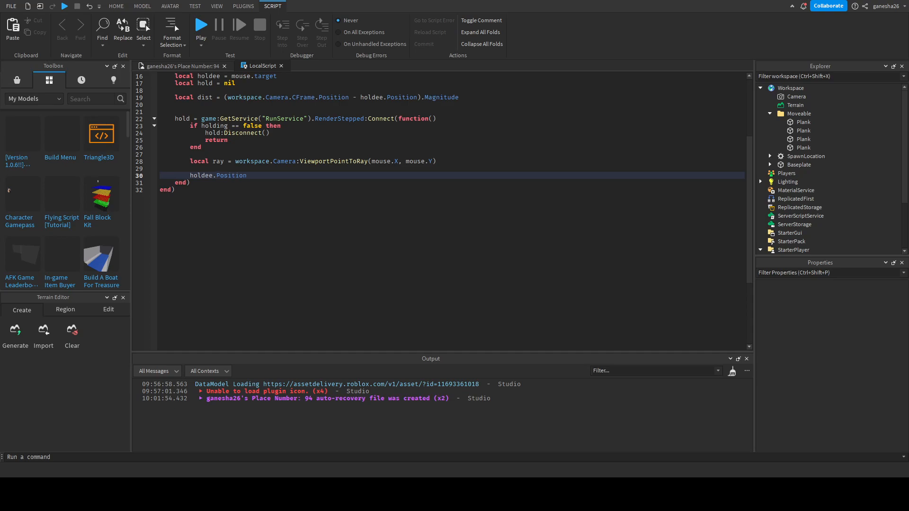
type("=")
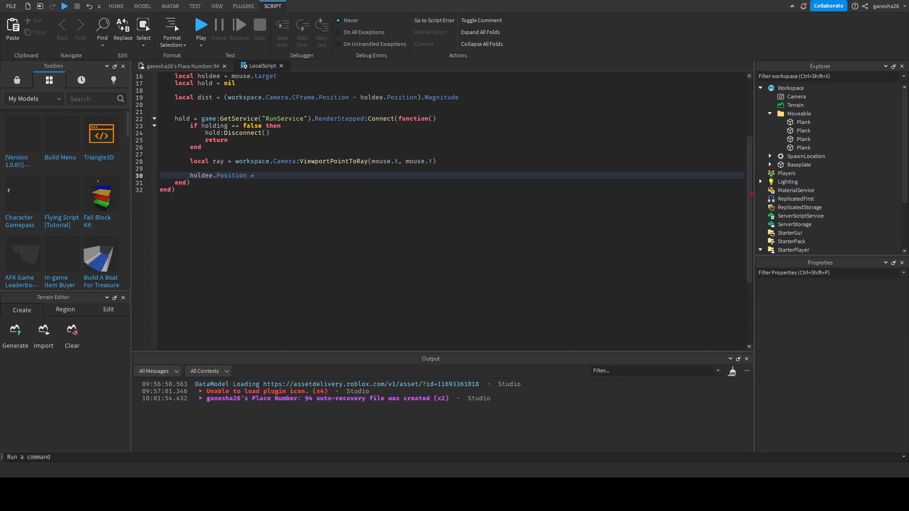
left_click(257, 175)
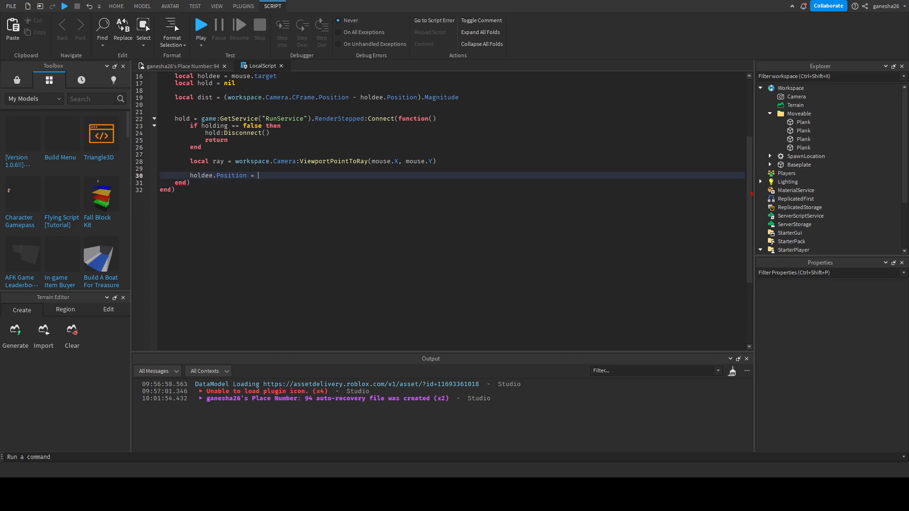
type("rayOr")
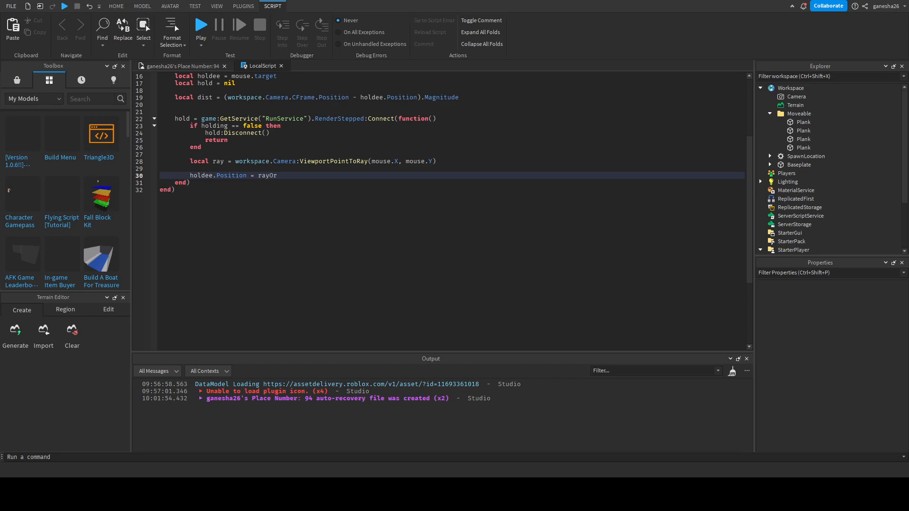
key("Backspace")
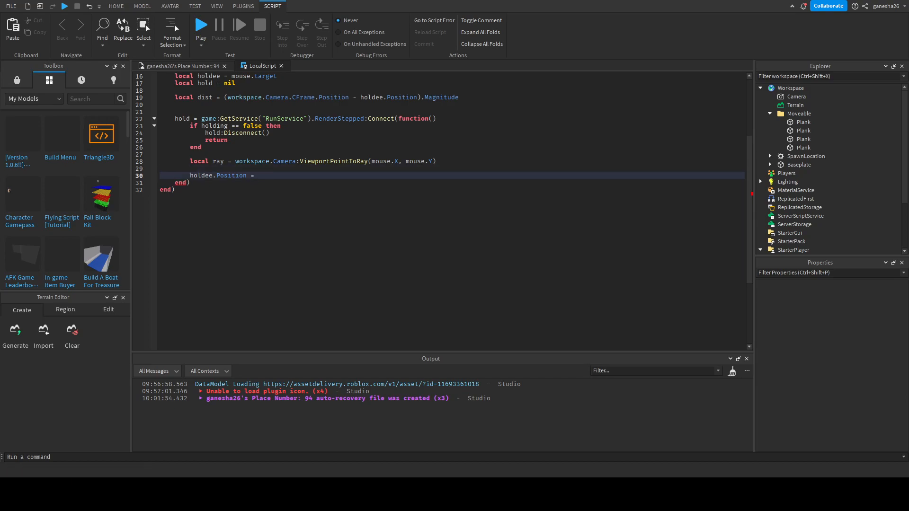
type("ra")
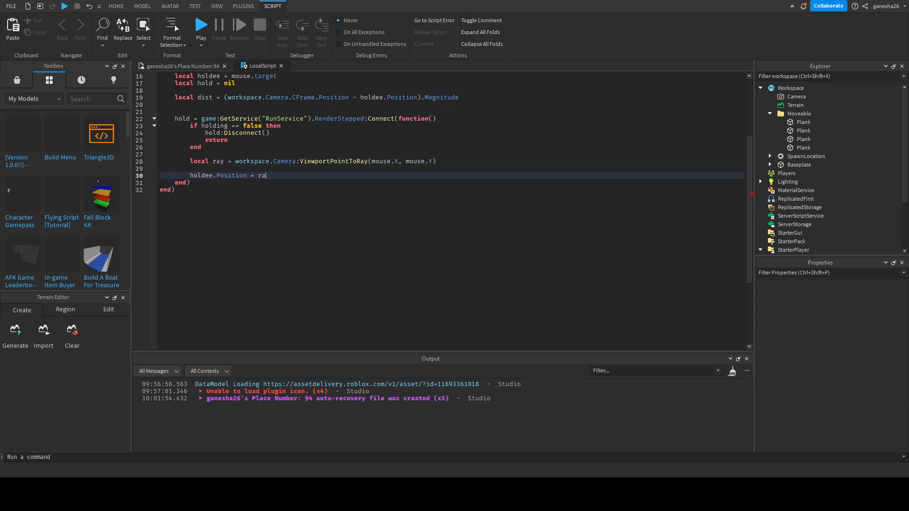
type("y.")
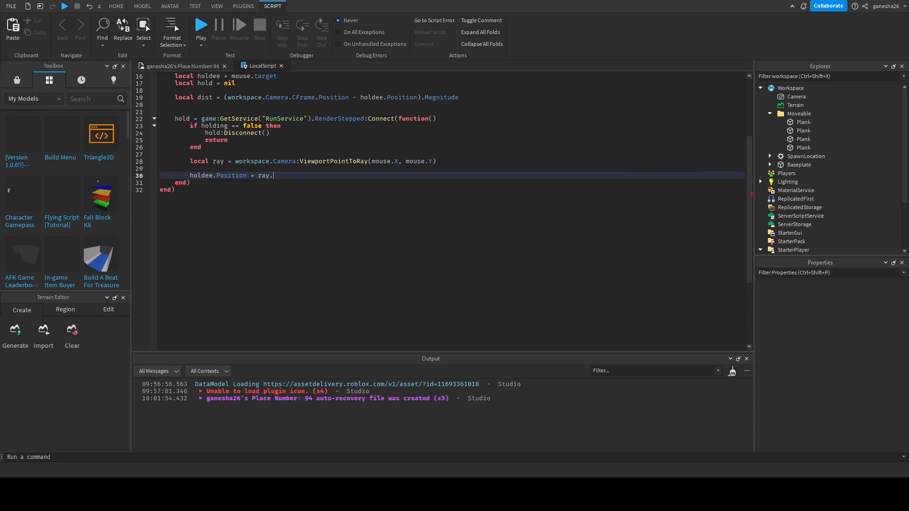
type("Origin")
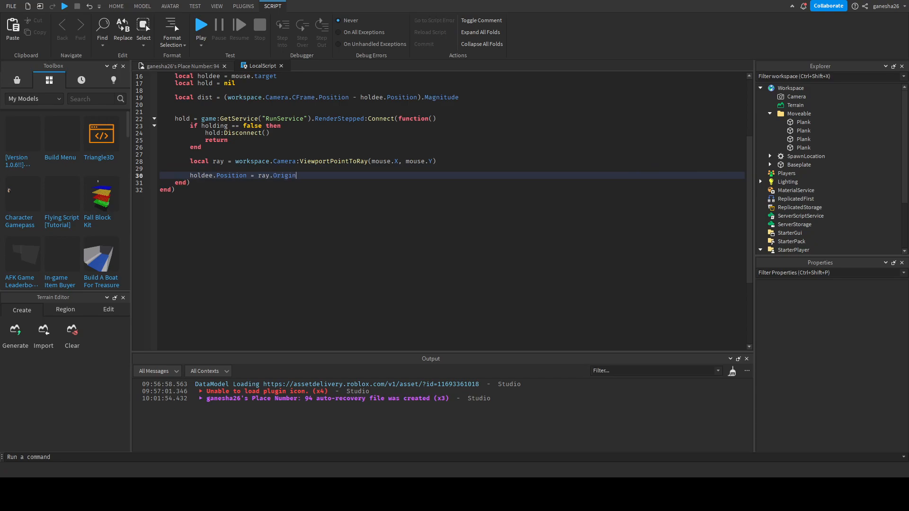
type("+ ray")
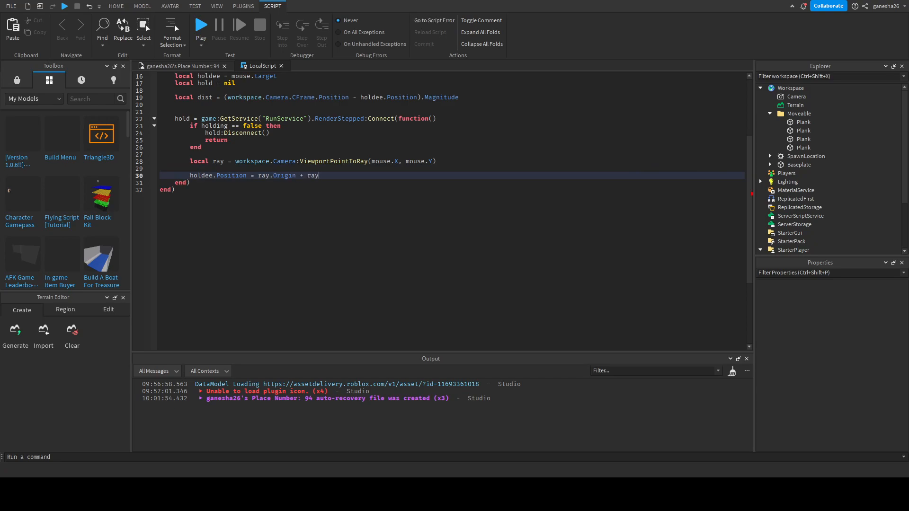
type(".Direction")
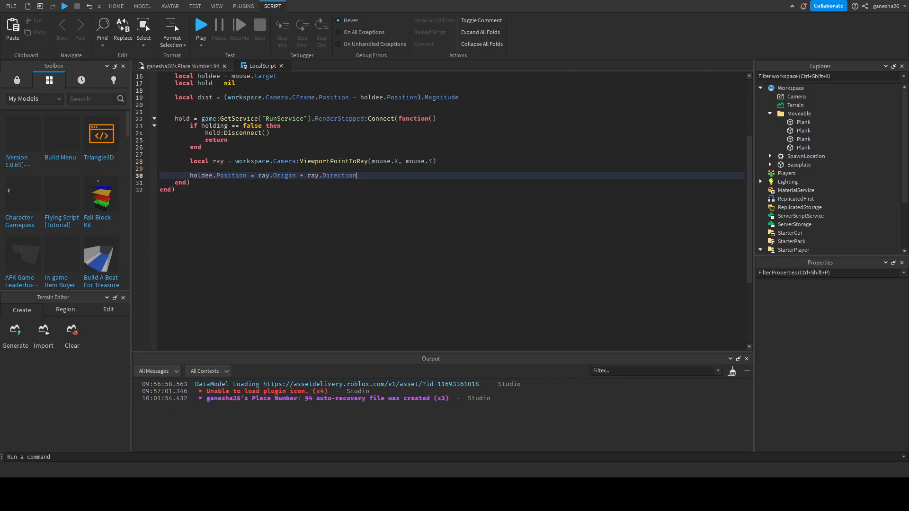
Wrap the origin-plus-direction sum in parentheses and multiply it by dist.
type("*")
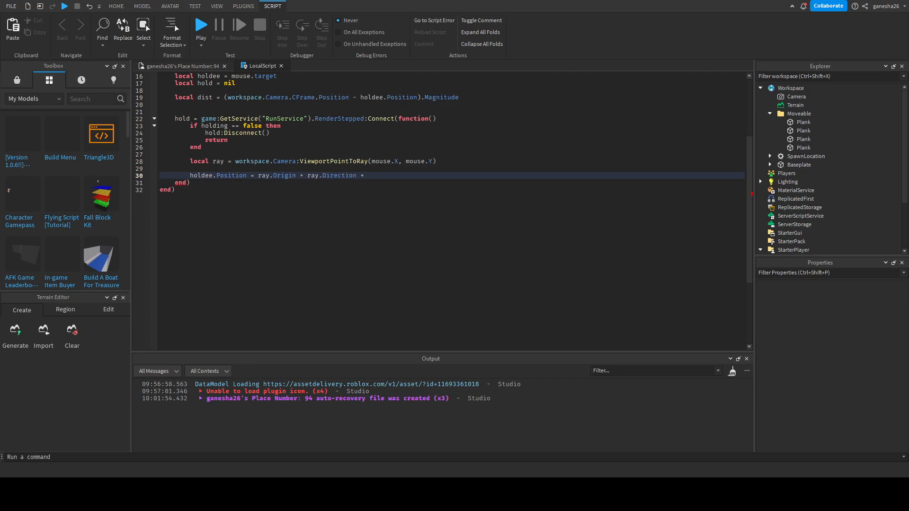
key("Return")
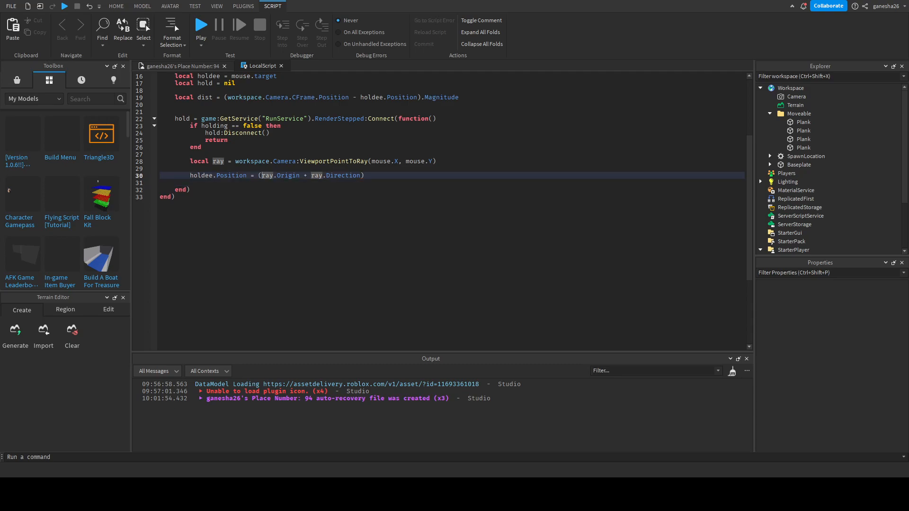
type("*")
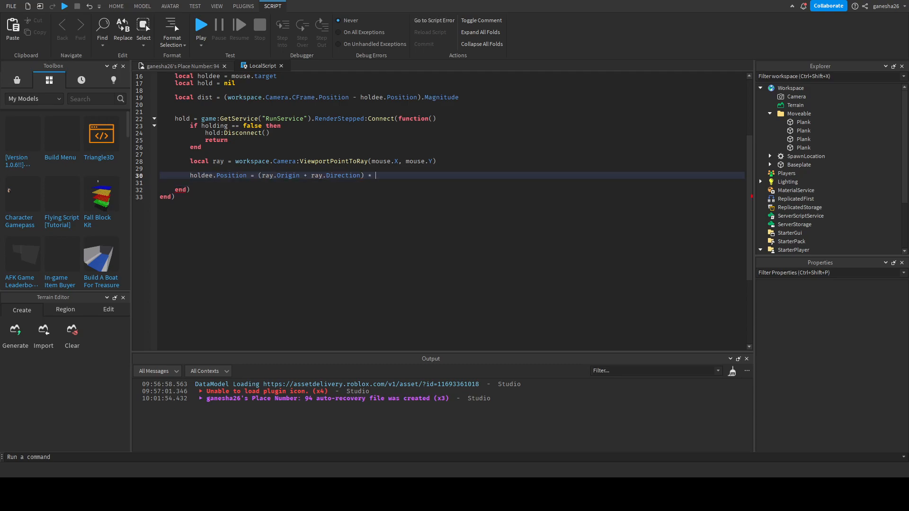
type("d")
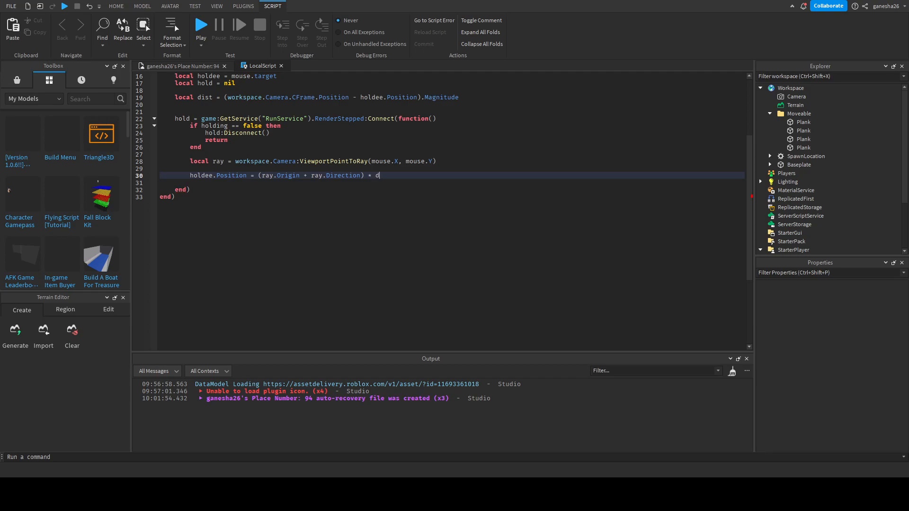
type("ist")
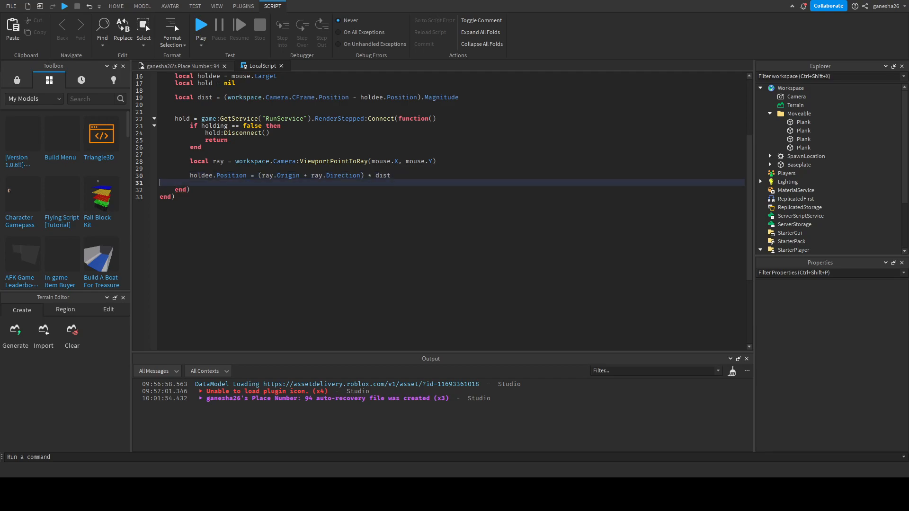
scroll("up", 3)
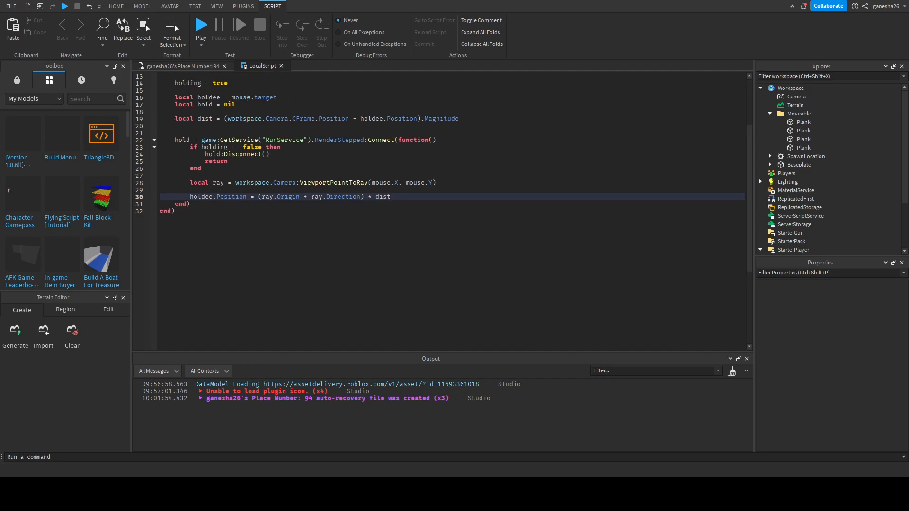
Review the script, check the four Moveable planks in the 3D scene, and return to the code.
scroll("up", 3)
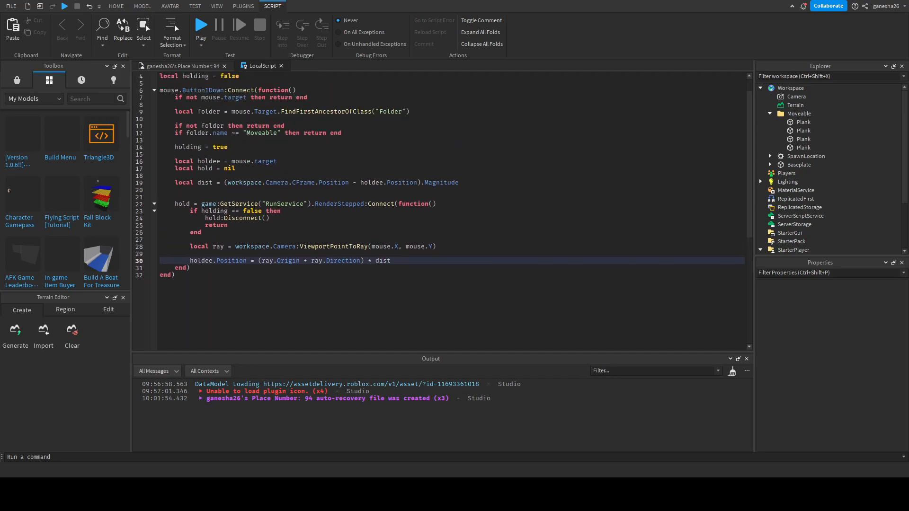
left_click(289, 182)
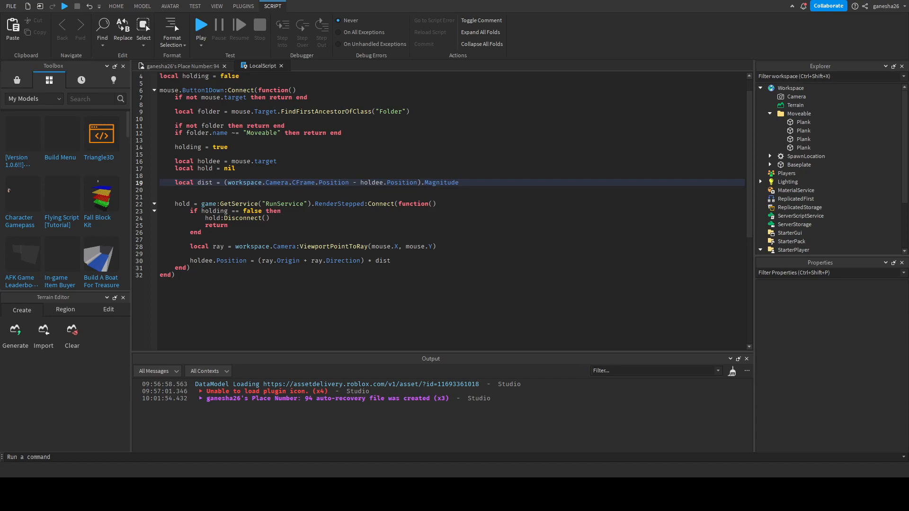
left_click(458, 182)
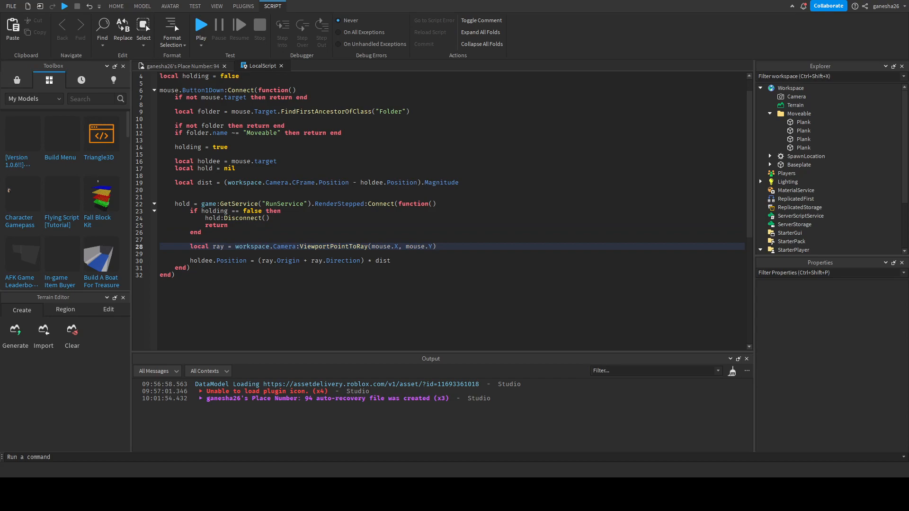
left_click(116, 6)
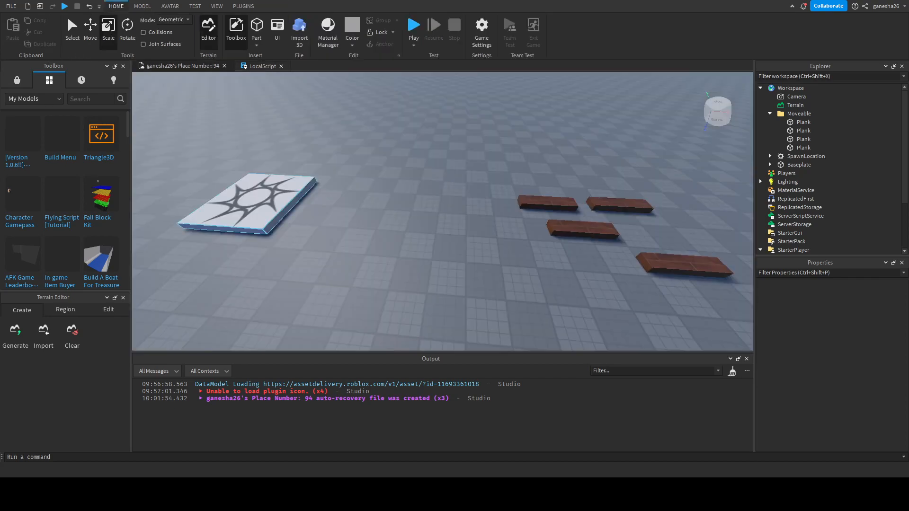
left_click(580, 230)
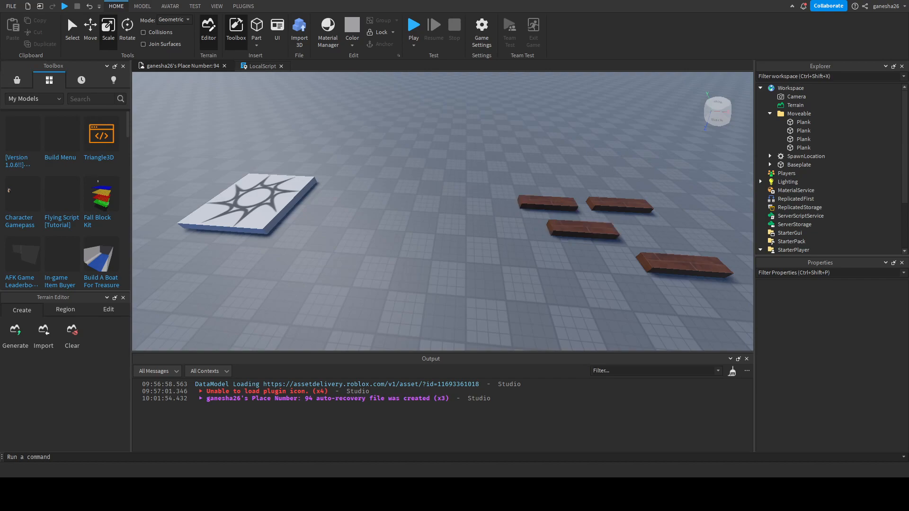
left_click(261, 65)
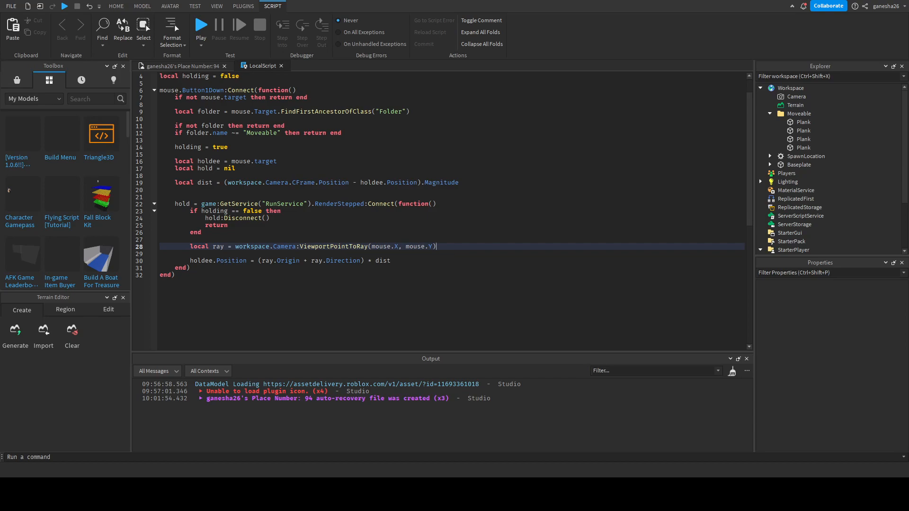
Flip between the place's 3D view and the LocalScript several times, ending on the 3D scene.
left_click(116, 6)
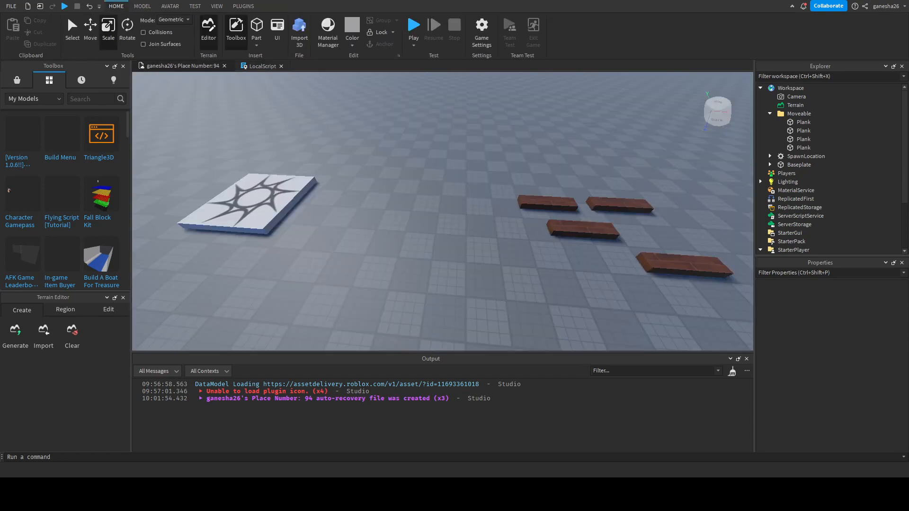
left_click(259, 65)
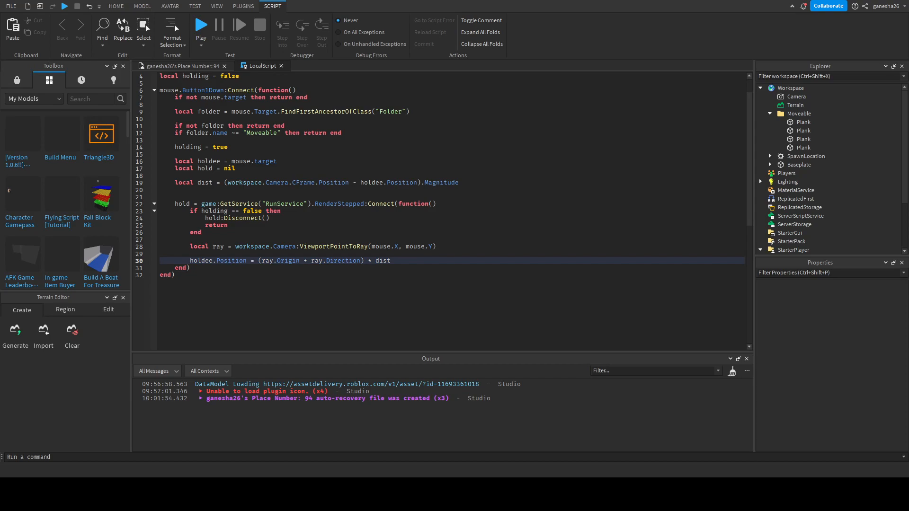
left_click(116, 6)
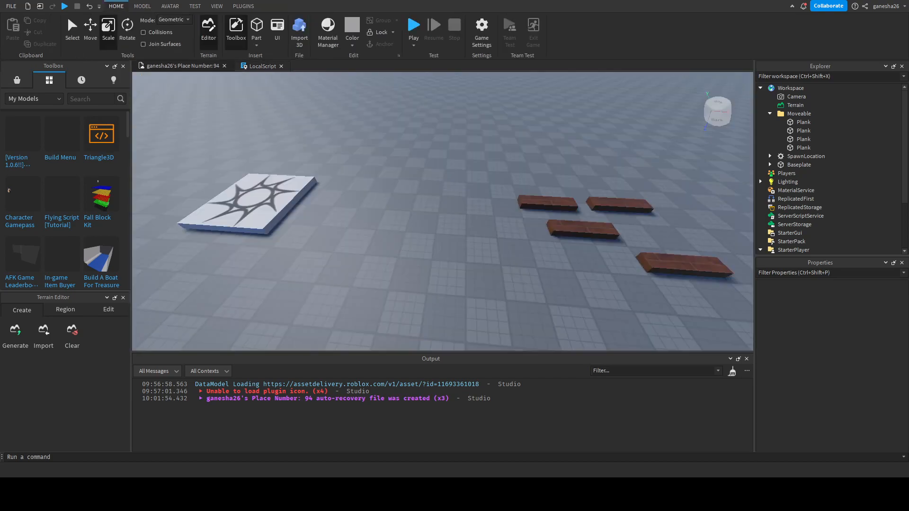
left_click(259, 65)
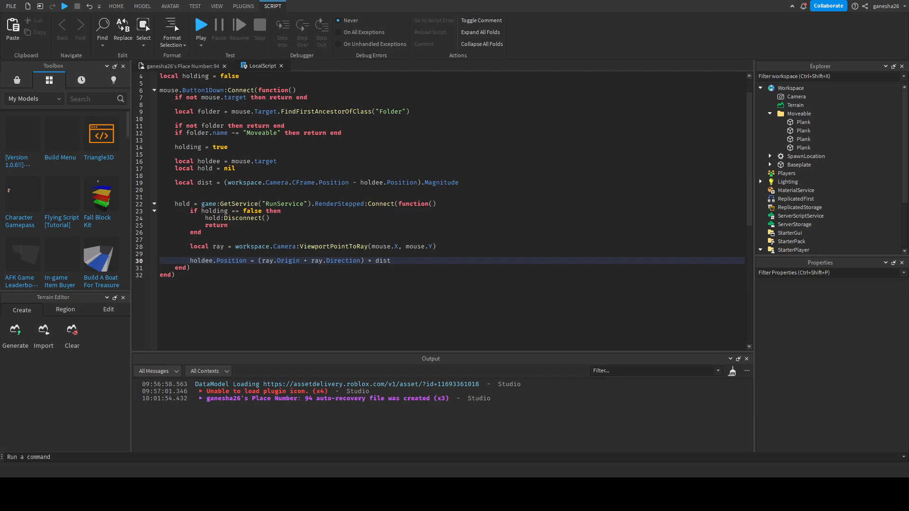
left_click(115, 6)
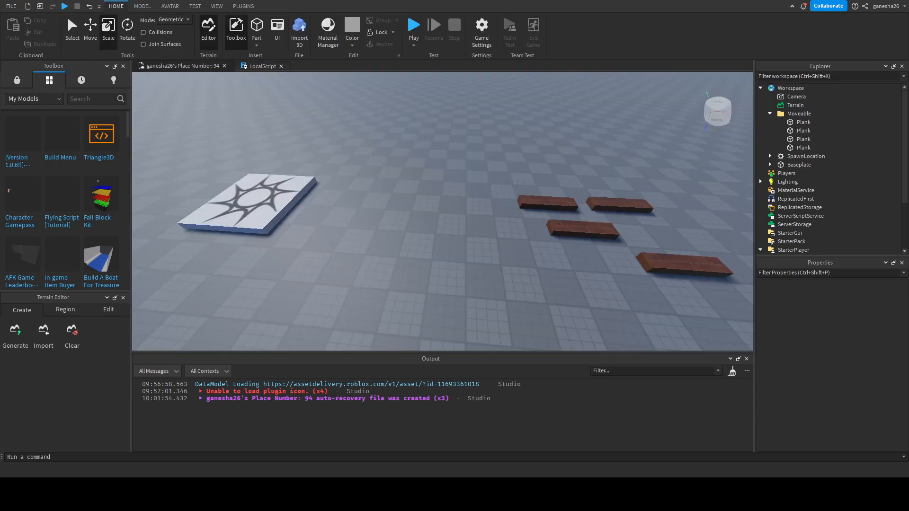
left_click(261, 66)
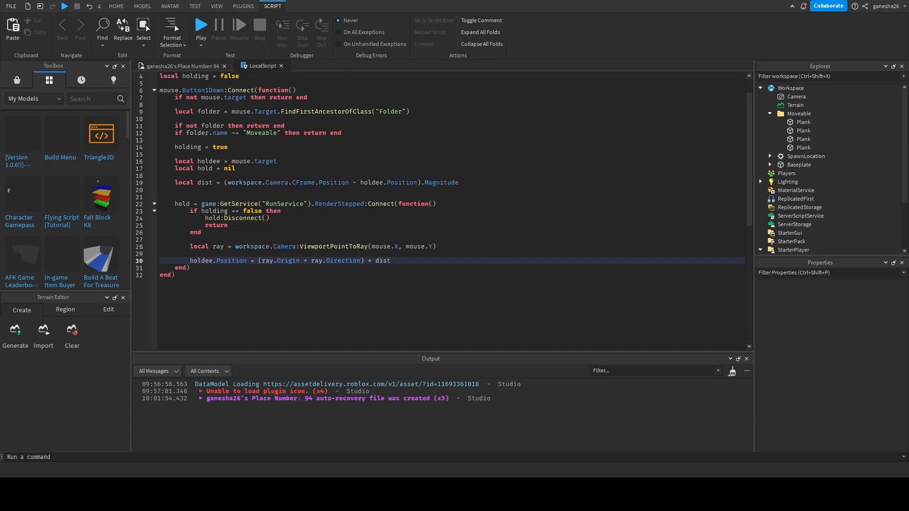
left_click(116, 6)
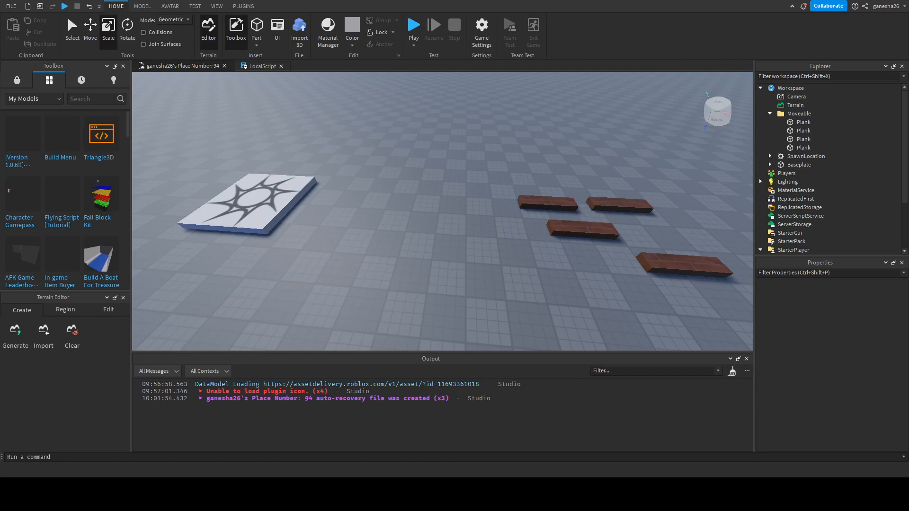
Insert temporary test parts, move and delete them, then return to the LocalScript code.
left_click(257, 27)
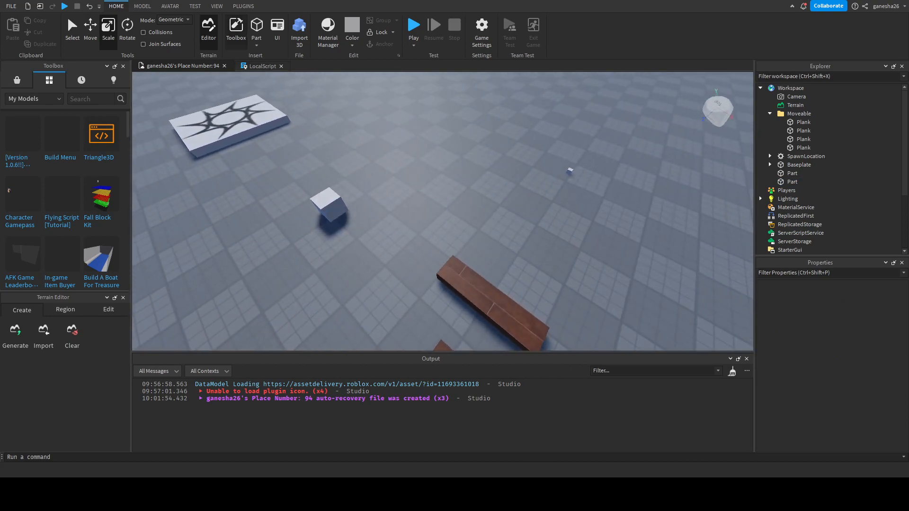
left_click(443, 208)
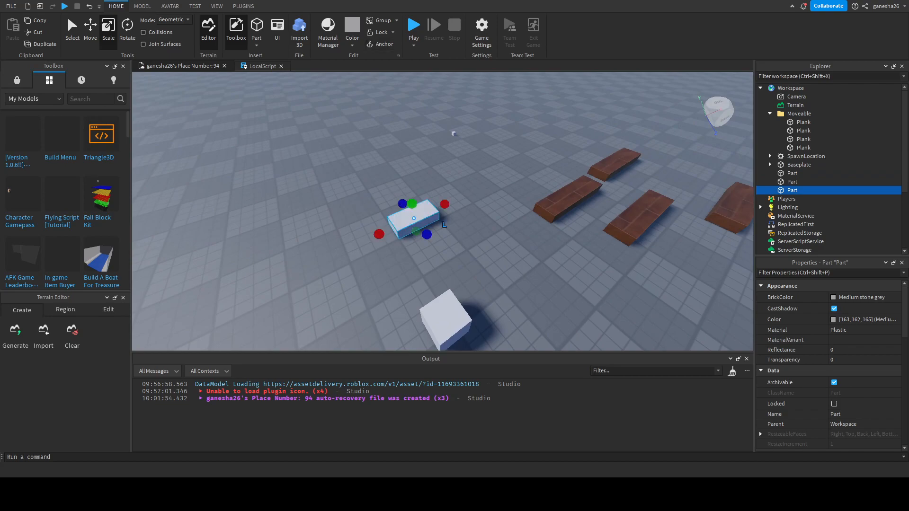
key("Delete")
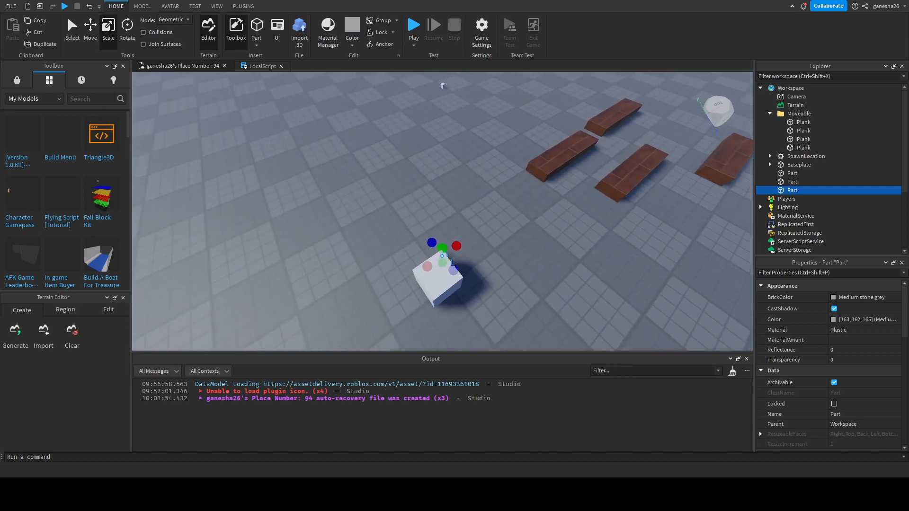
left_click_drag(431, 242, 301, 79)
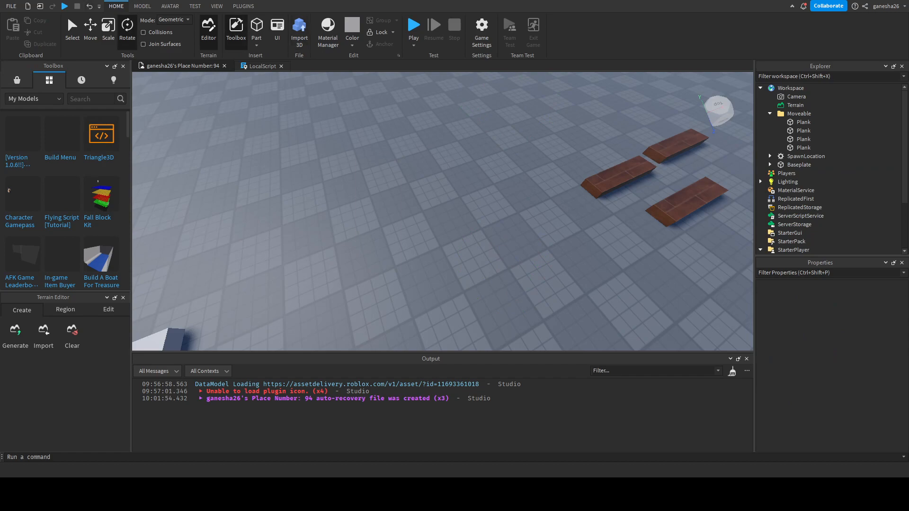
left_click(261, 66)
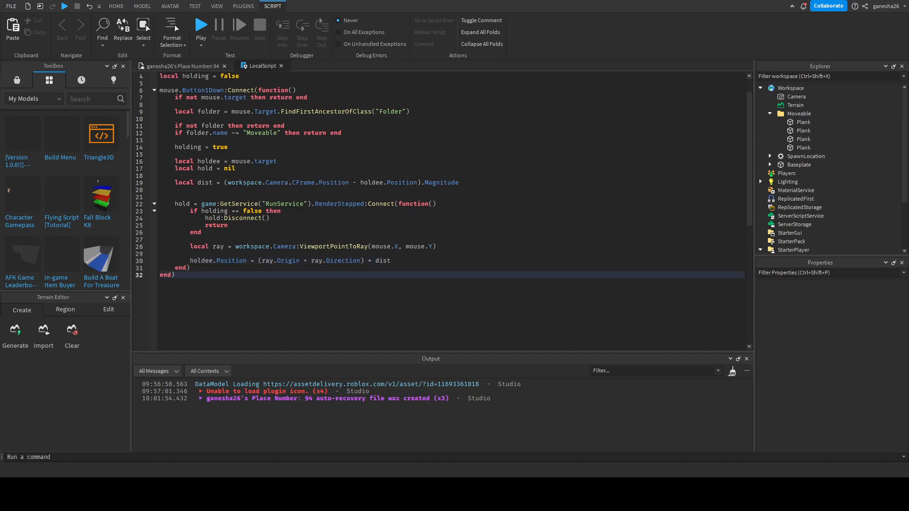
type("mouse")
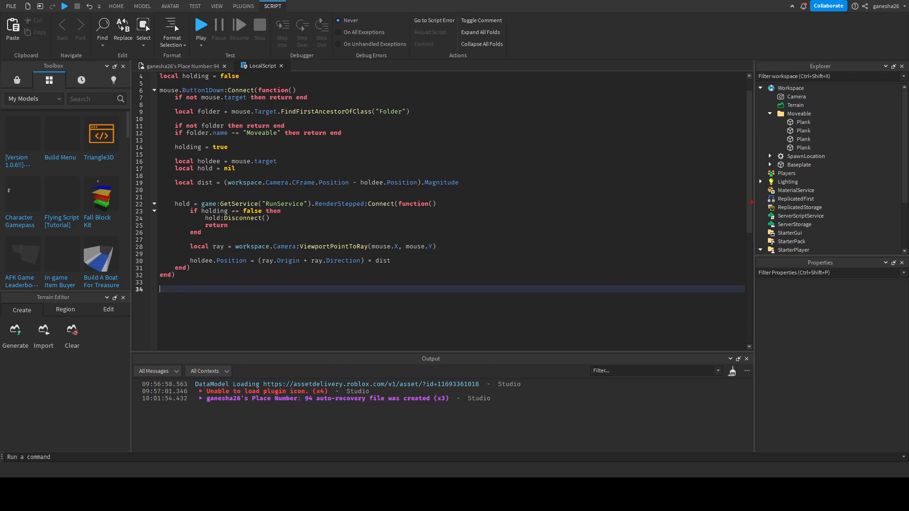
left_click(201, 25)
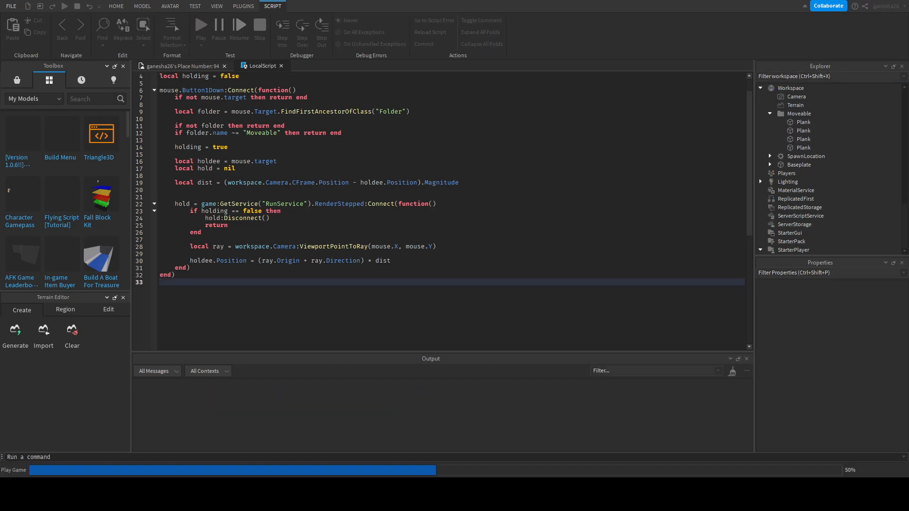
left_click(115, 6)
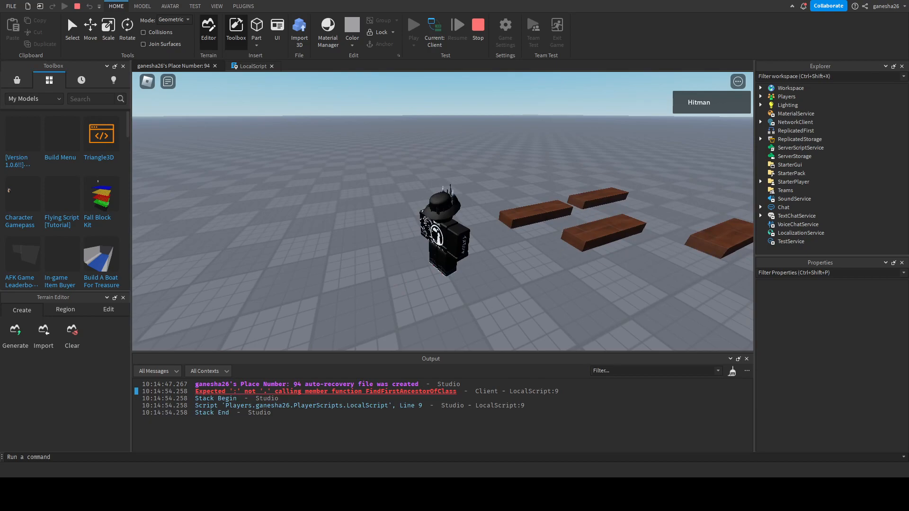
left_click(252, 65)
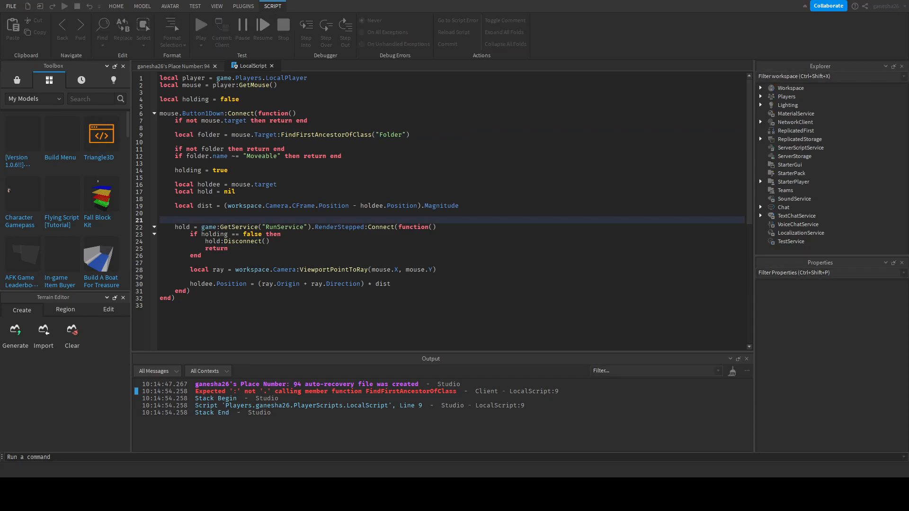
left_click(200, 25)
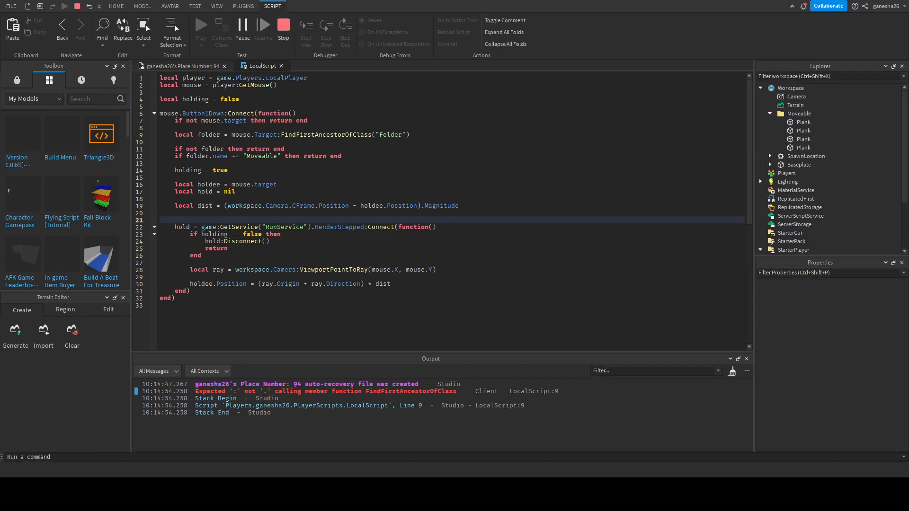
left_click(201, 24)
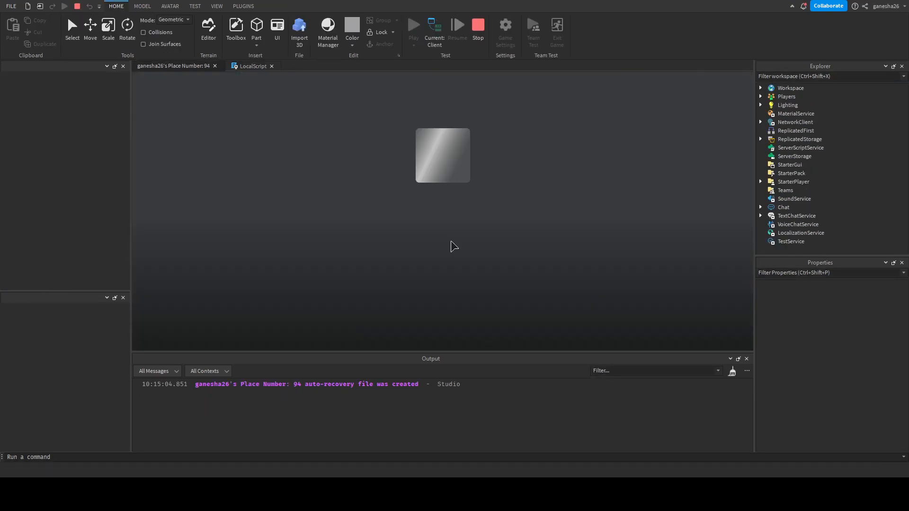
left_click(236, 28)
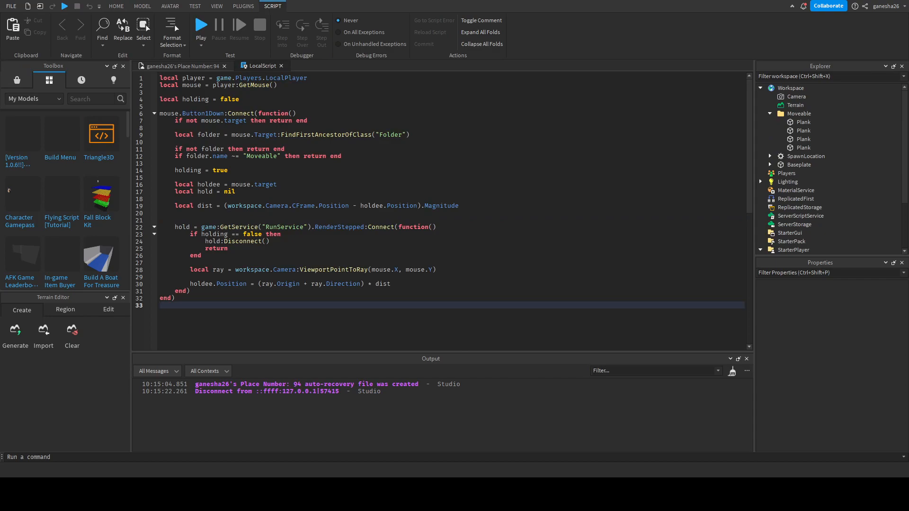
Add a mouse.Button1Up handler setting holding = false and launch a playtest.
type("mouse.")
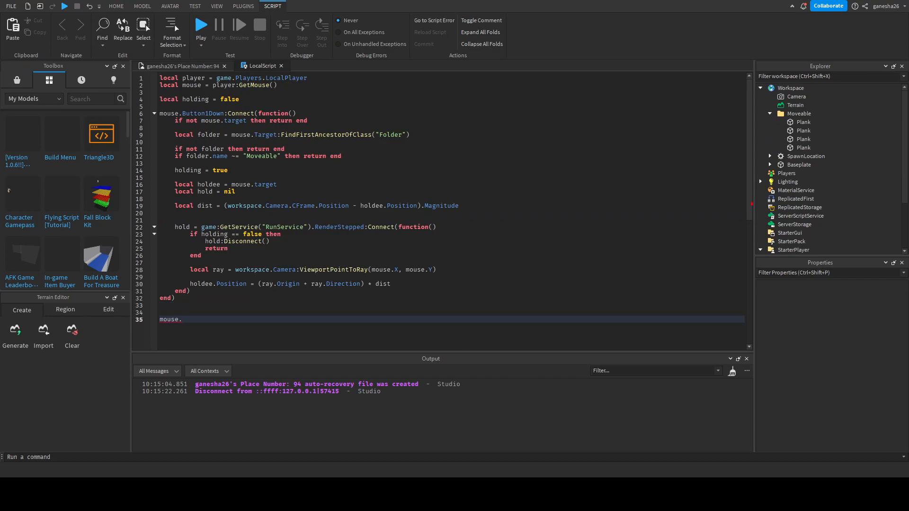
type("But")
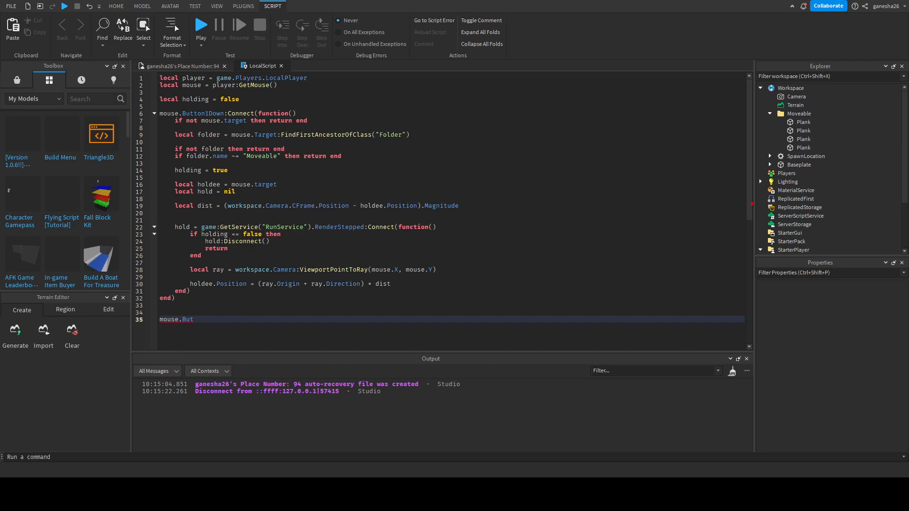
type("ton1")
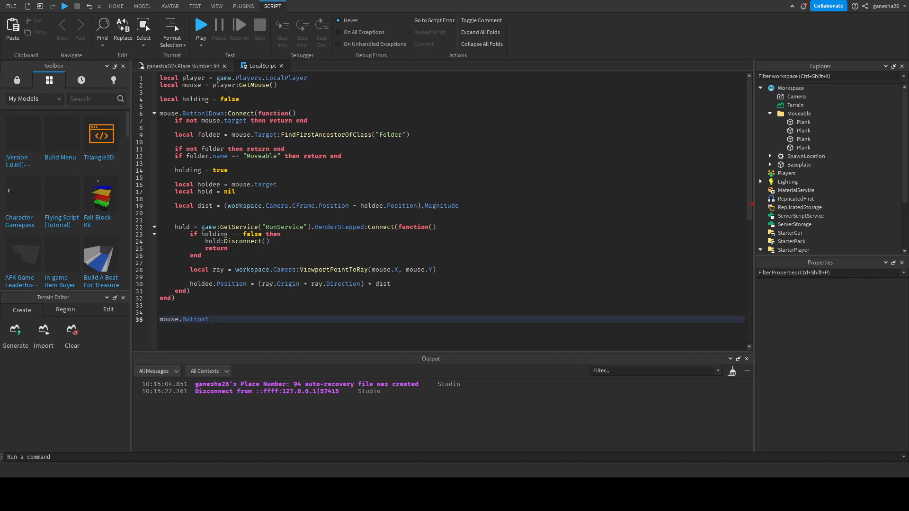
type("Up:")
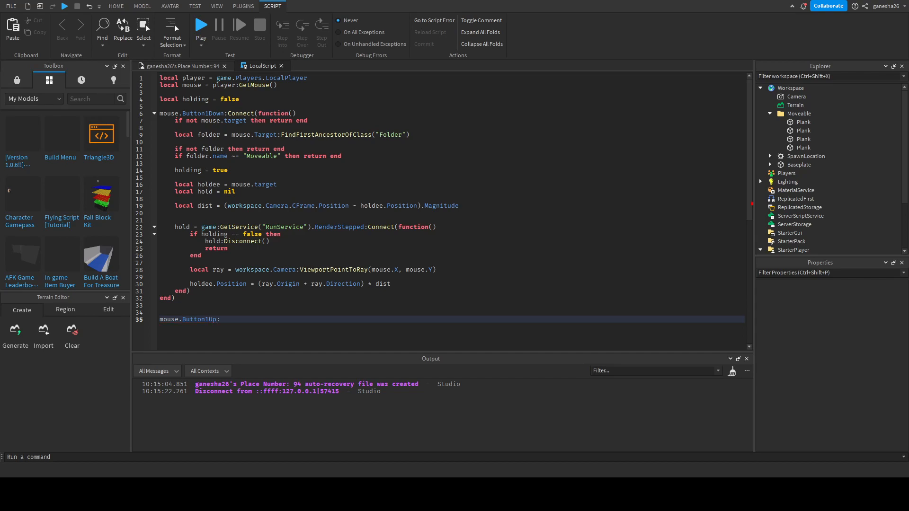
type("Connect(function()")
type("h")
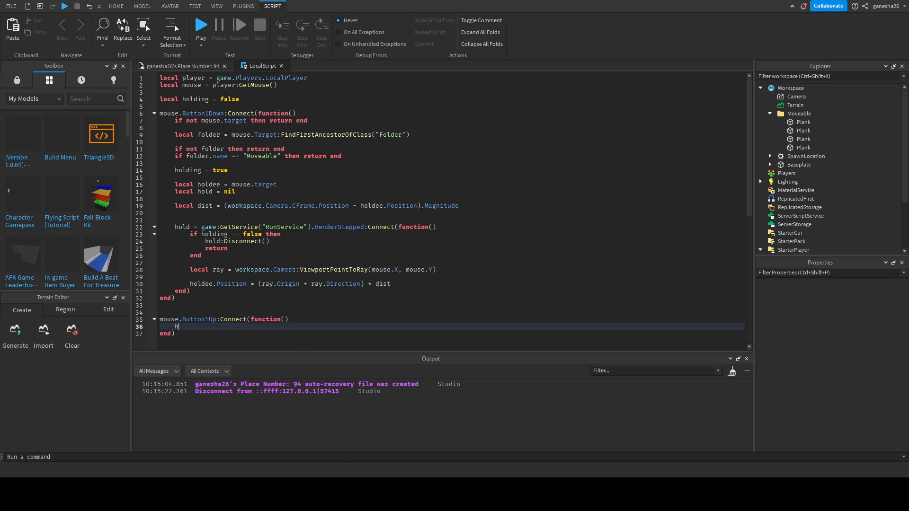
type("olding = fal")
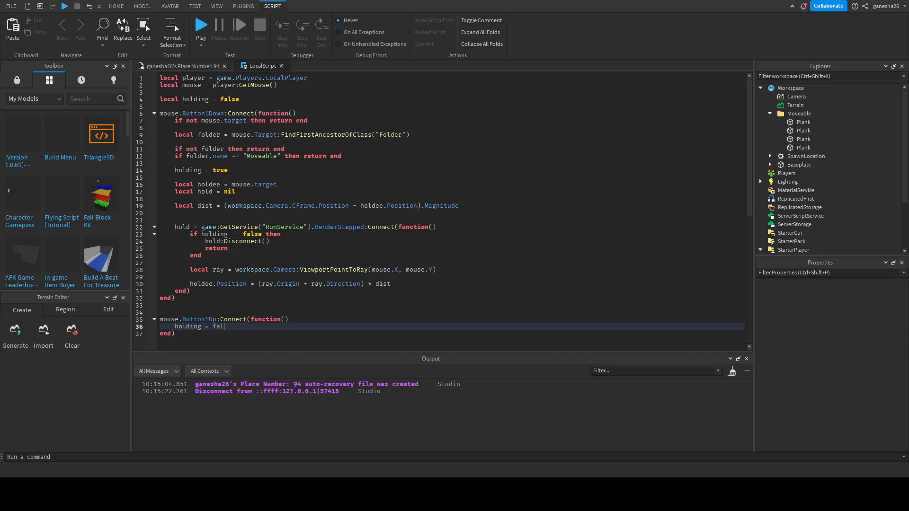
left_click(200, 24)
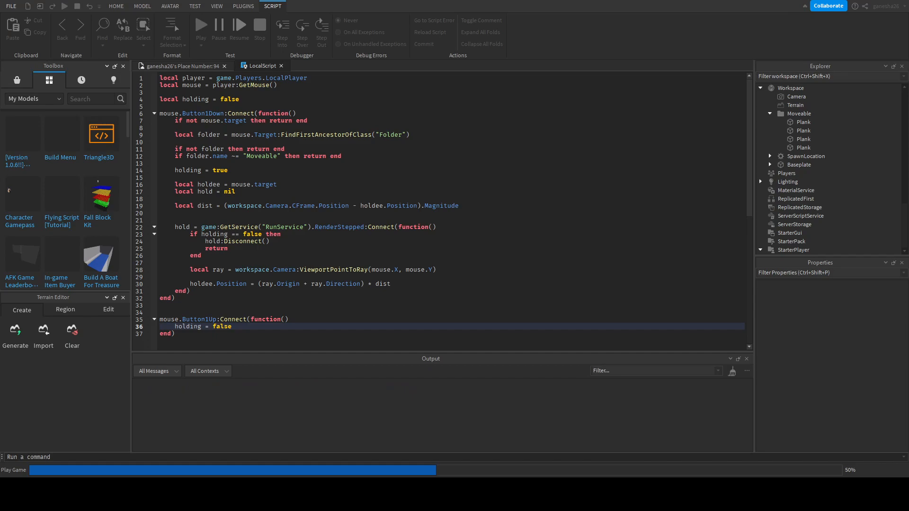
left_click(200, 25)
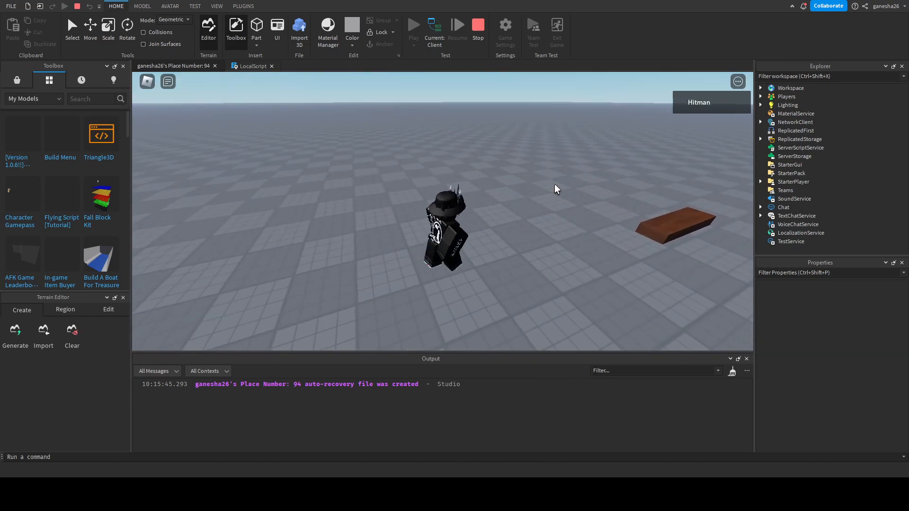
left_click(254, 65)
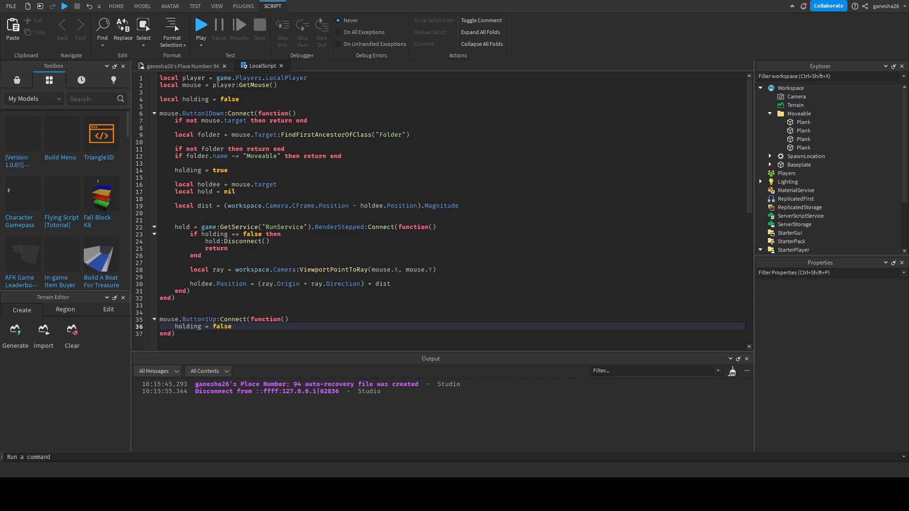
scroll("down", 3)
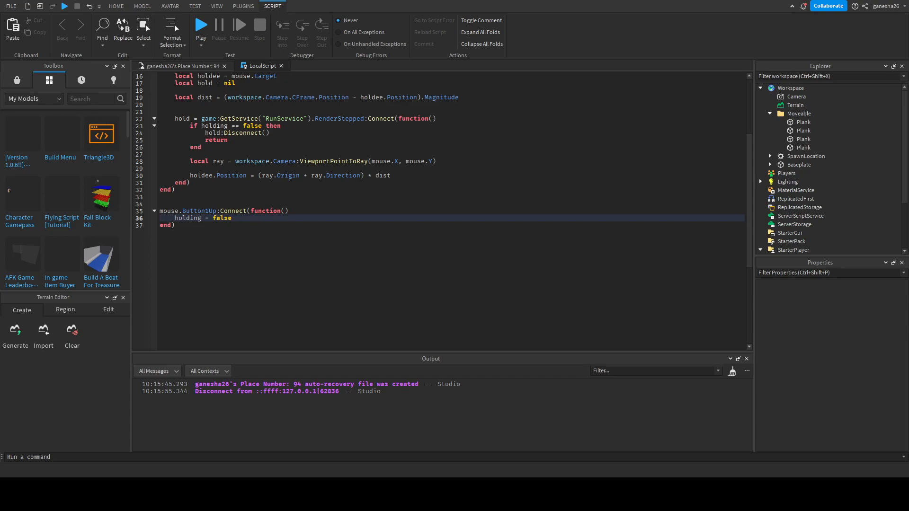
Remove the parentheses so line 30 reads ray.Origin + ray.Direction * dist, then playtest.
double_click(219, 160)
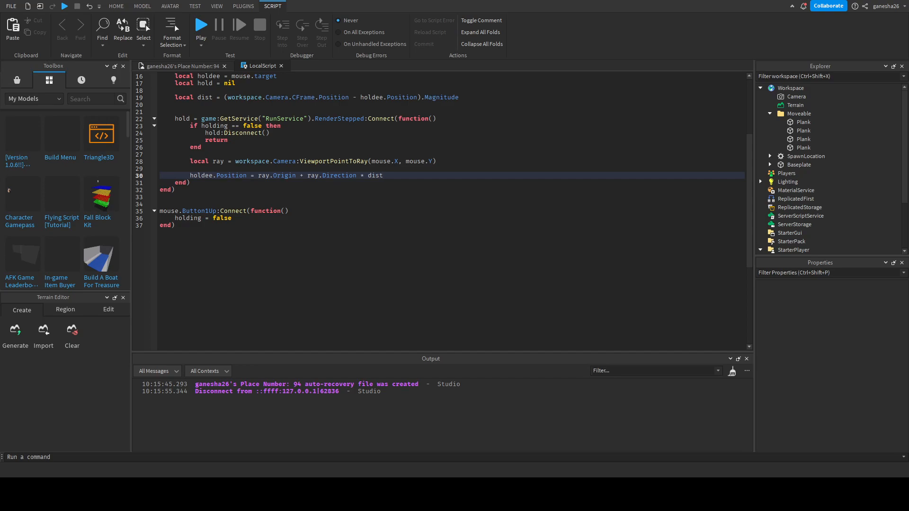
left_click(201, 25)
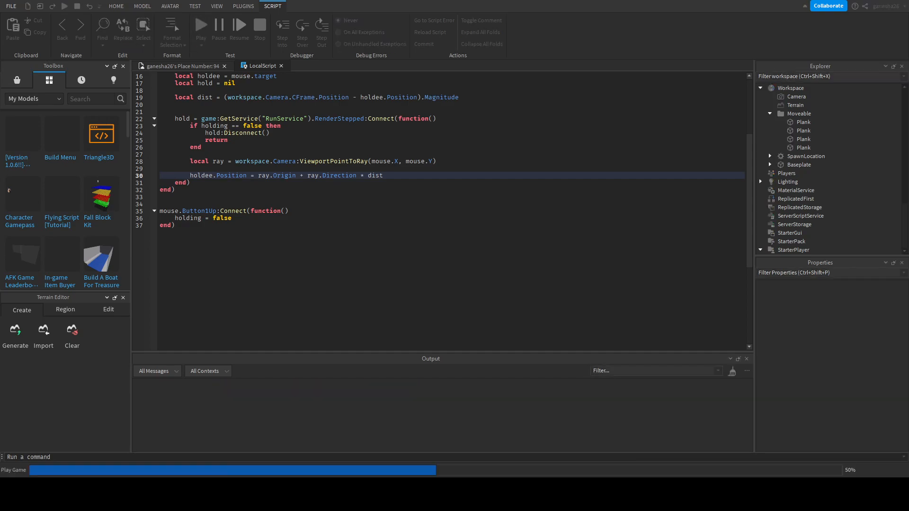
left_click(201, 24)
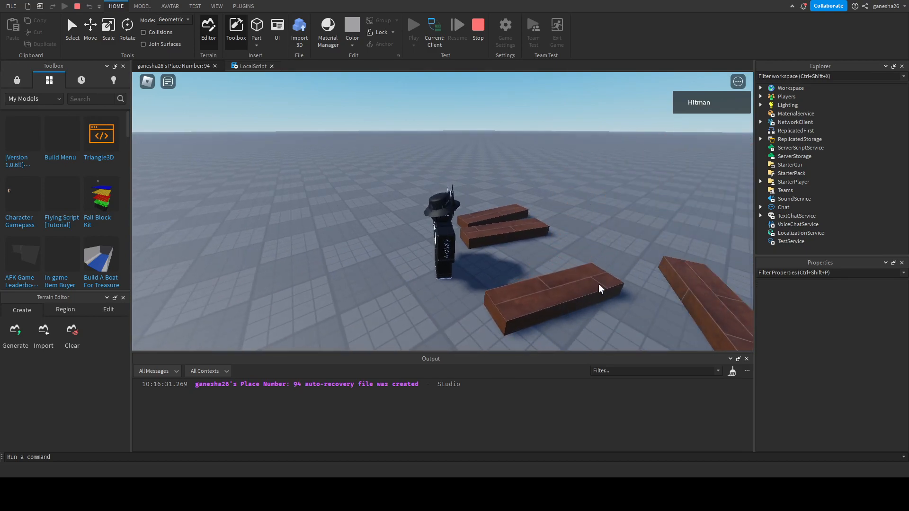
left_click(252, 66)
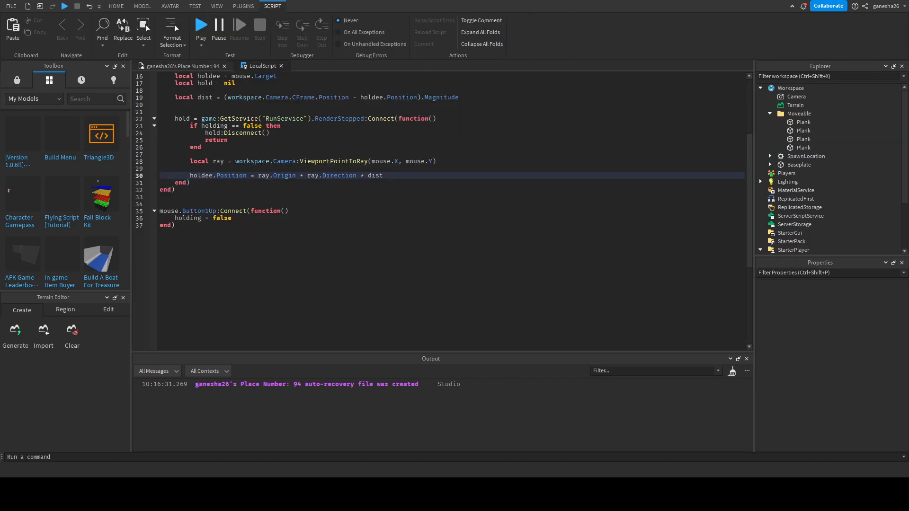